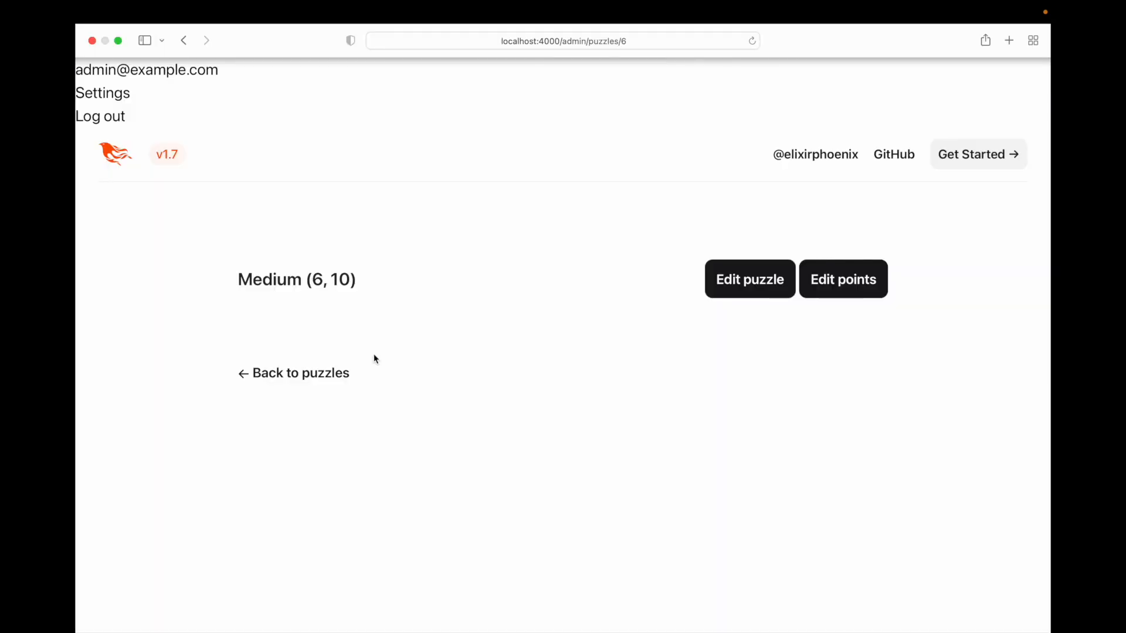
pyautogui.moveTo(307, 279)
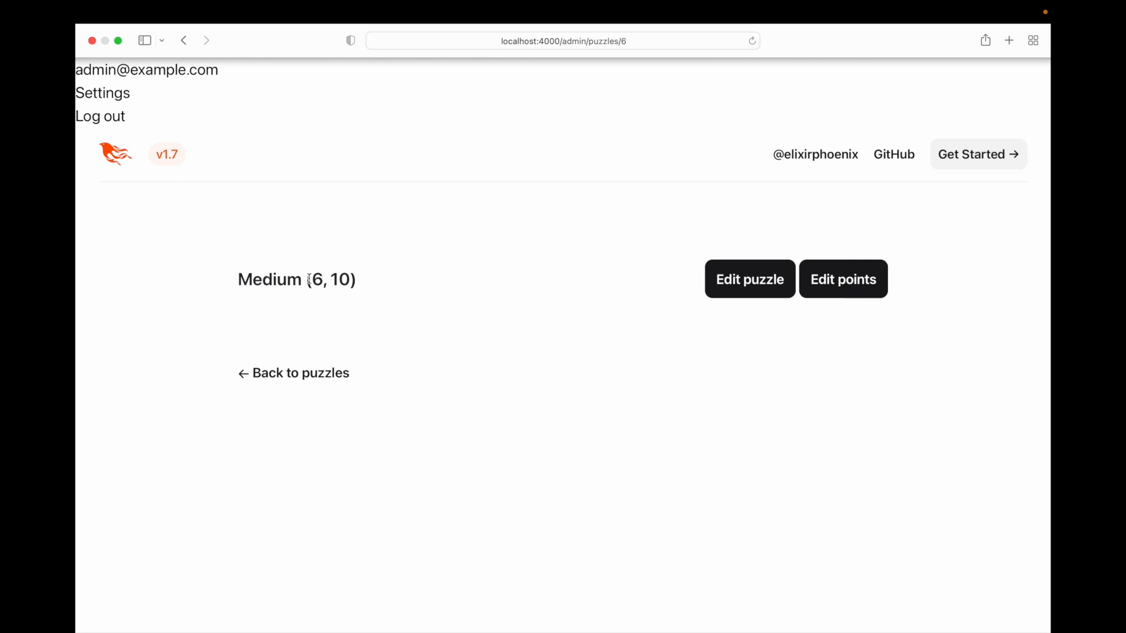
# Open the Medium (6, 10) puzzle's point editor, close it, then reopen it
pyautogui.click(844, 279)
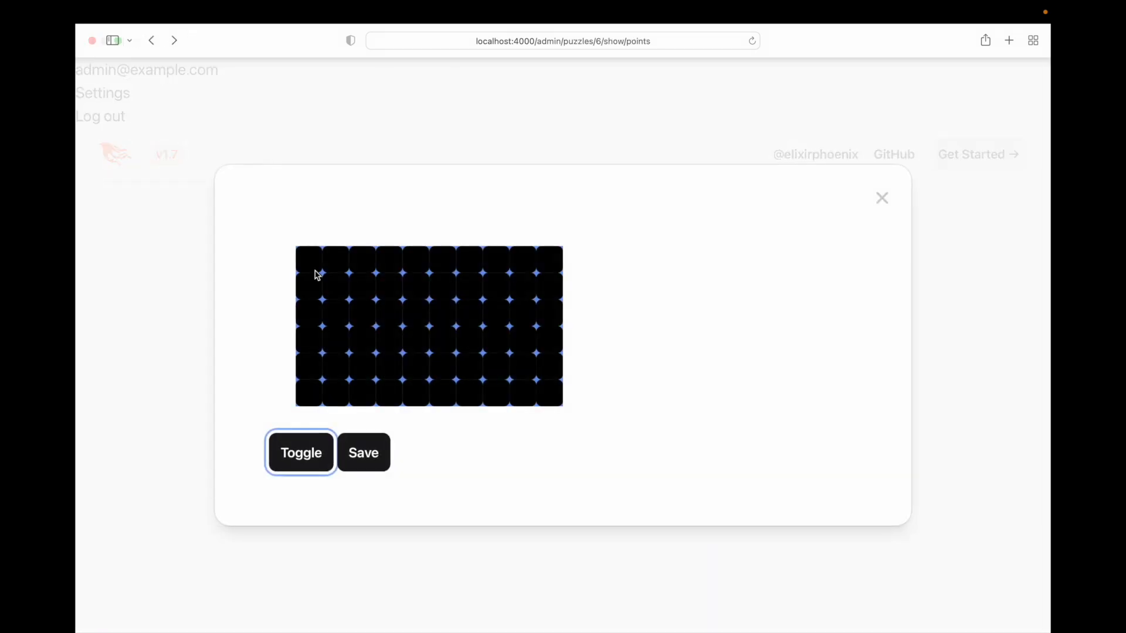
pyautogui.moveTo(883, 198)
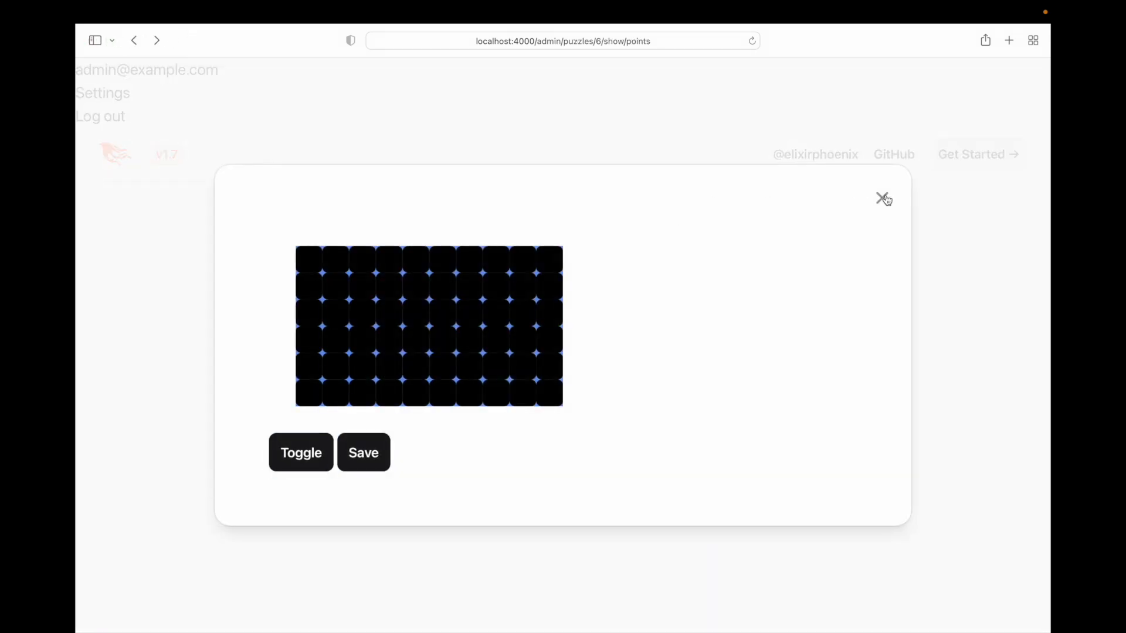
pyautogui.click(884, 199)
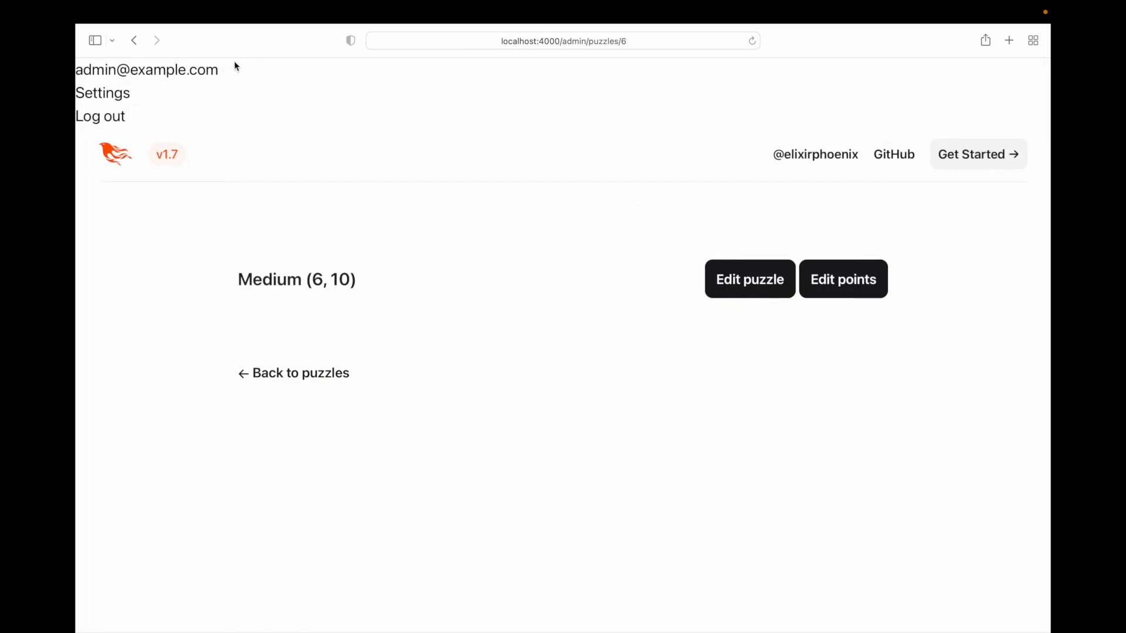
pyautogui.moveTo(239, 93)
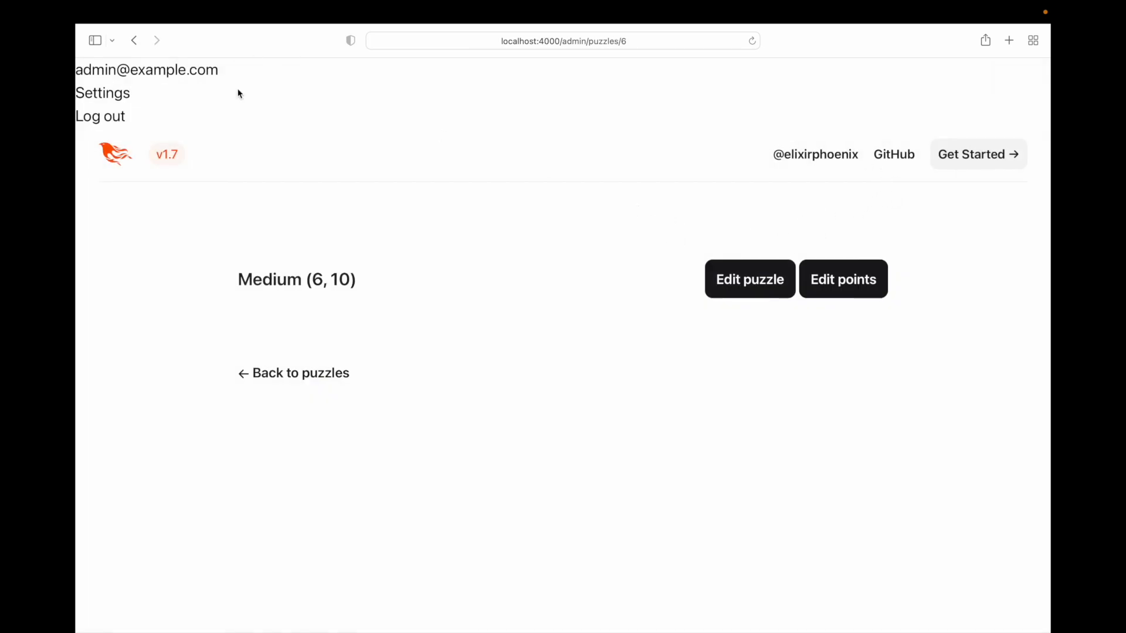
pyautogui.click(843, 278)
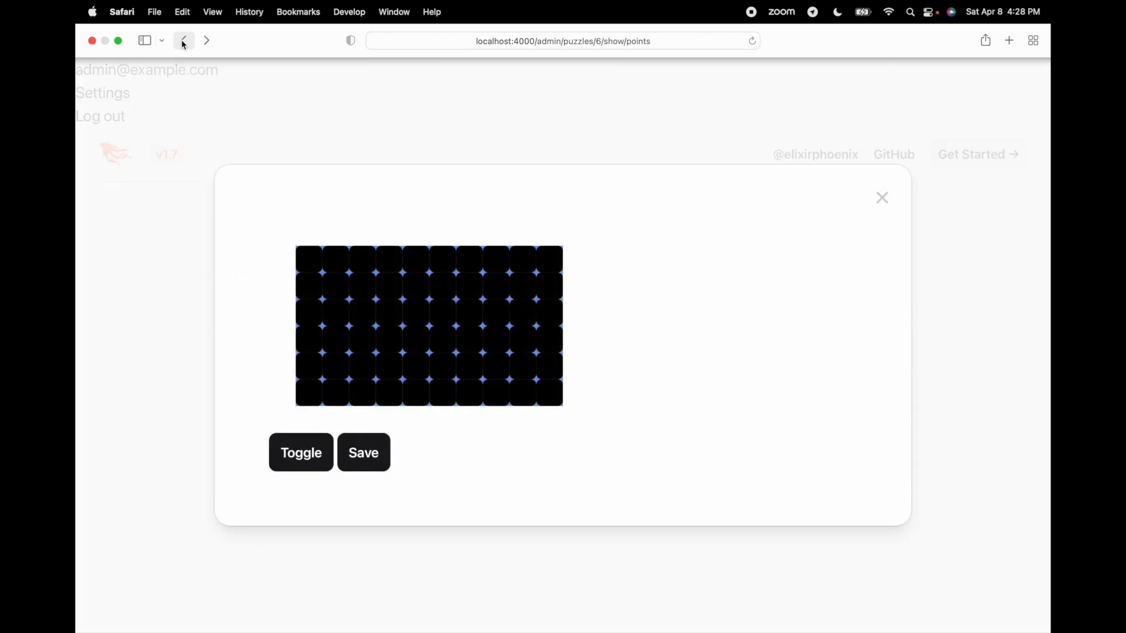
# Return to the puzzle list and open the Tall (10, 6) puzzle's point editor
pyautogui.click(183, 40)
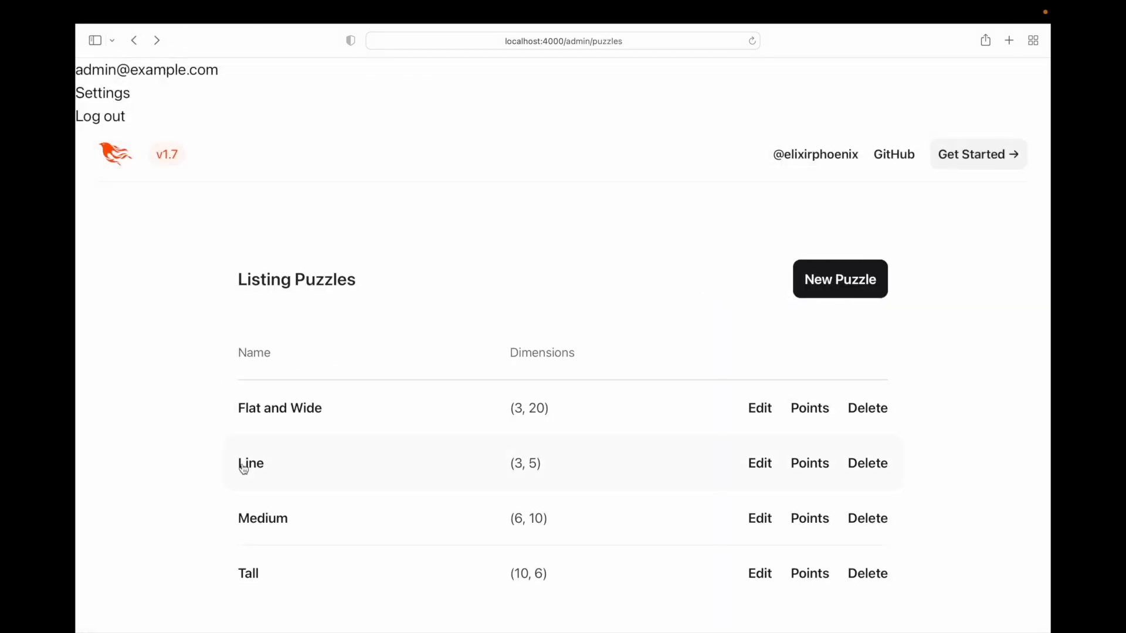
pyautogui.click(249, 573)
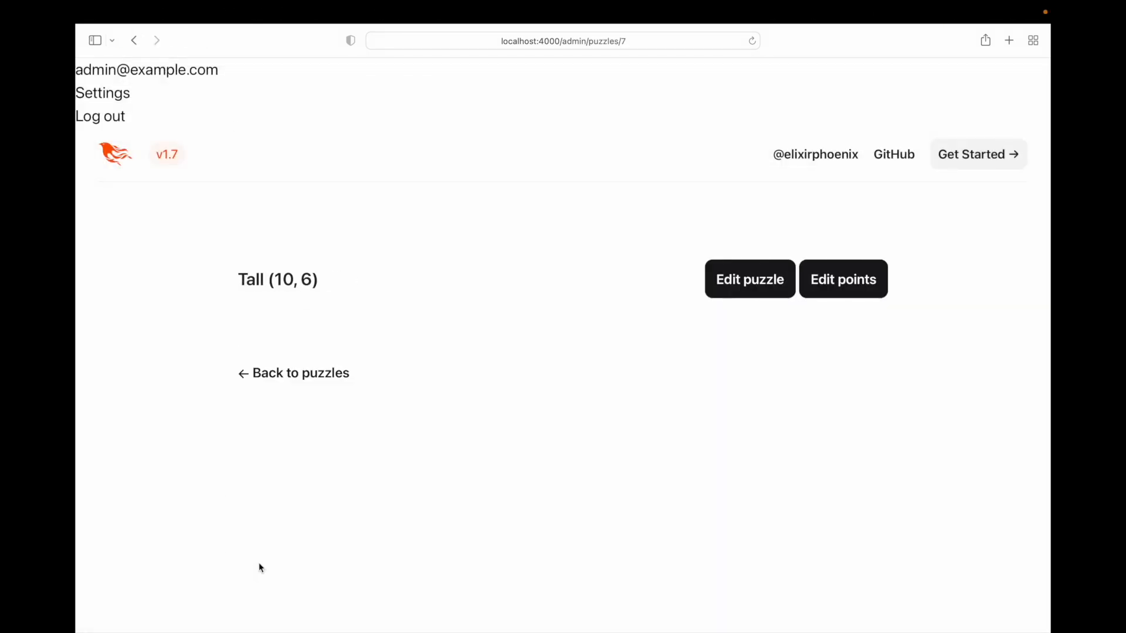
pyautogui.click(843, 278)
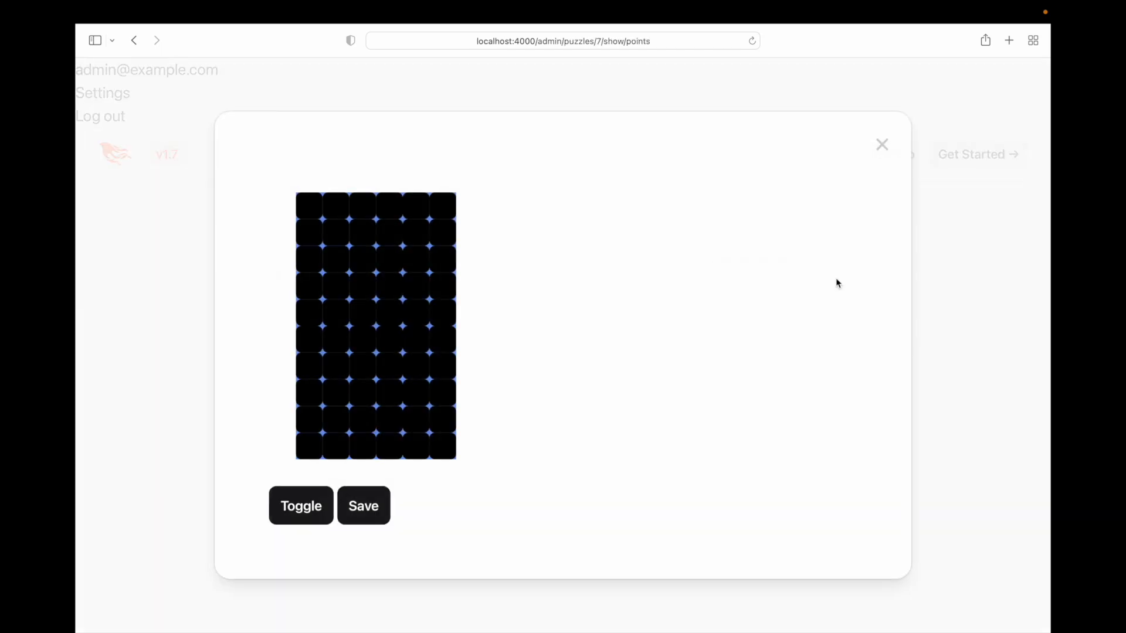
# Toggle a few cells near the top-left of the Tall puzzle's grid
pyautogui.click(336, 285)
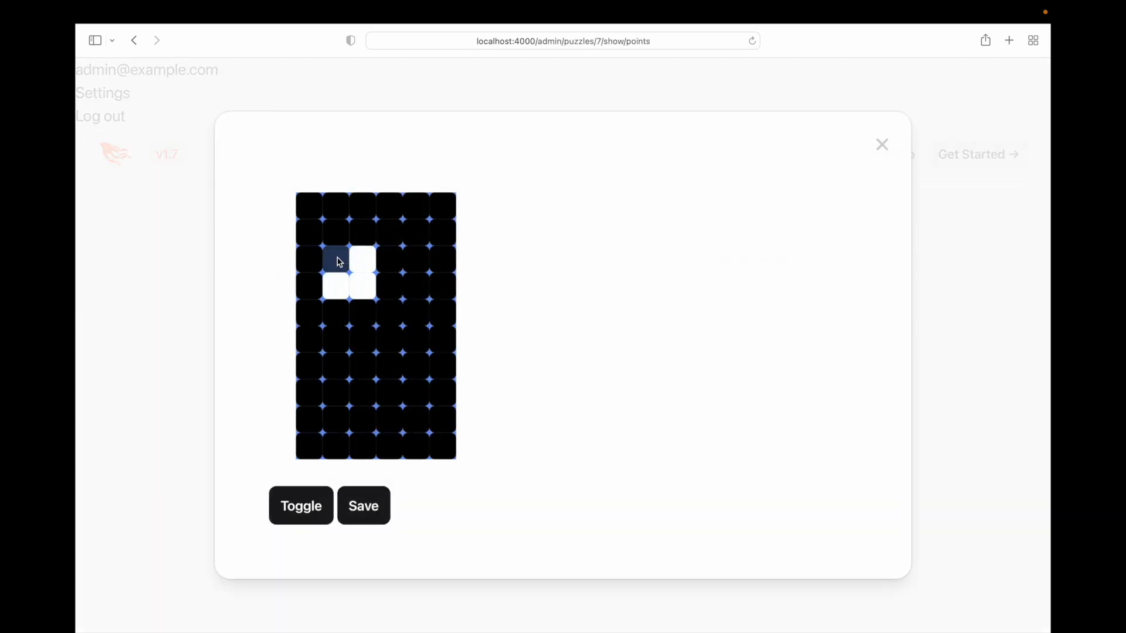
pyautogui.click(336, 236)
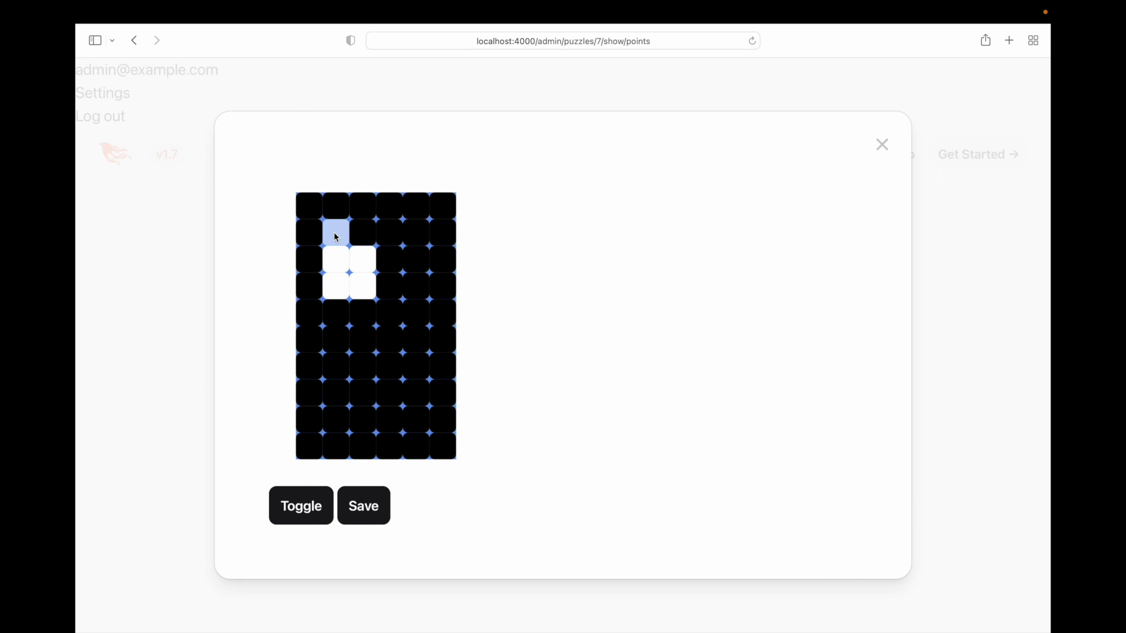
pyautogui.click(335, 232)
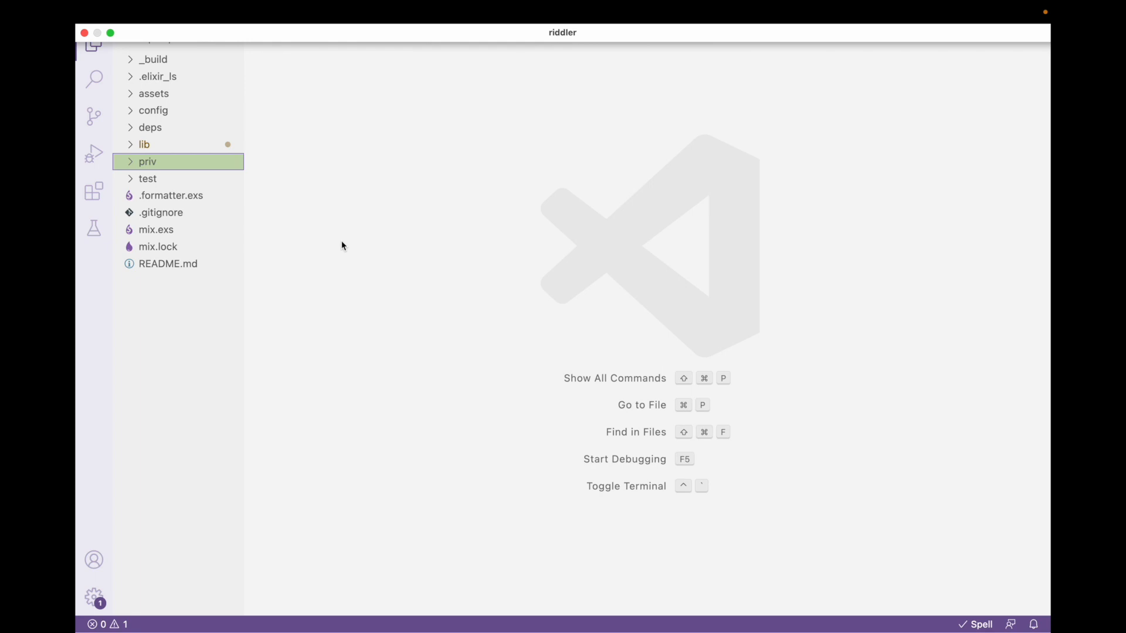
pyautogui.moveTo(179, 169)
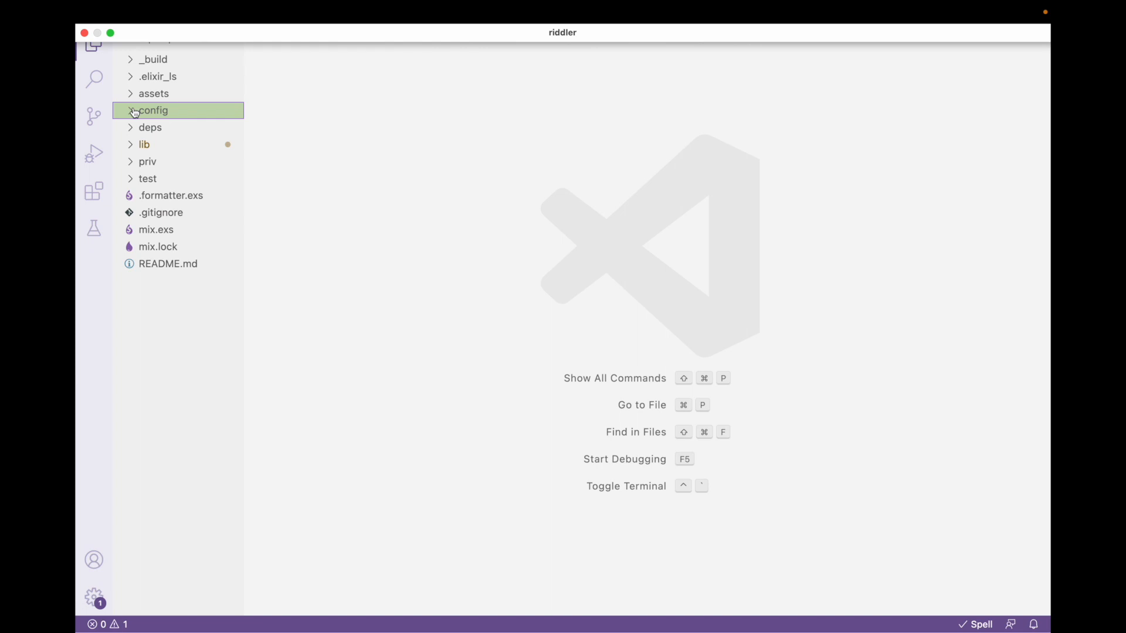
# Expand the riddler project's config folder in the Explorer sidebar
pyautogui.click(151, 110)
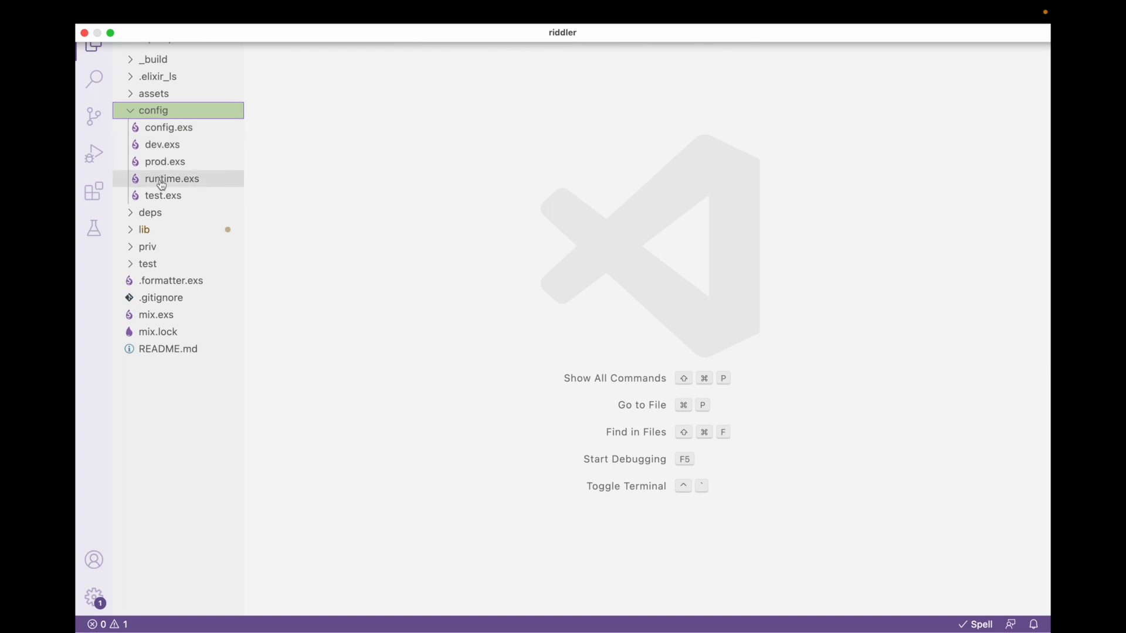
pyautogui.moveTo(171, 179)
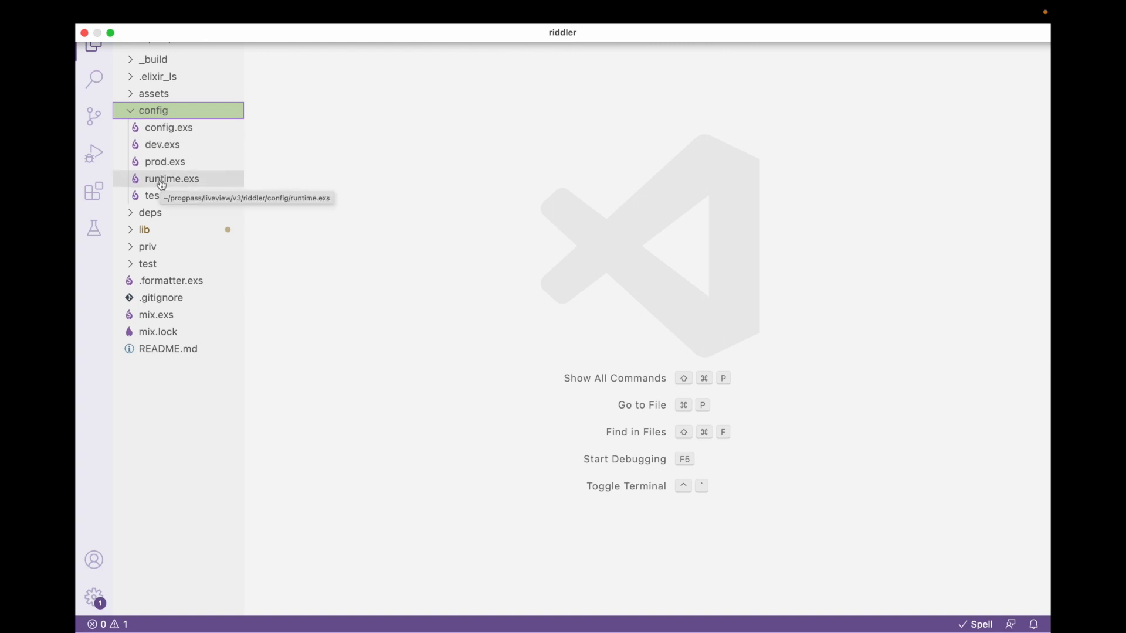
pyautogui.moveTo(154, 162)
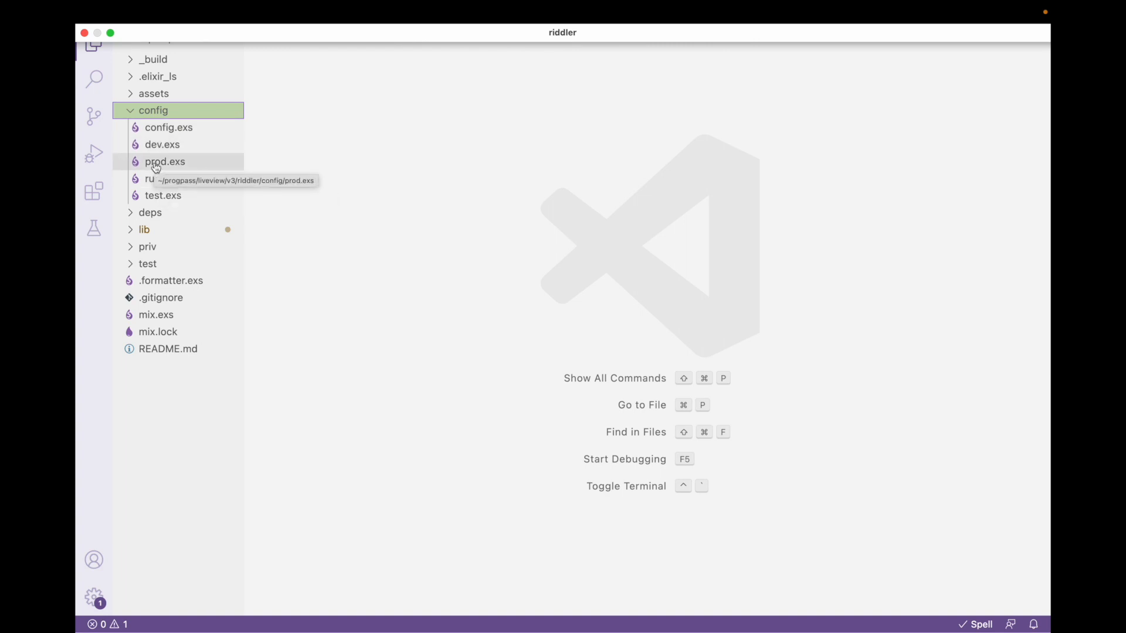
pyautogui.moveTo(151, 199)
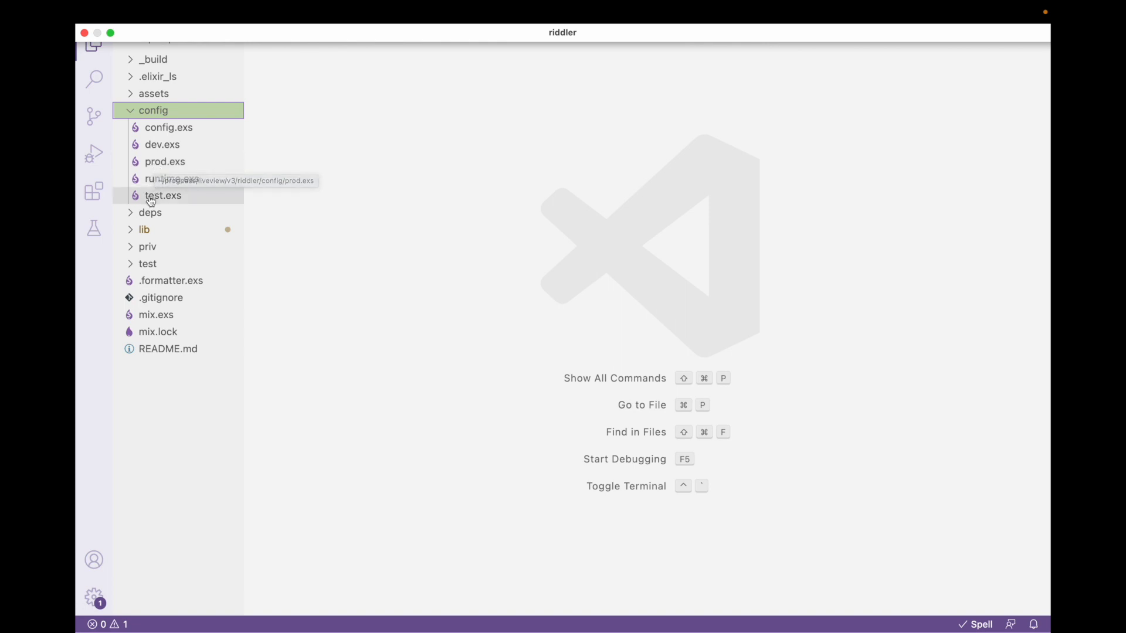
pyautogui.moveTo(157, 150)
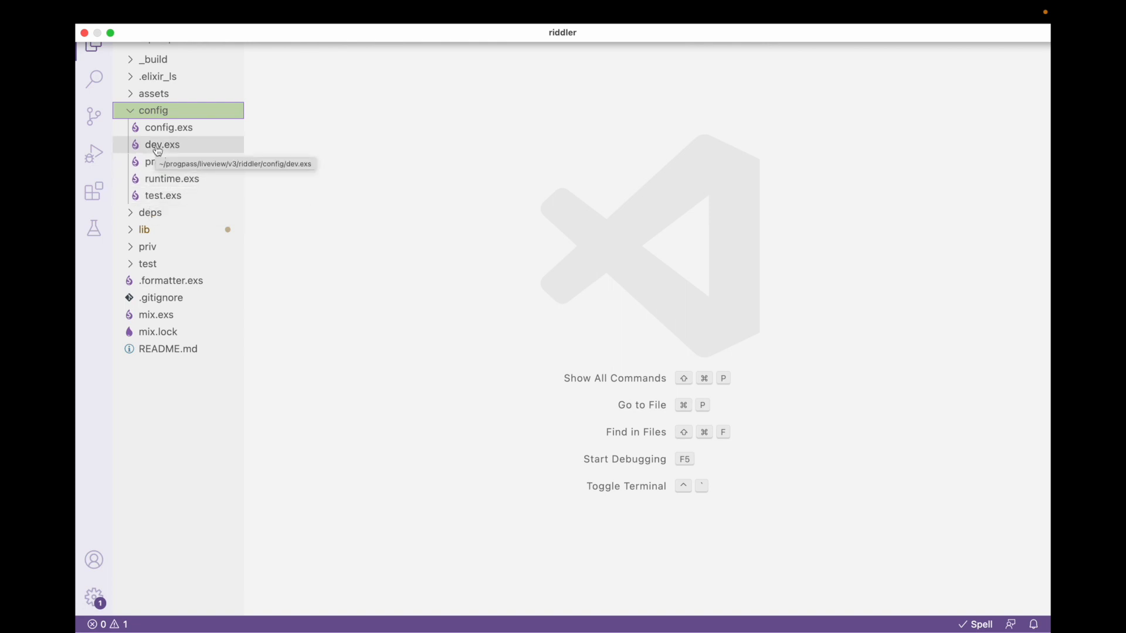
pyautogui.moveTo(157, 130)
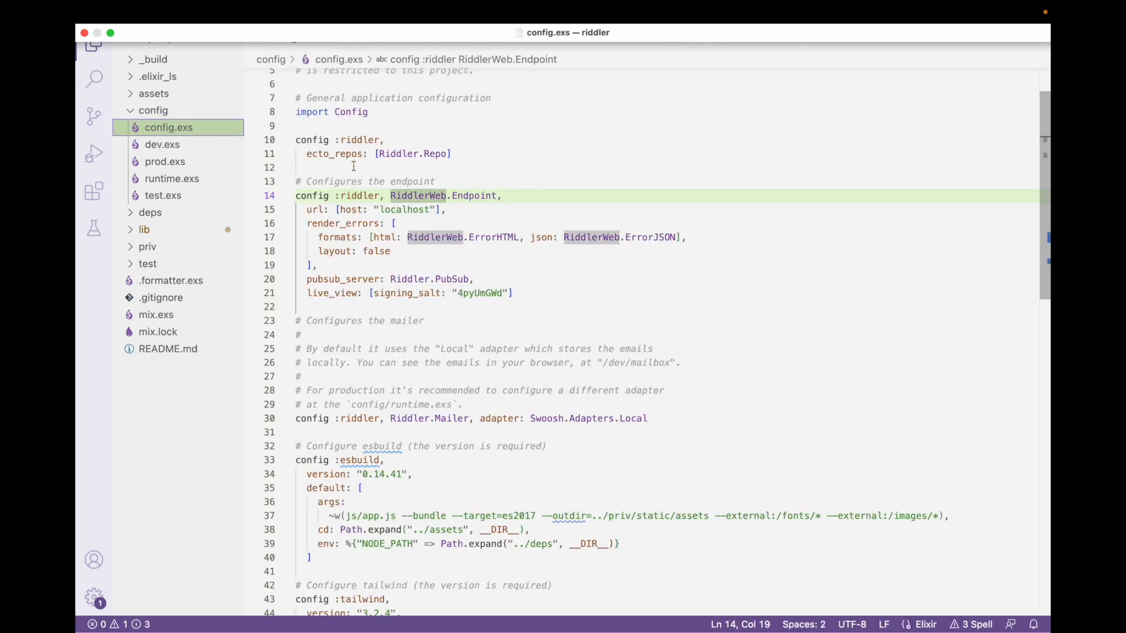
pyautogui.moveTo(425, 176)
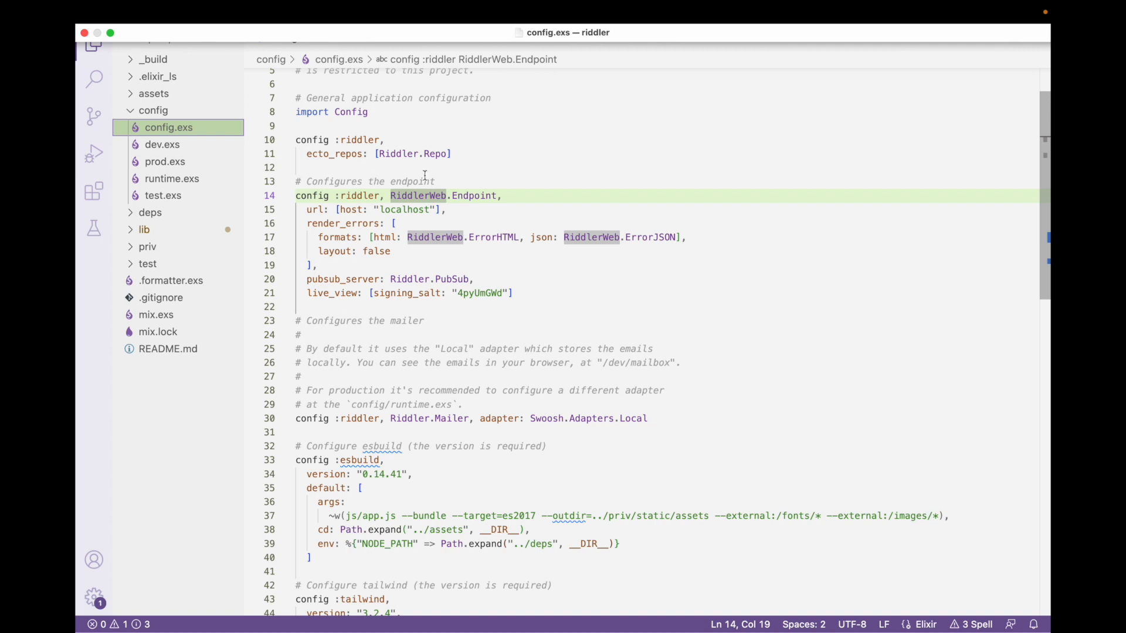
# Search config.exs for 'pubsub' to find the pubsub_server: Riddler.PubSub line
pyautogui.click(503, 196)
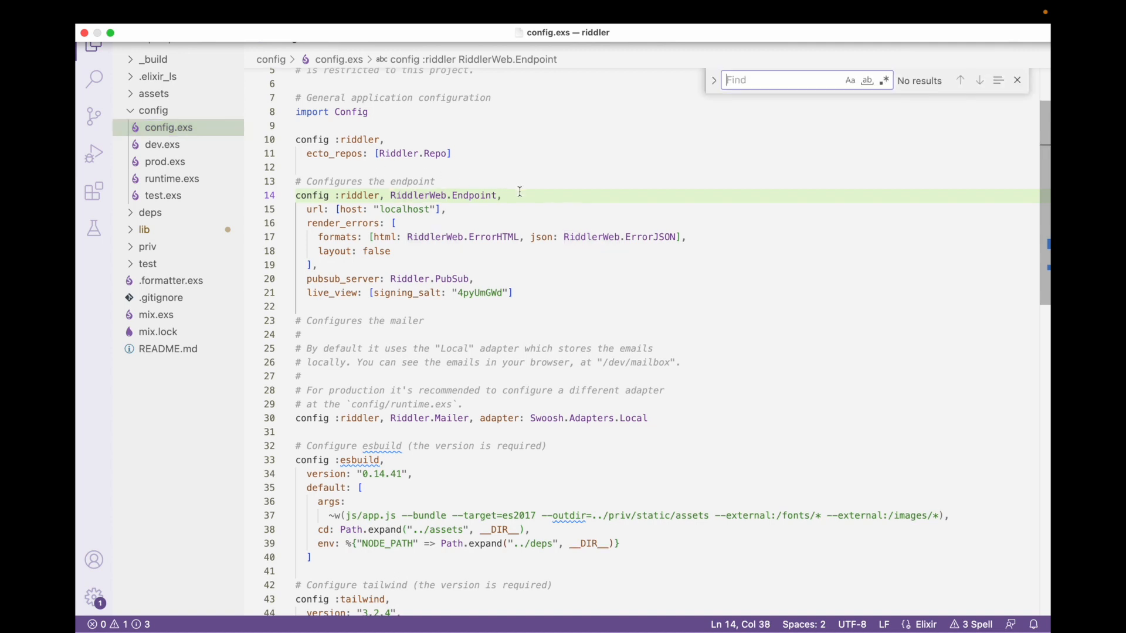
pyautogui.write('pubsub')
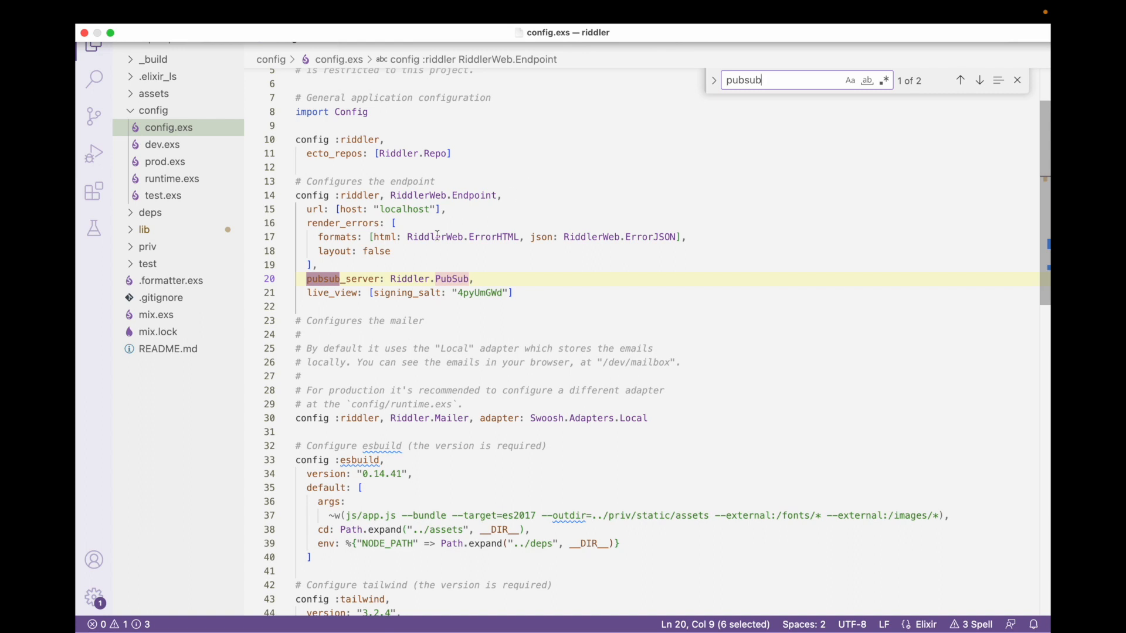
pyautogui.click(352, 278)
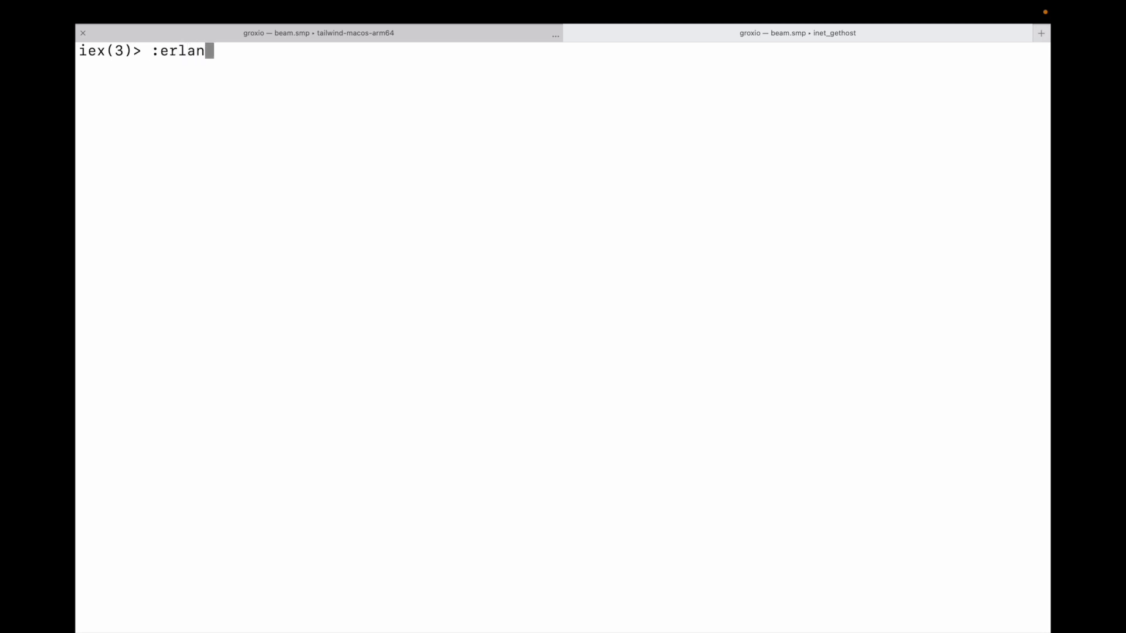
# Tab-complete ':erlang.' at the IEx prompt to list the module's functions
pyautogui.write('g')
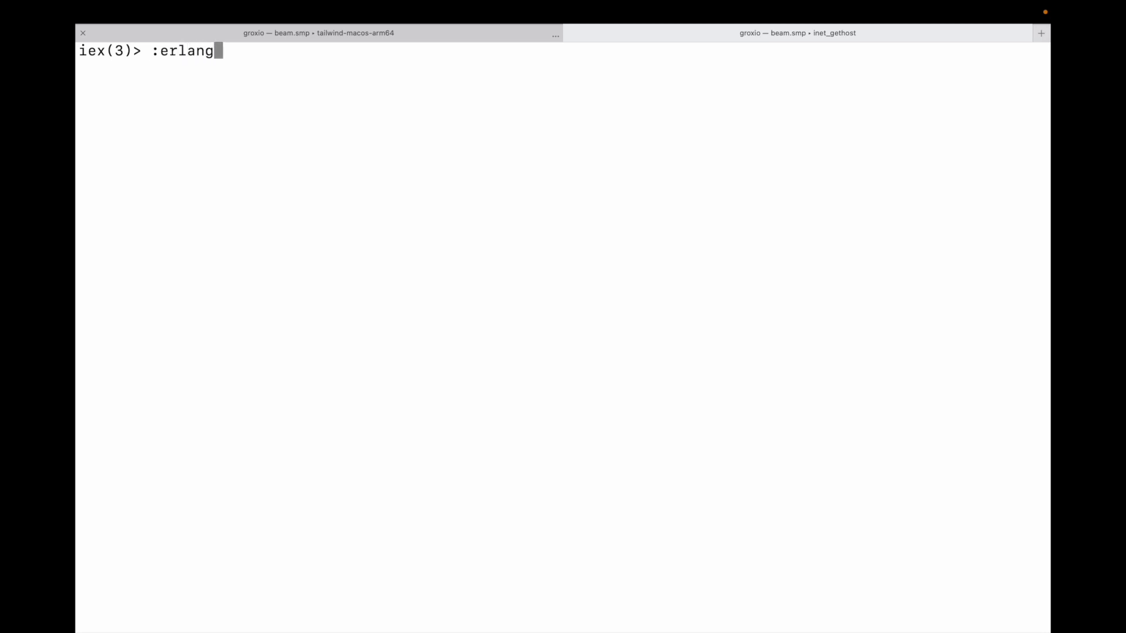
pyautogui.write('.')
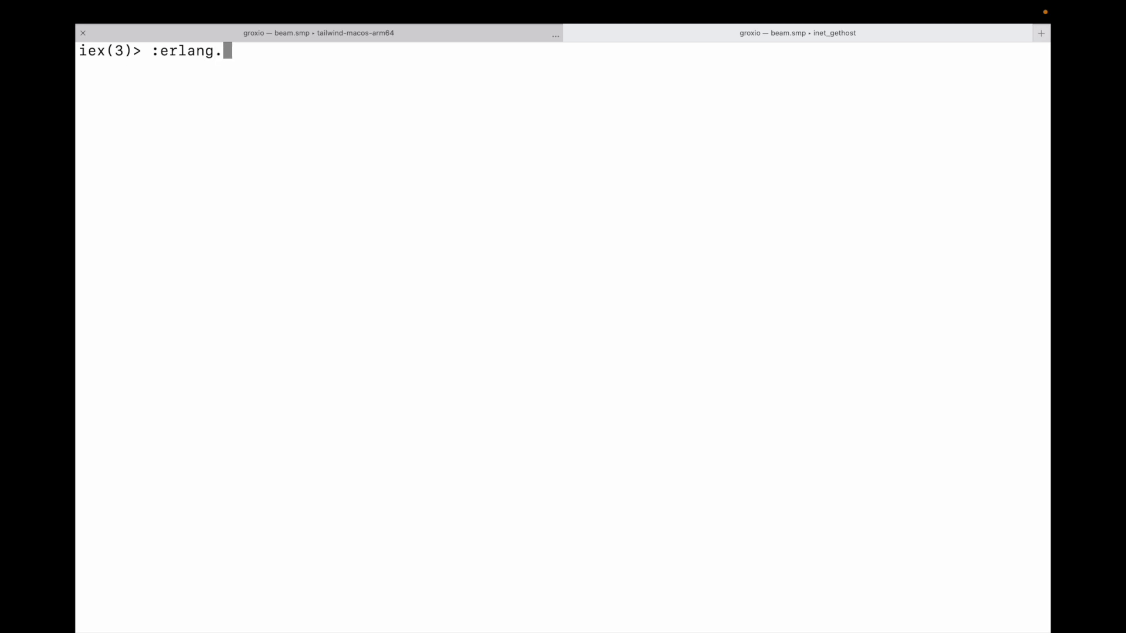
pyautogui.press('Tab')
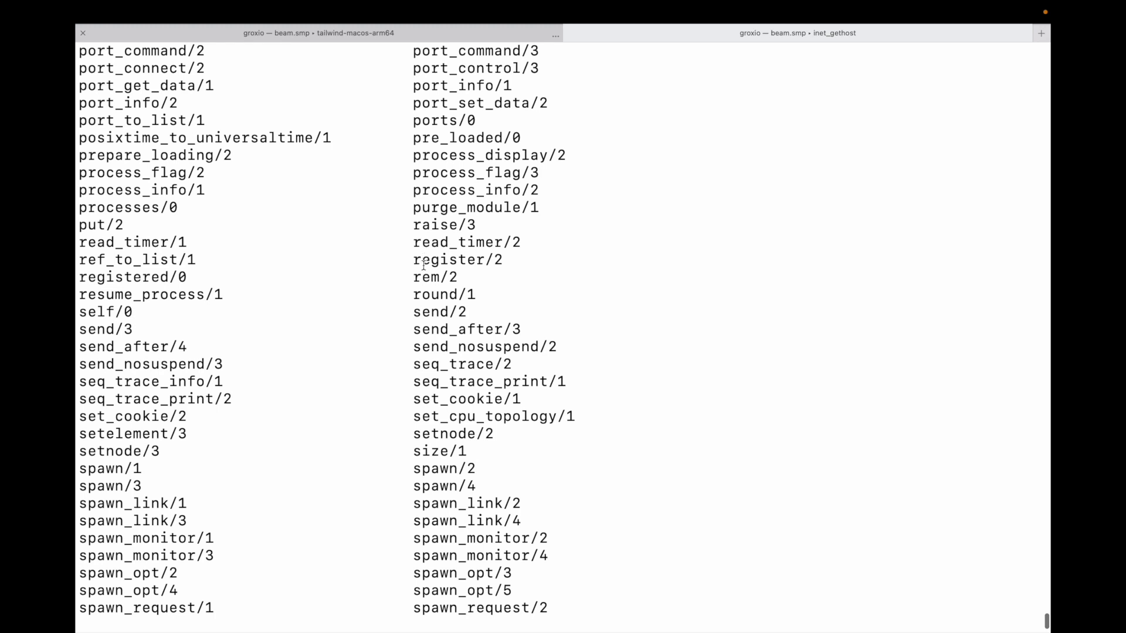
# Highlight register/2 in the function listing and return to the IEx prompt
pyautogui.doubleClick(458, 259)
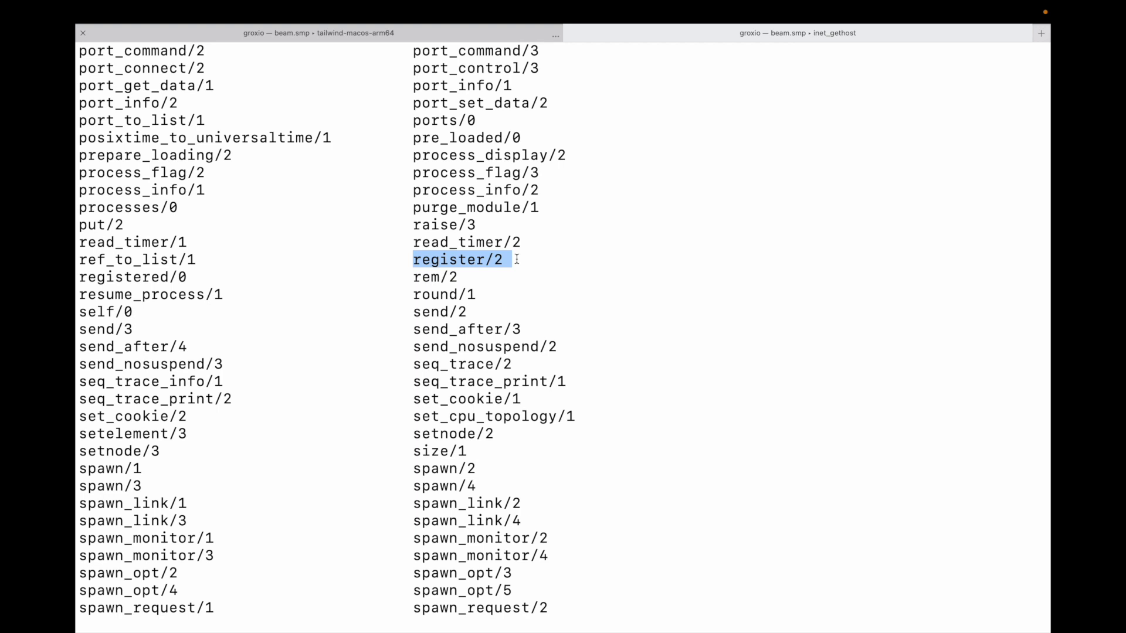
pyautogui.moveTo(365, 250)
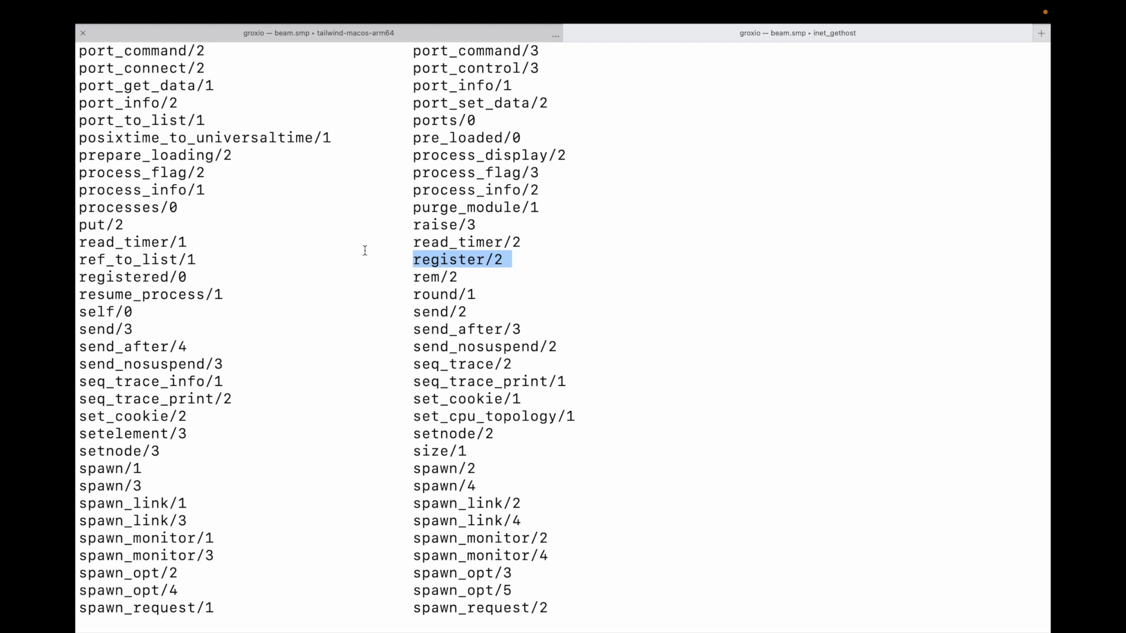
pyautogui.moveTo(81, 279)
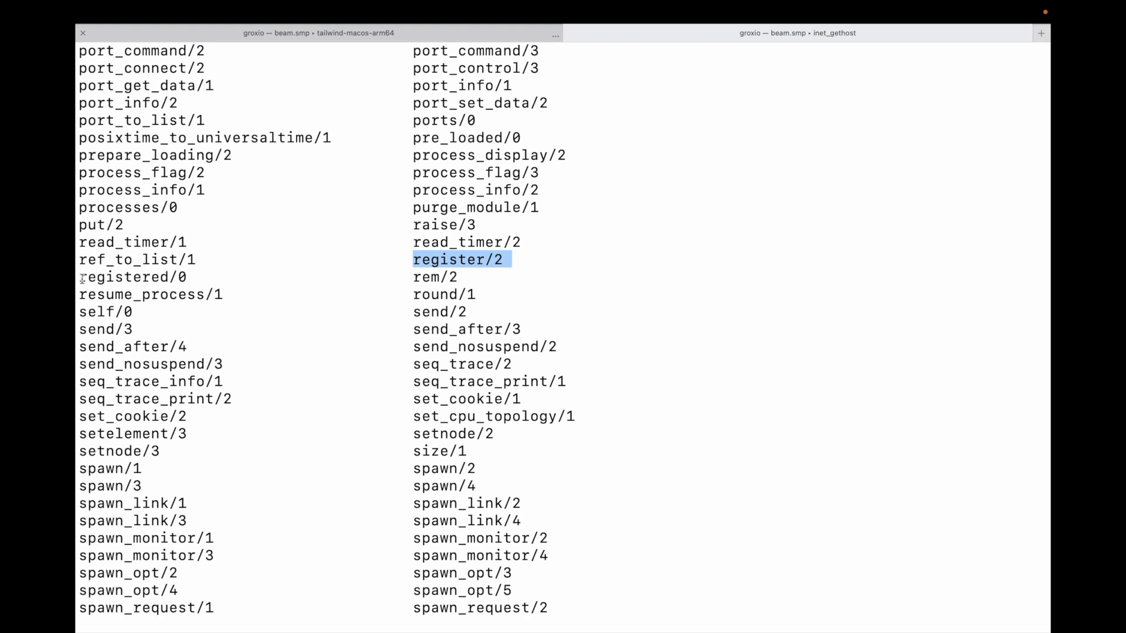
pyautogui.click(132, 276)
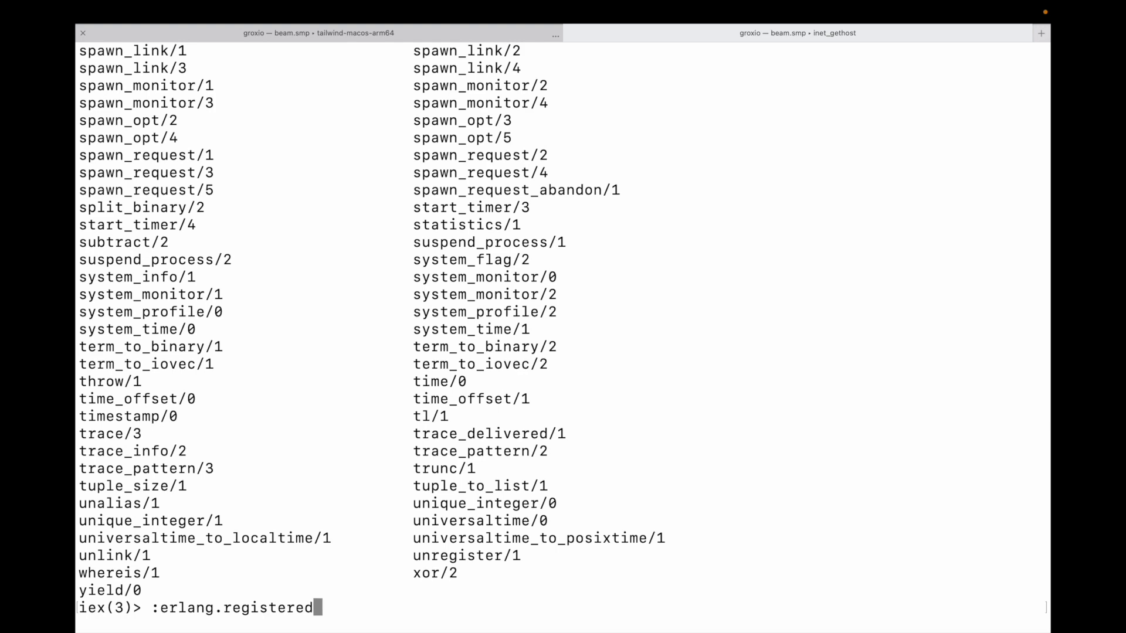
# Run :erlang.registered, then check Riddler.Supervisor |> GenServer.whereis |> Process.alive? returns true
pyautogui.press('Return')
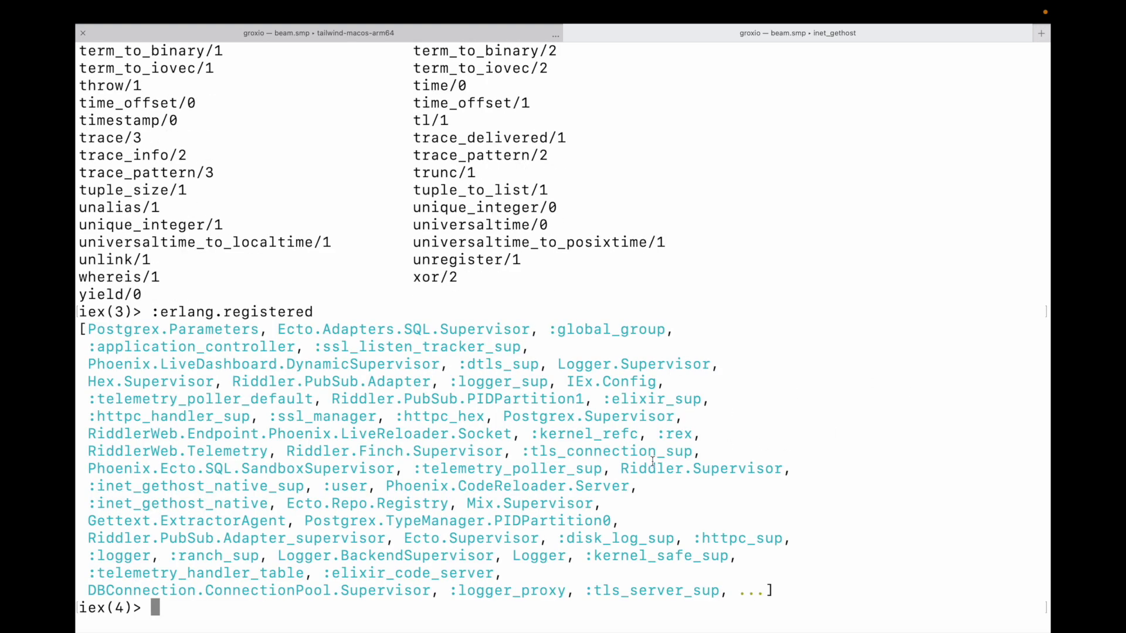
pyautogui.doubleClick(701, 469)
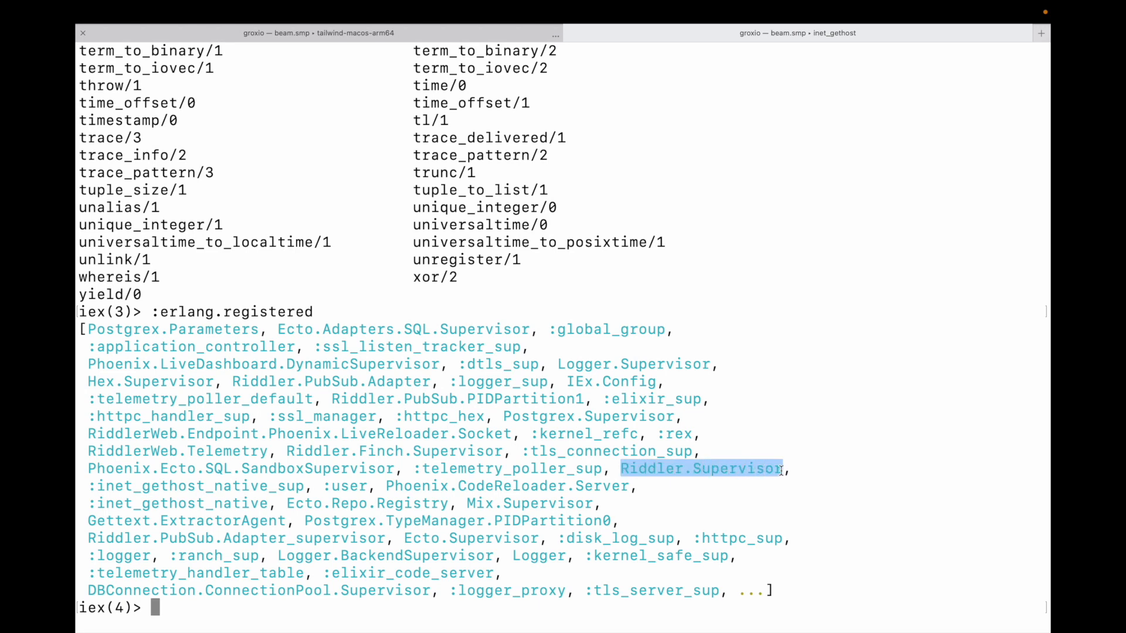
pyautogui.write('Riddler.Supervisor')
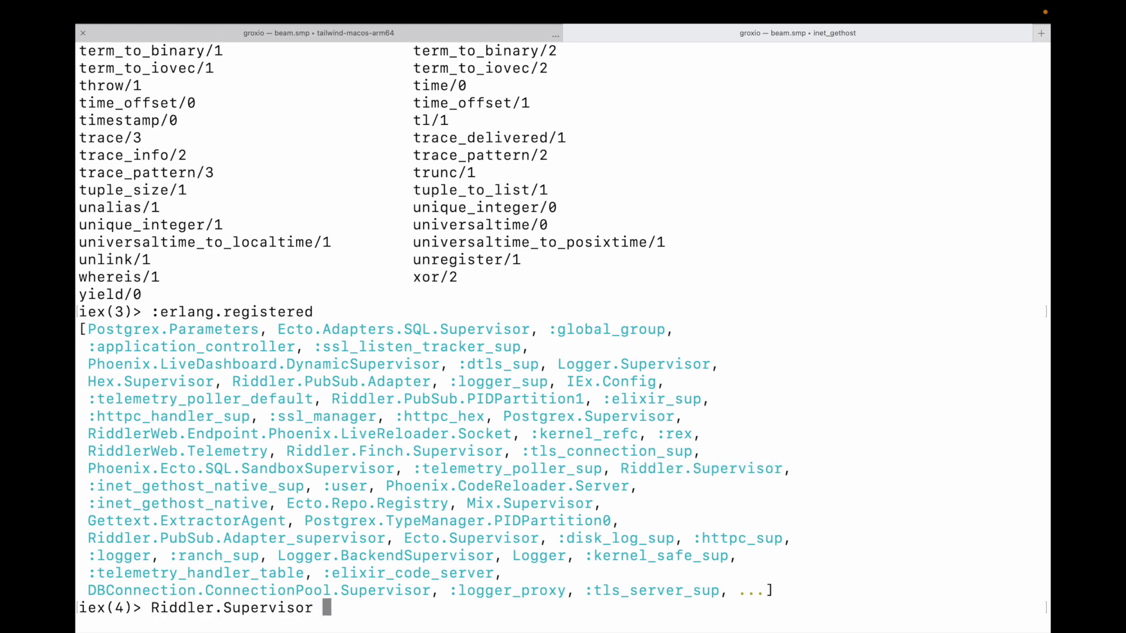
pyautogui.write('|> Gens')
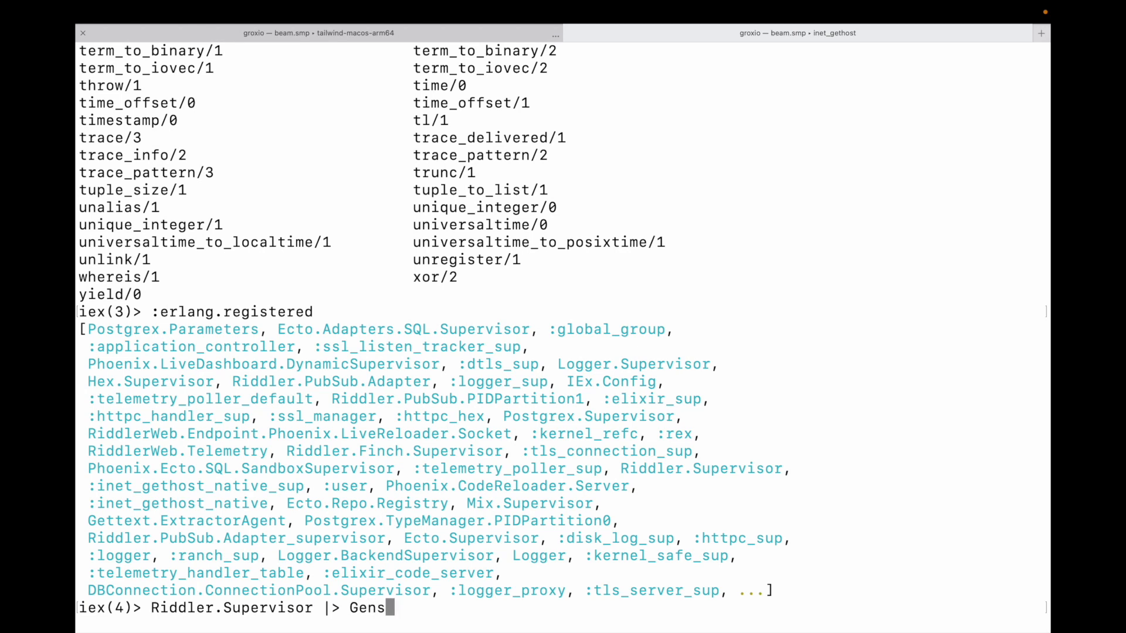
pyautogui.write('erver.')
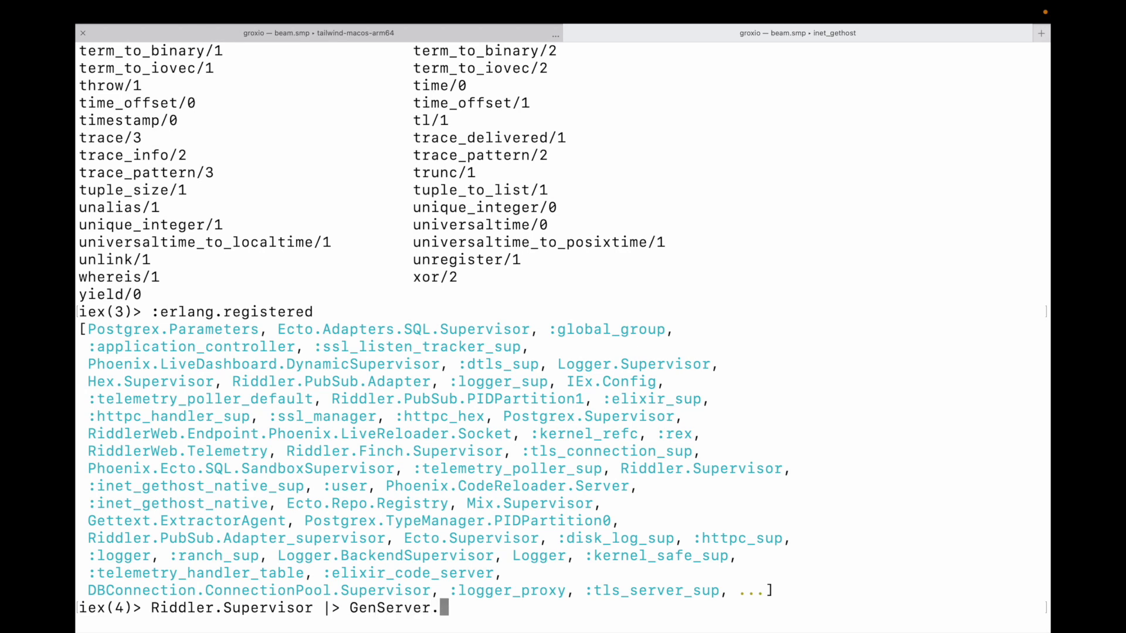
pyautogui.write('whereis |>')
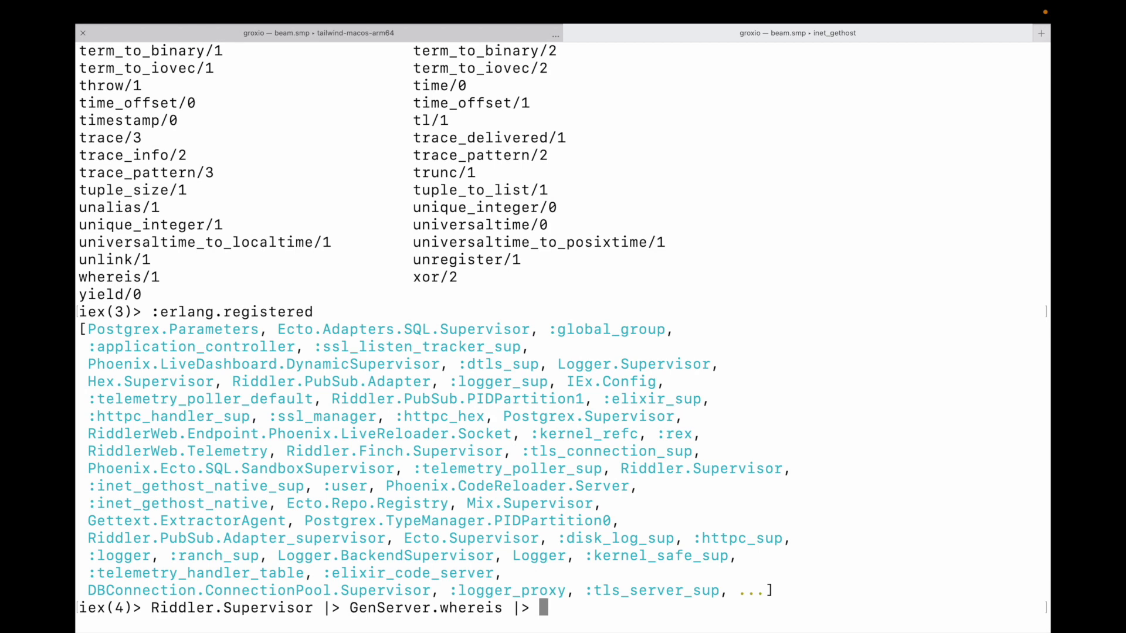
pyautogui.write('P')
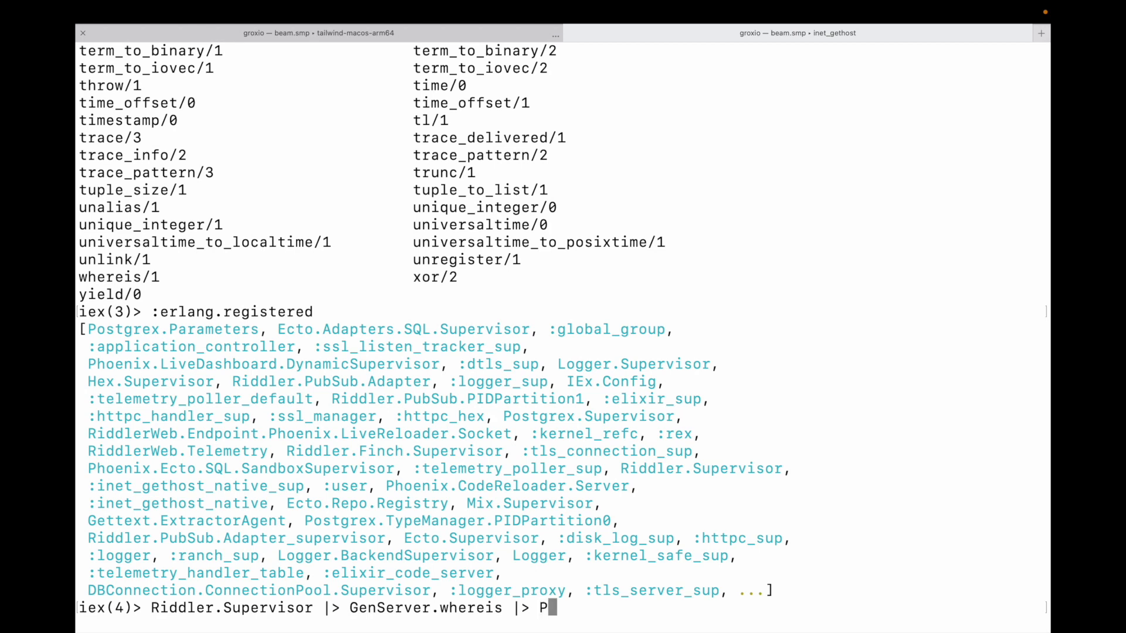
pyautogui.write('Process')
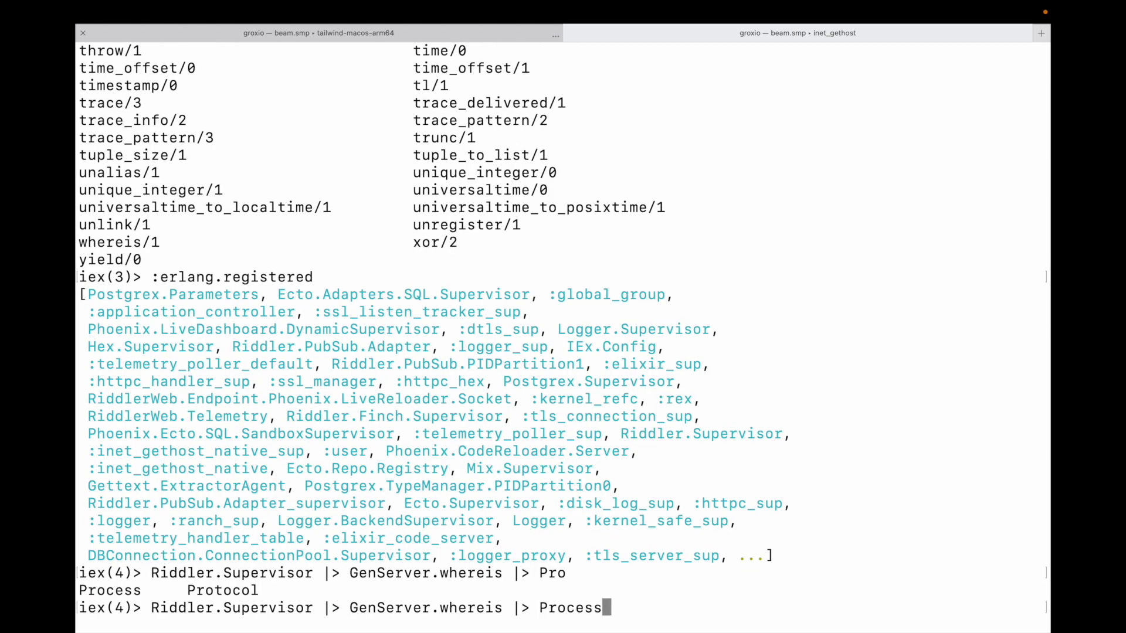
pyautogui.press('Return')
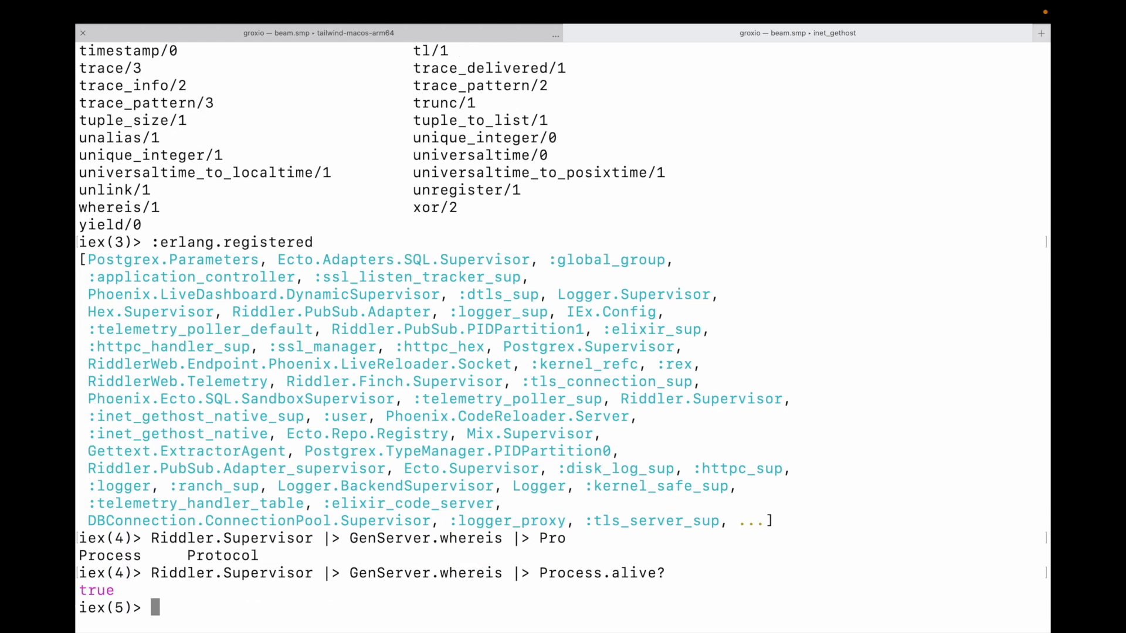
# Highlight the true result and Riddler.Supervisor, then show h Phoenix.PubSub documentation
pyautogui.doubleClick(96, 590)
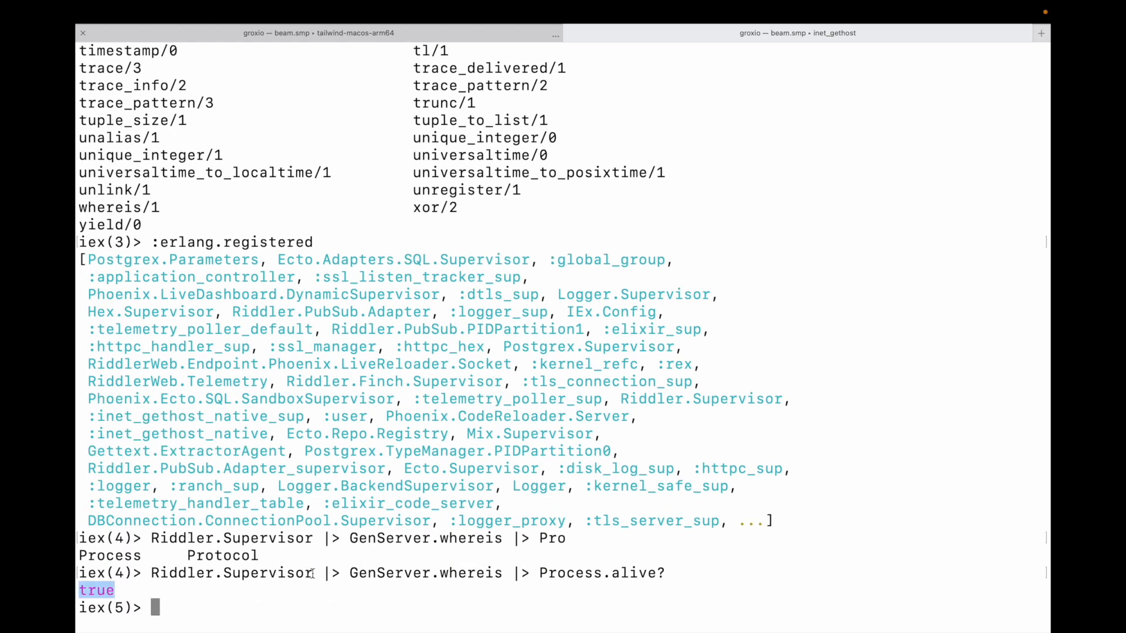
pyautogui.doubleClick(216, 573)
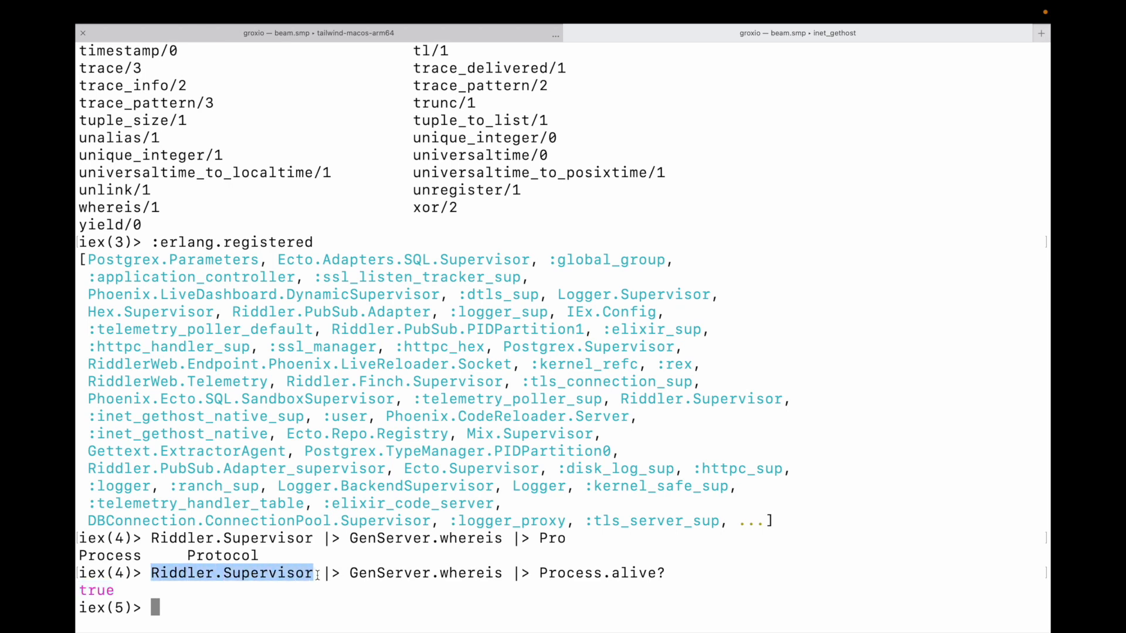
pyautogui.write('h')
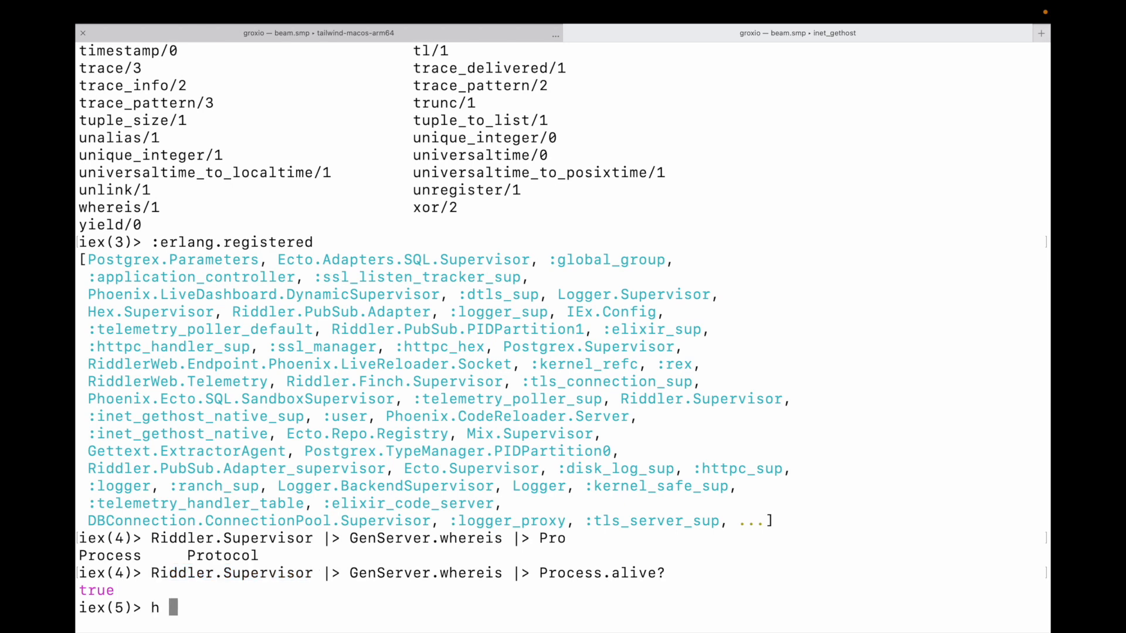
pyautogui.write('Phoenix.P')
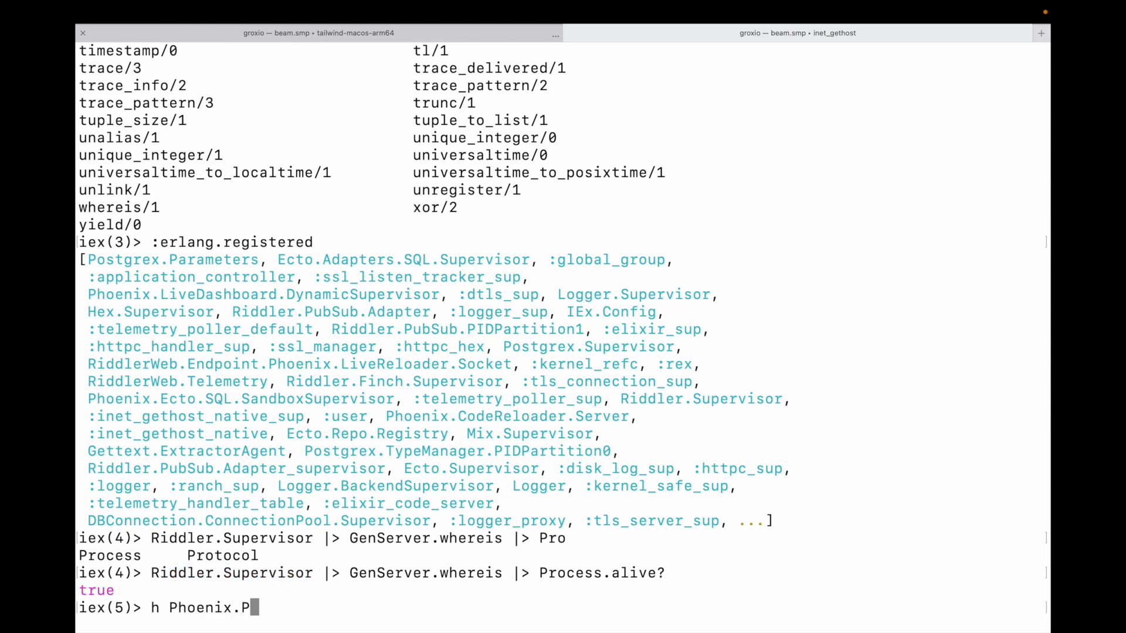
pyautogui.write('ubSub')
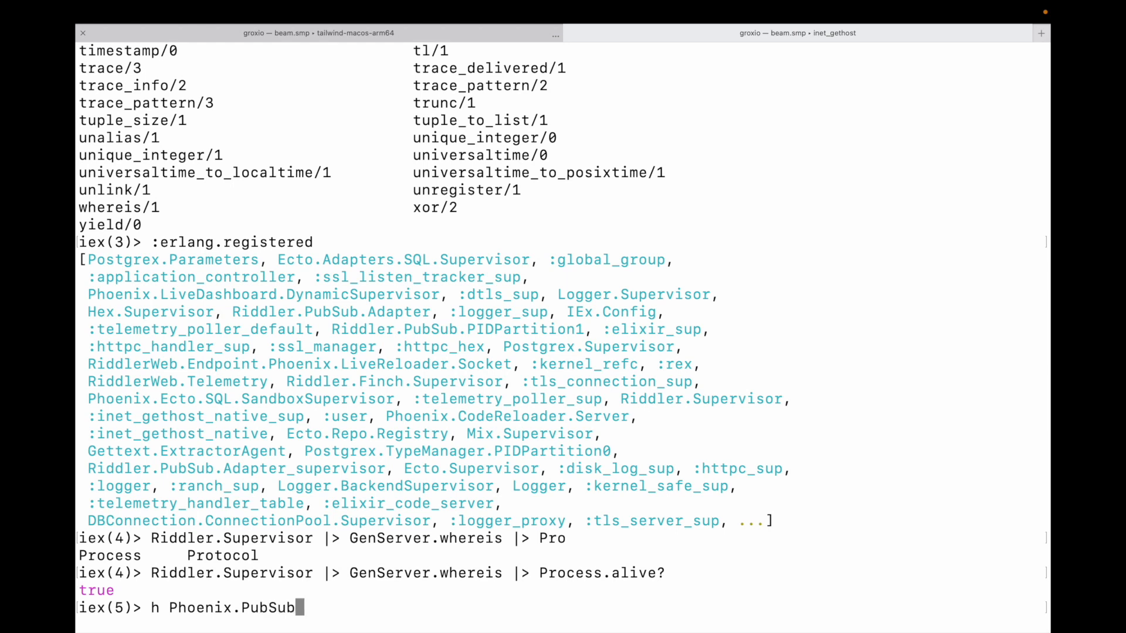
pyautogui.press('Return')
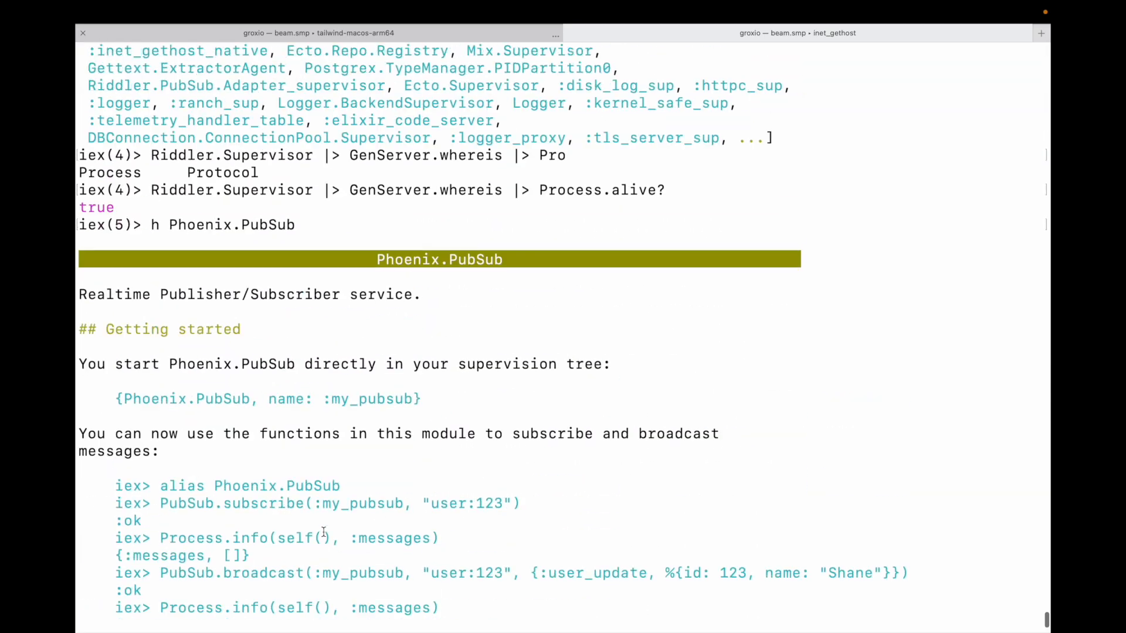
# Scroll down through the Phoenix.PubSub documentation output
pyautogui.scroll(-3)
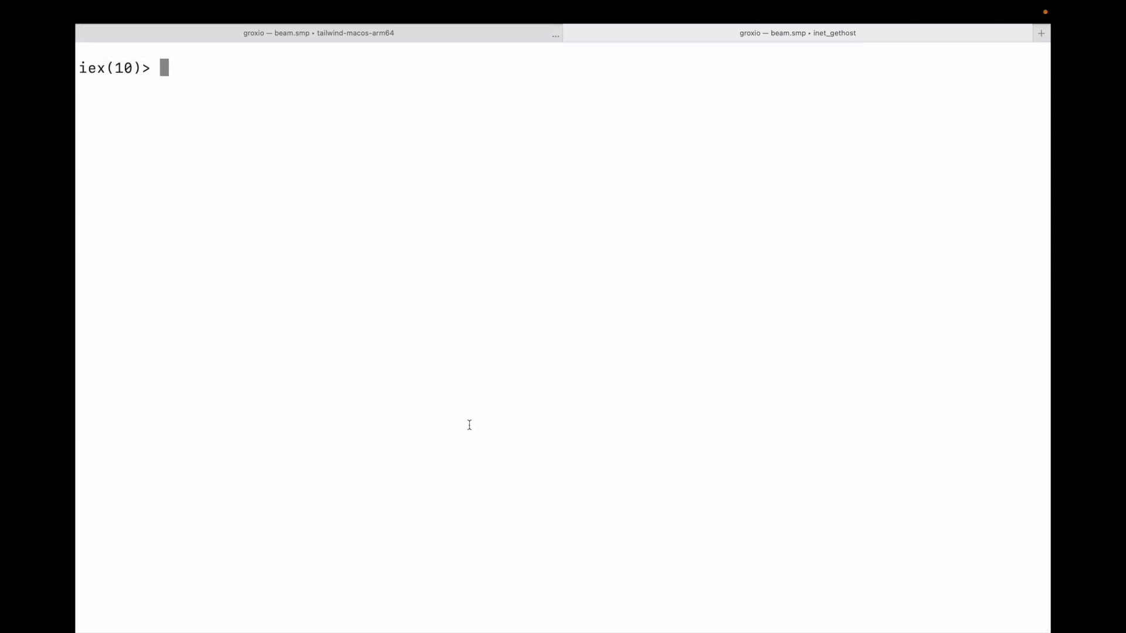
# Run the misspelled :oberver.start, which fails with an undefined-function error
pyautogui.write(':o')
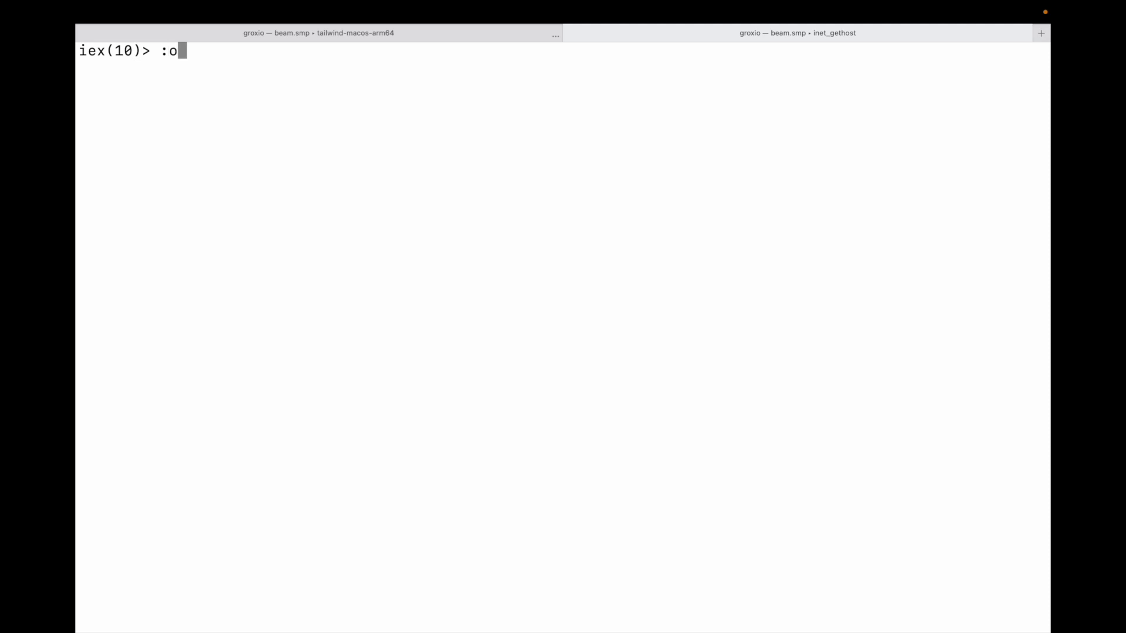
pyautogui.write('berver.')
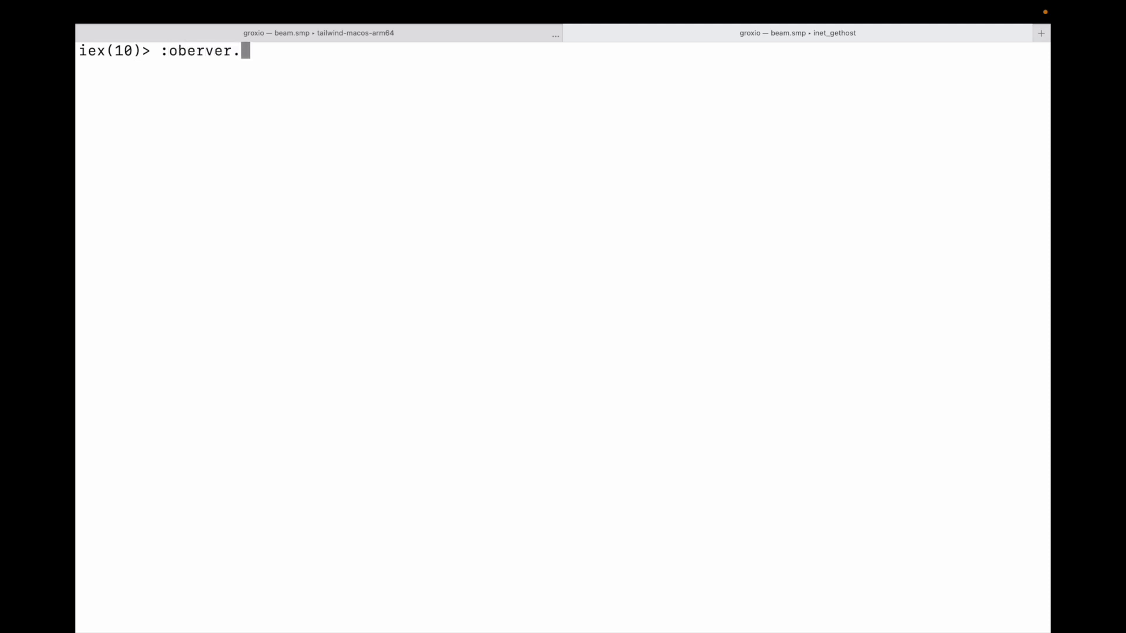
pyautogui.write('start')
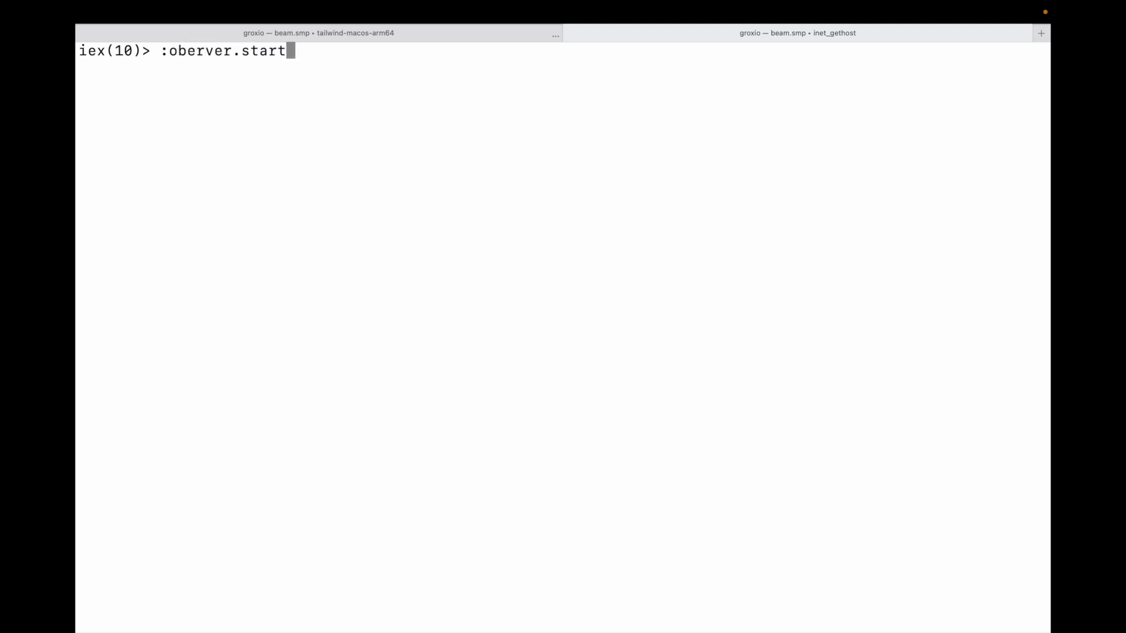
pyautogui.press('Return')
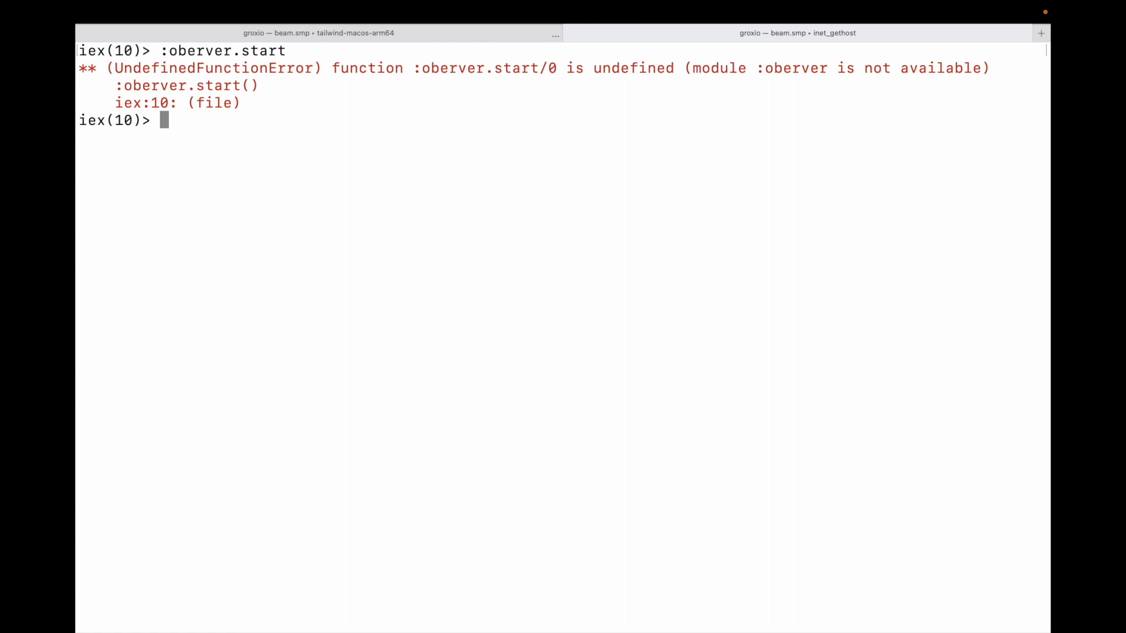
# Launch Observer with the corrected :observer.start command
pyautogui.write(':')
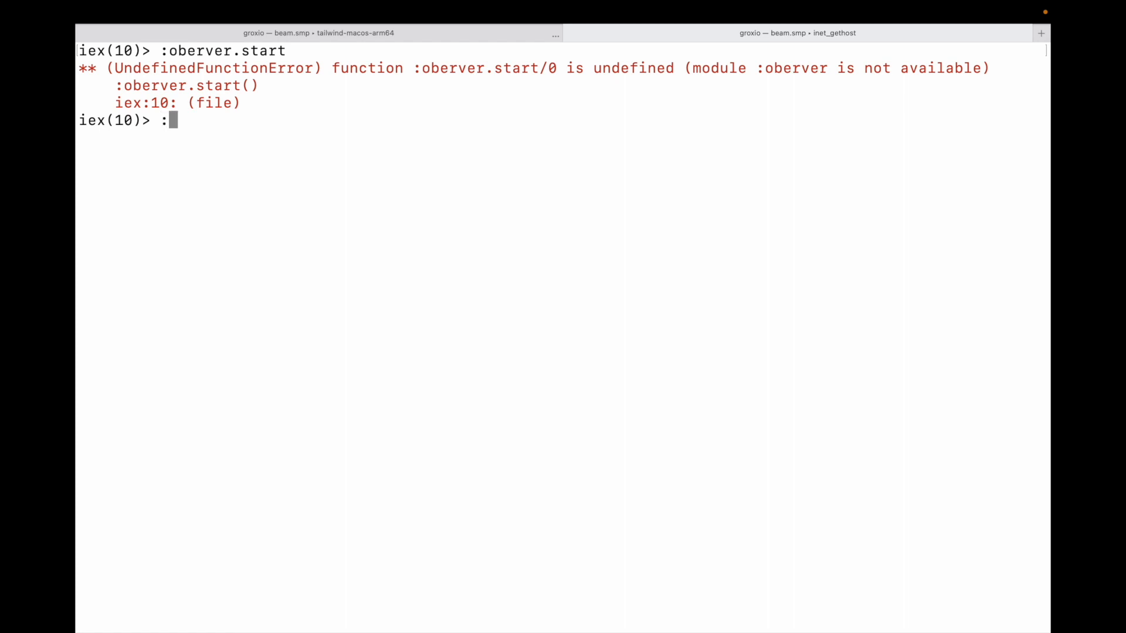
pyautogui.write('observer')
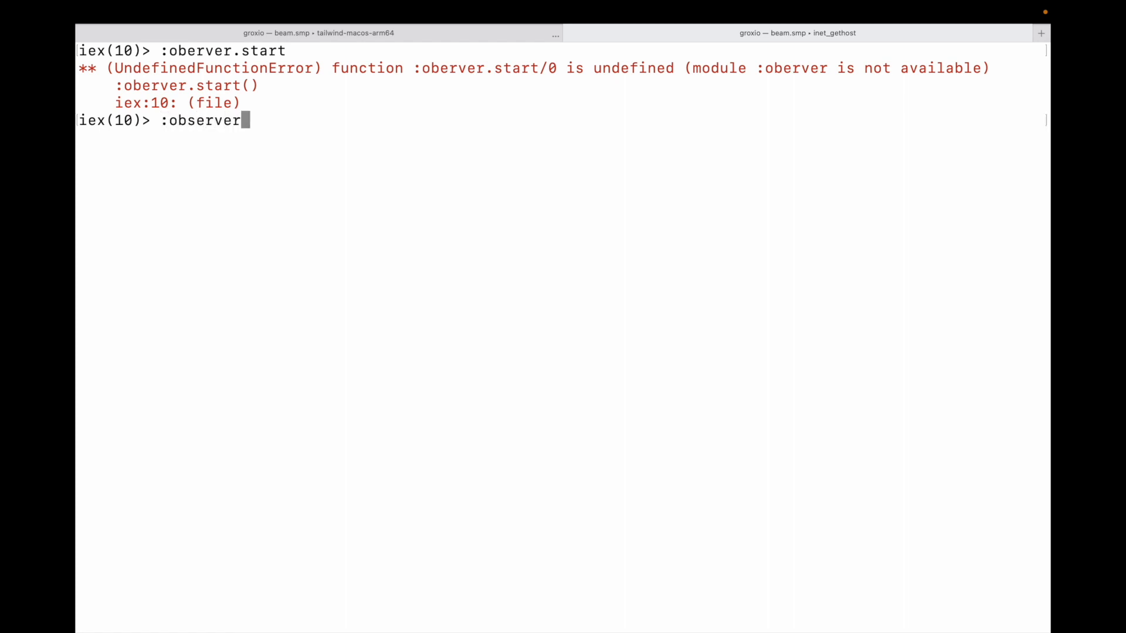
pyautogui.write('.start')
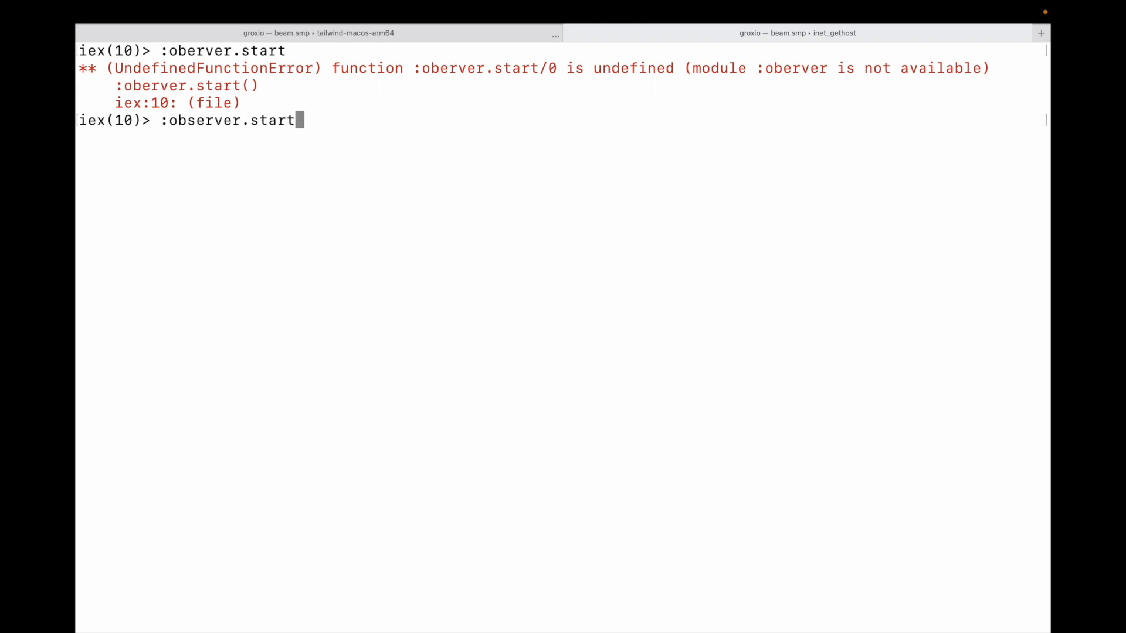
pyautogui.press('Return')
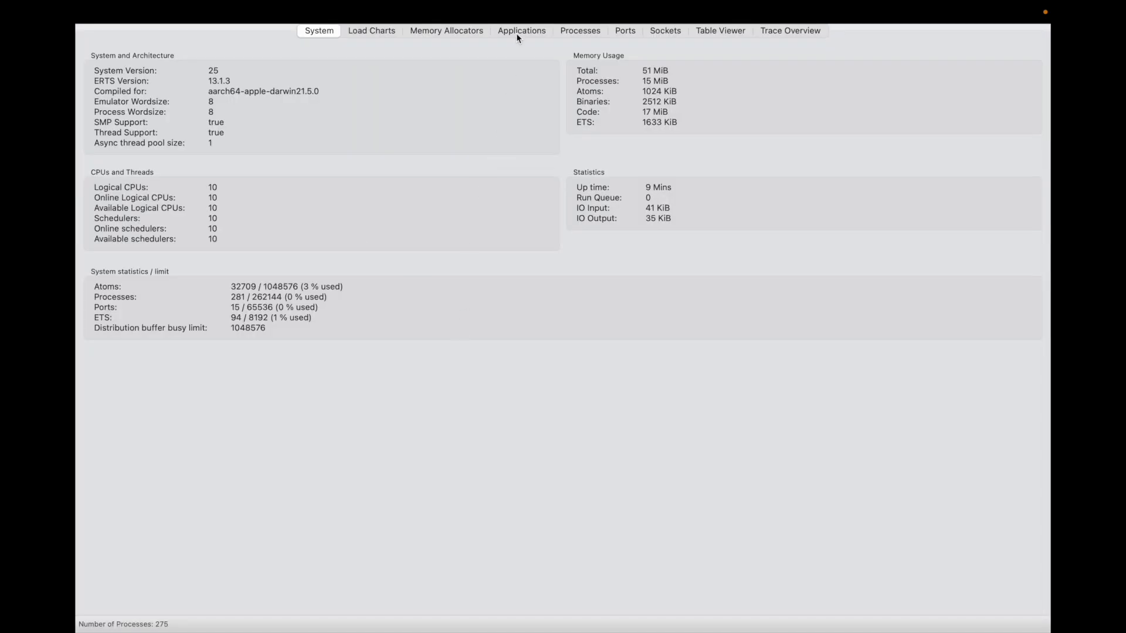
# Switch Observer to the Applications view to display the riddler supervision tree
pyautogui.click(520, 30)
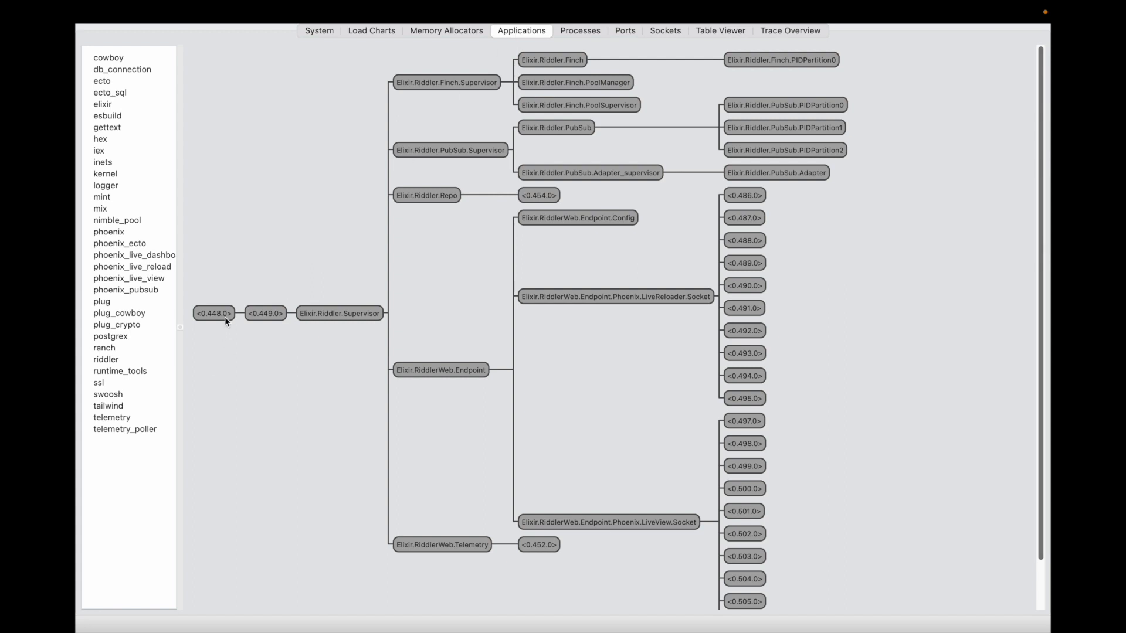
pyautogui.moveTo(294, 321)
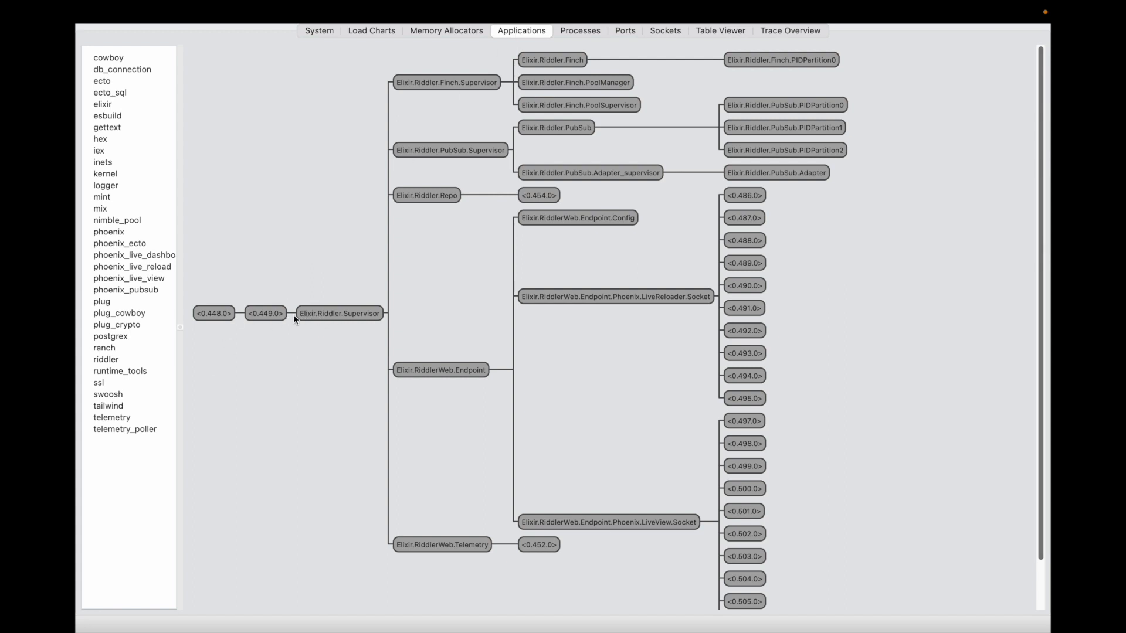
pyautogui.moveTo(350, 322)
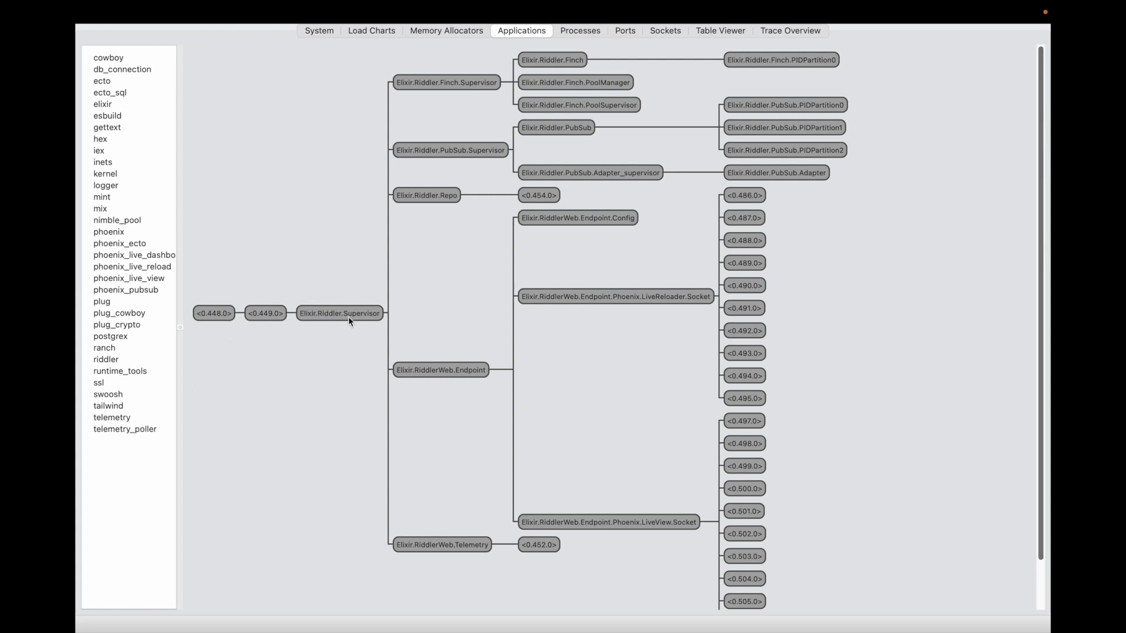
pyautogui.moveTo(460, 209)
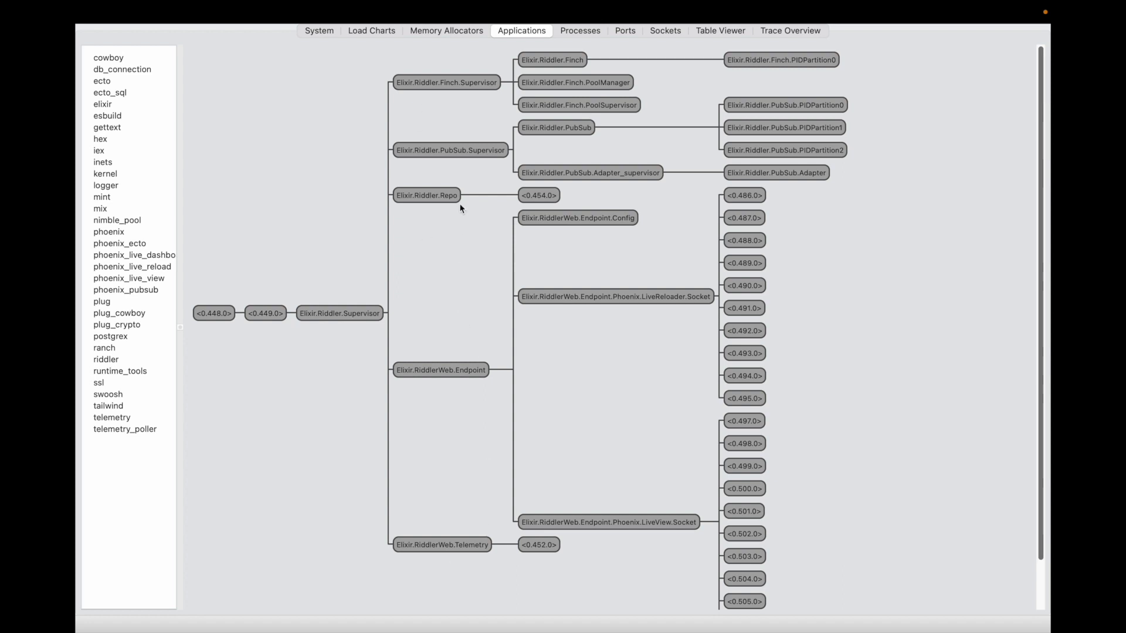
pyautogui.moveTo(458, 102)
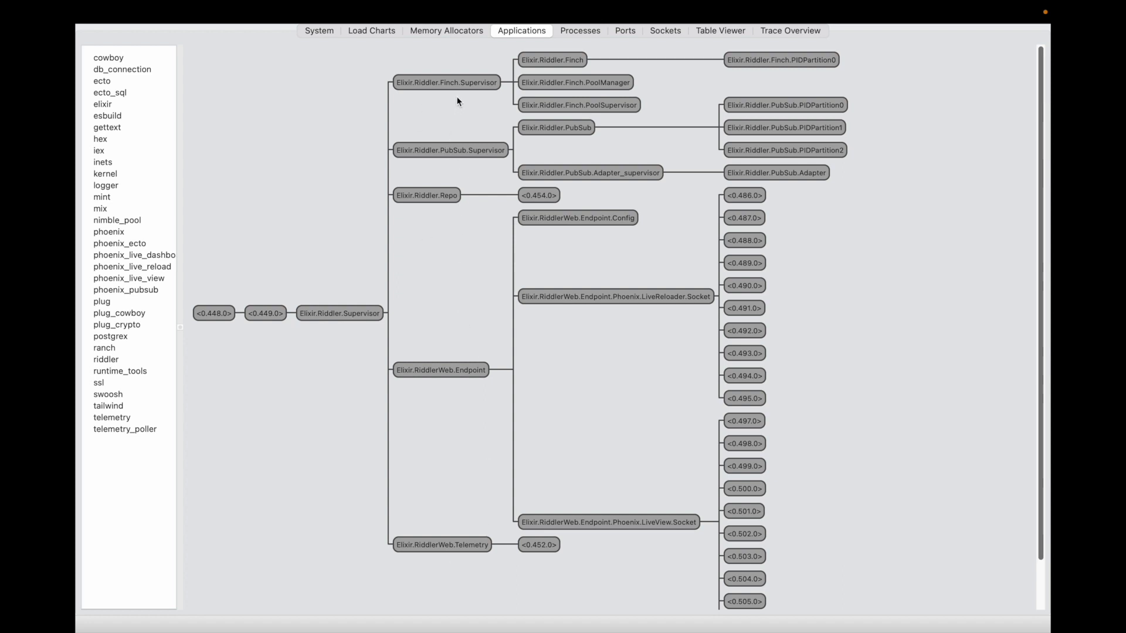
pyautogui.moveTo(420, 152)
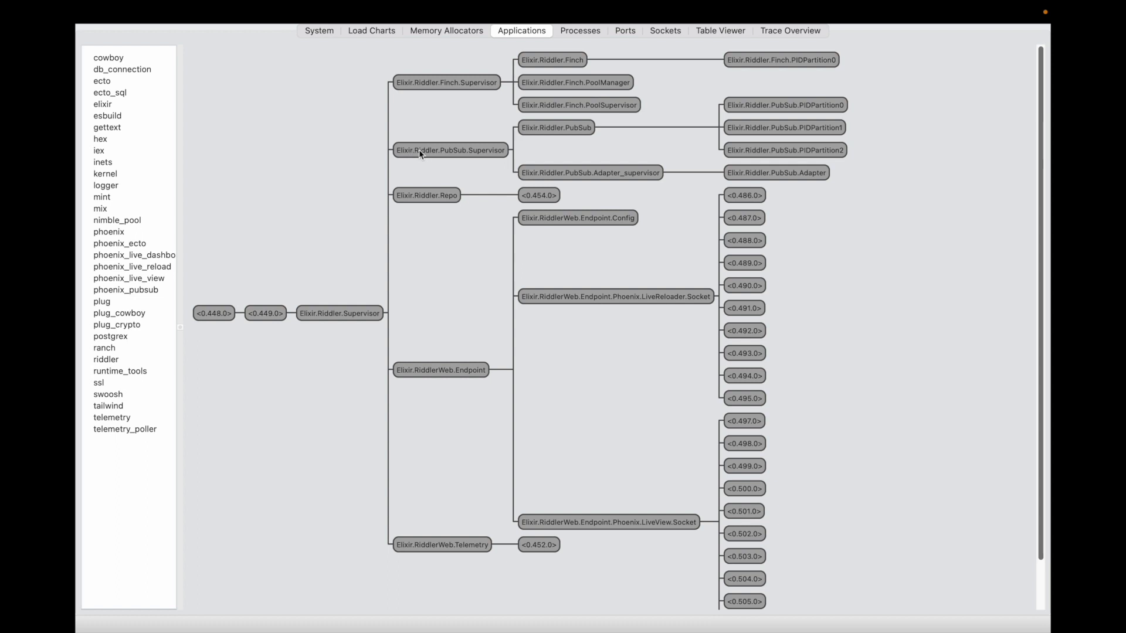
# Select Riddler.PubSub.Supervisor (<0.466.0>) and its Riddler.PubSub child (<0.467.0>) in the tree
pyautogui.click(450, 150)
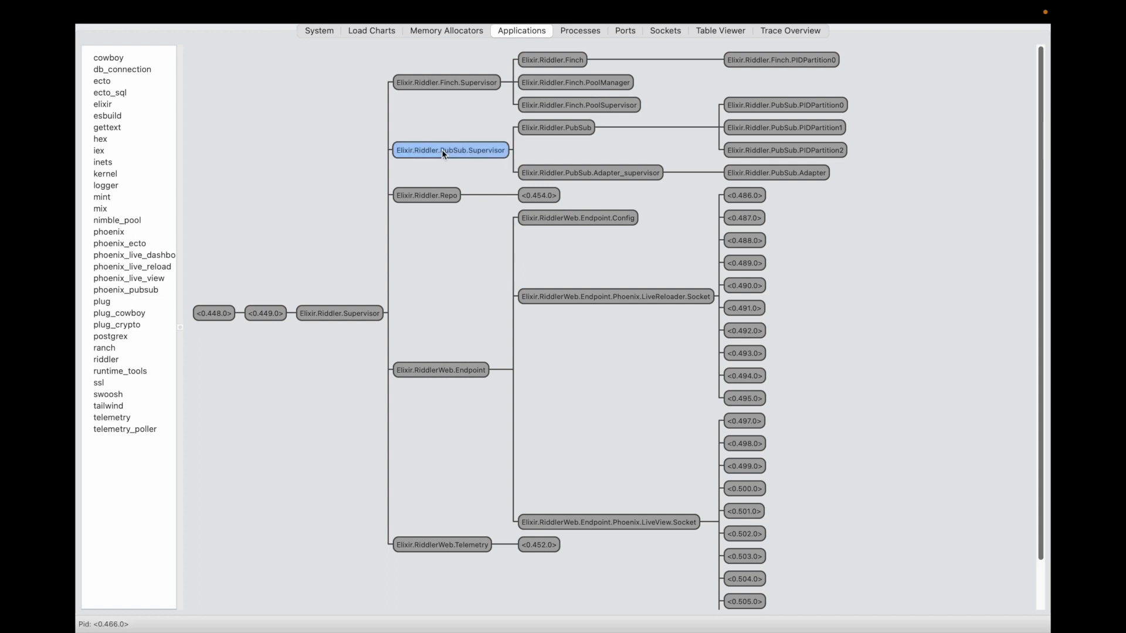
pyautogui.moveTo(448, 159)
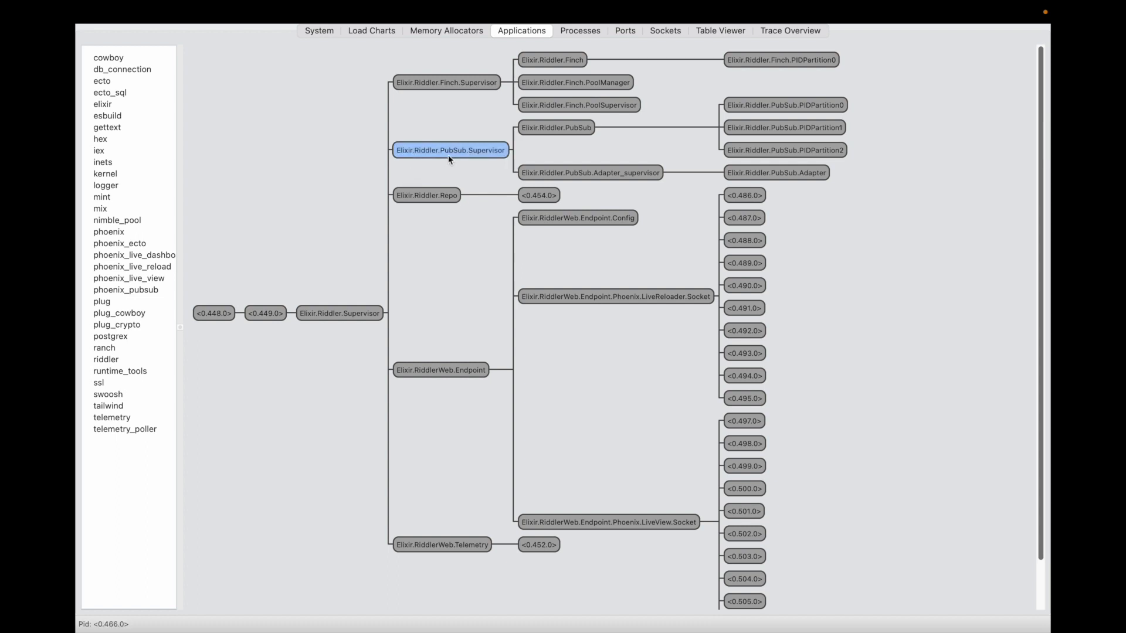
pyautogui.moveTo(553, 130)
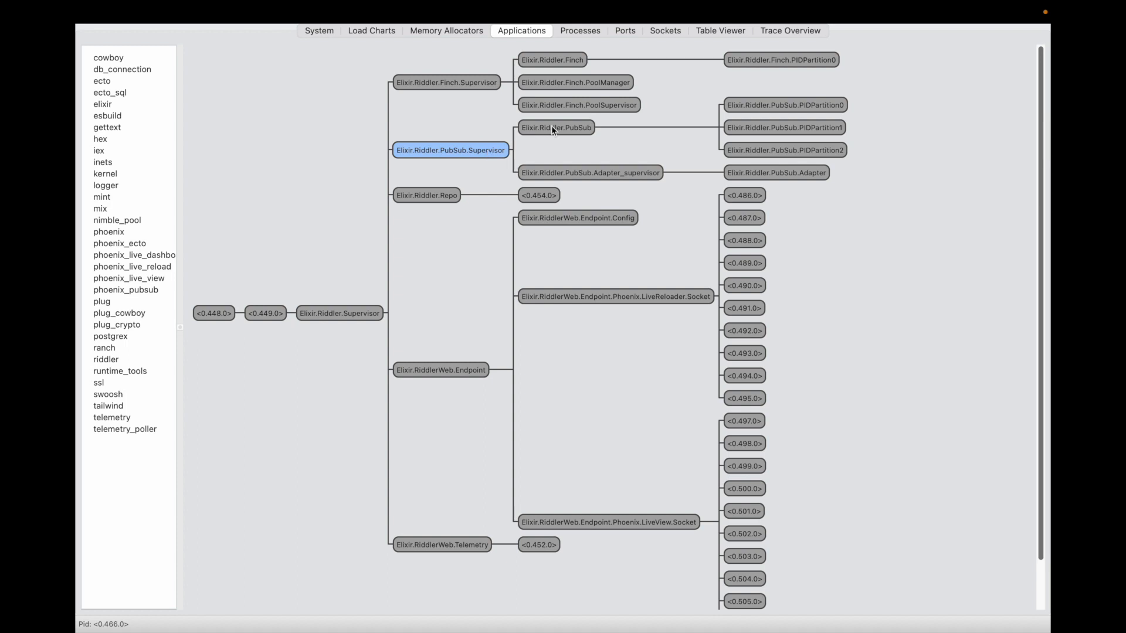
pyautogui.click(556, 127)
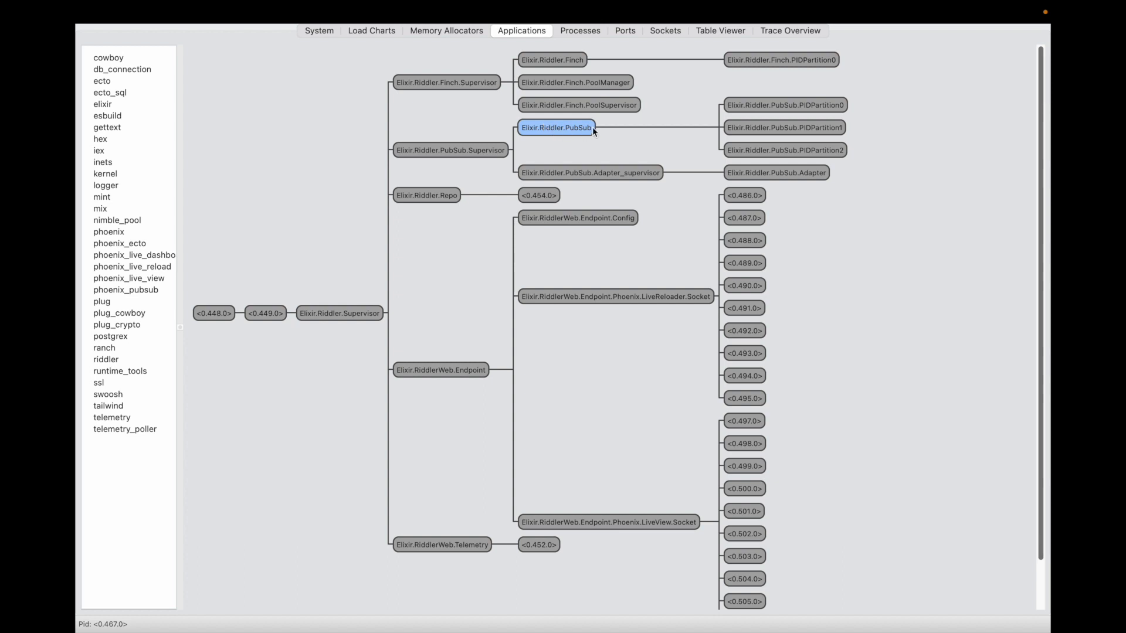
pyautogui.moveTo(753, 137)
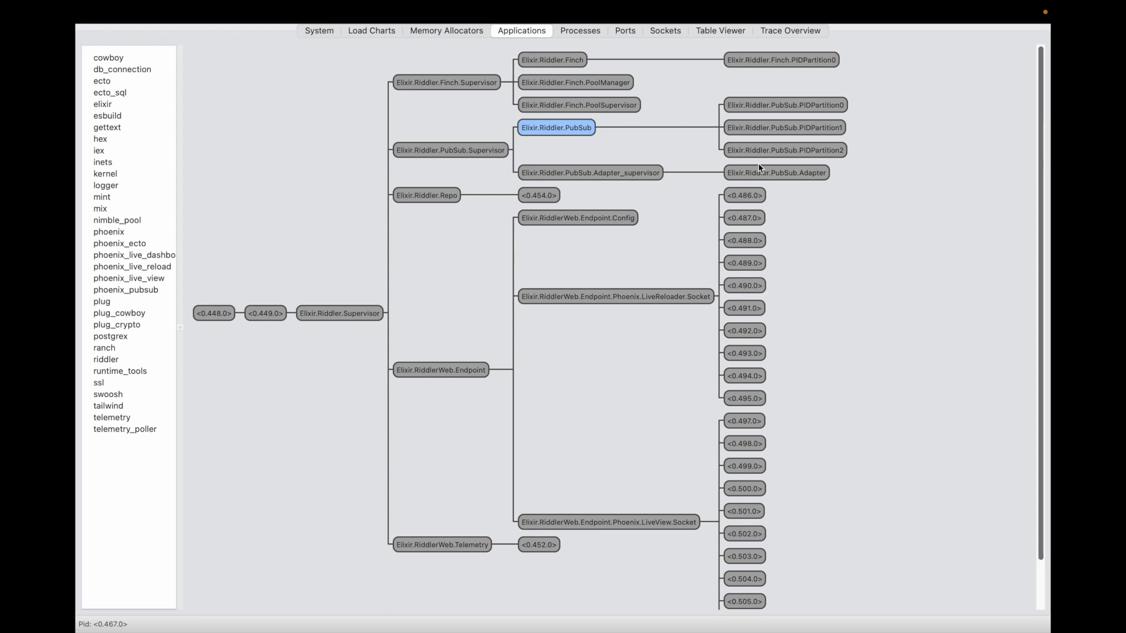
pyautogui.moveTo(692, 189)
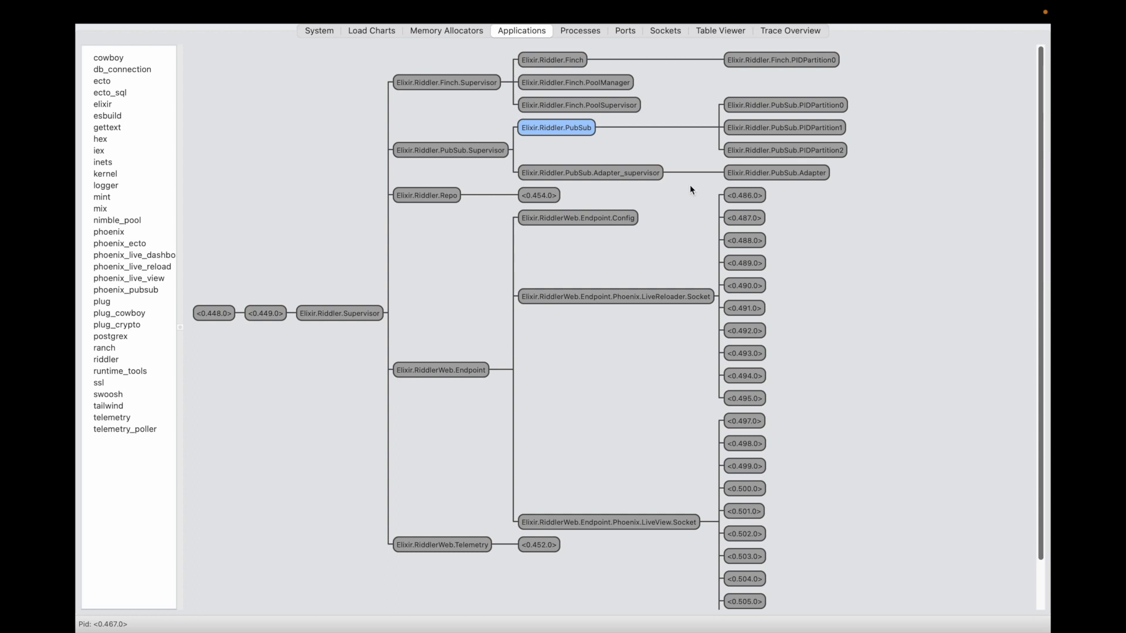
pyautogui.moveTo(663, 28)
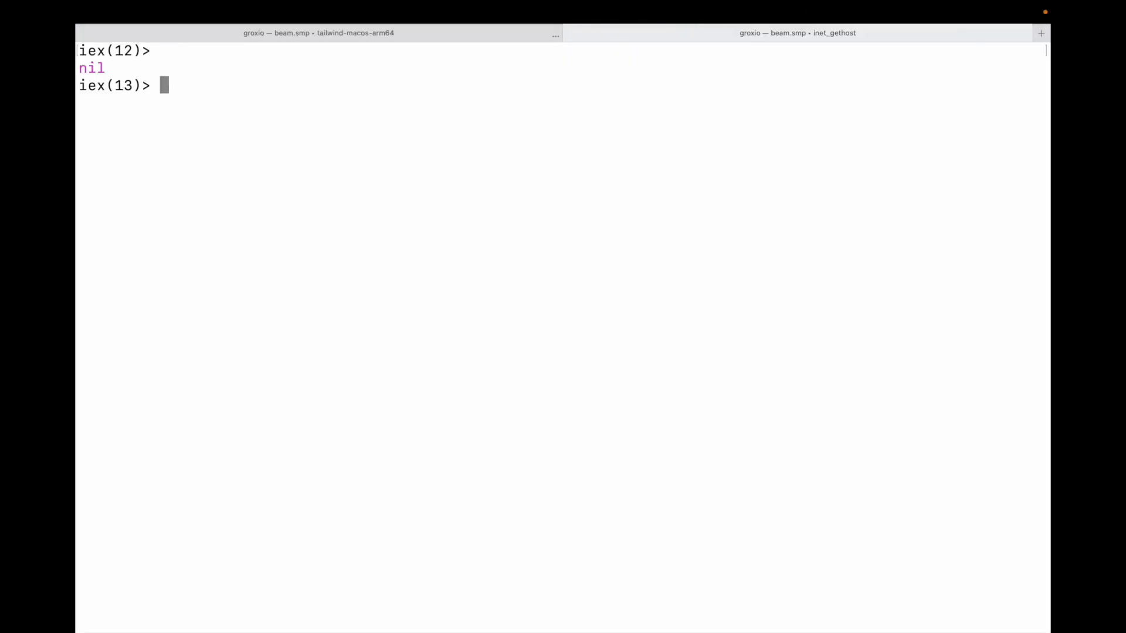
# Enter the IEx comment line '# register for interest'
pyautogui.write('#')
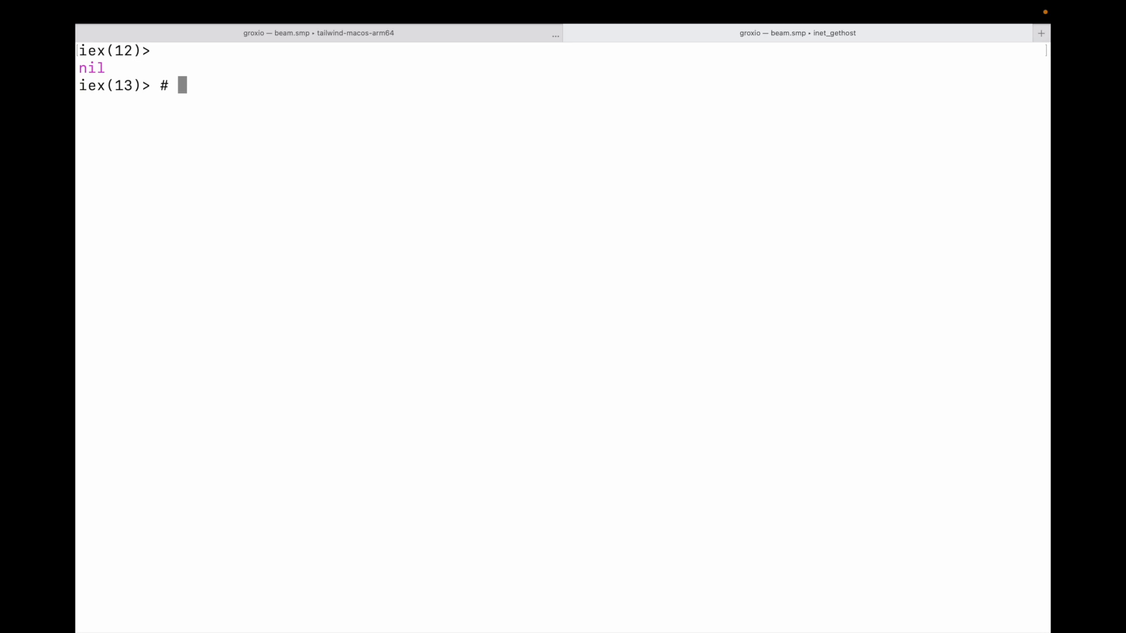
pyautogui.write('rest')
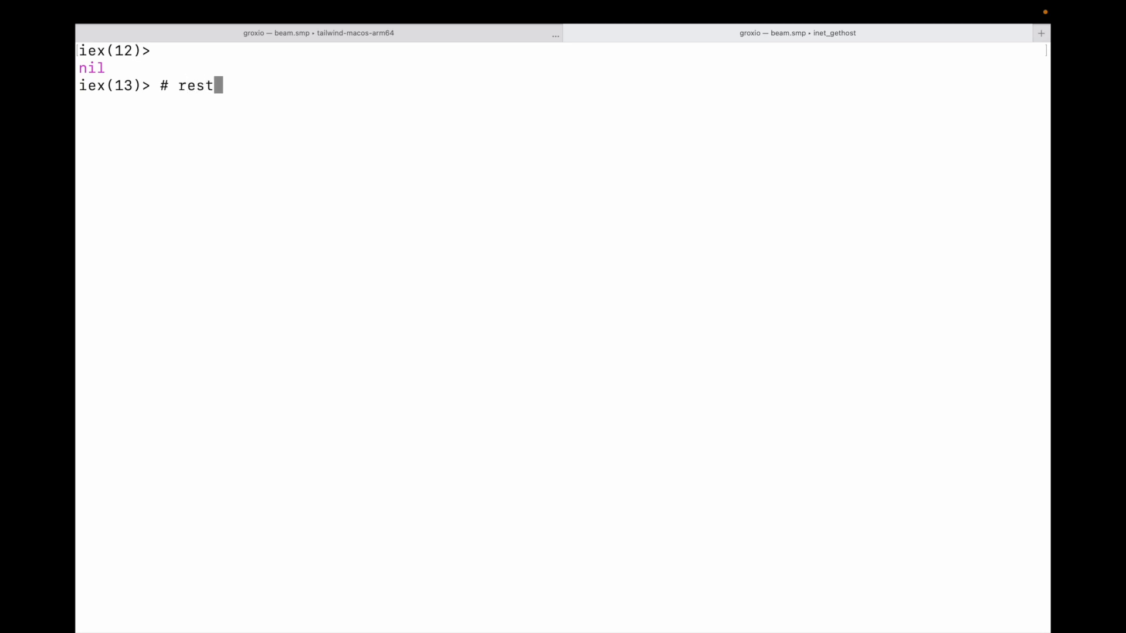
pyautogui.write('gis')
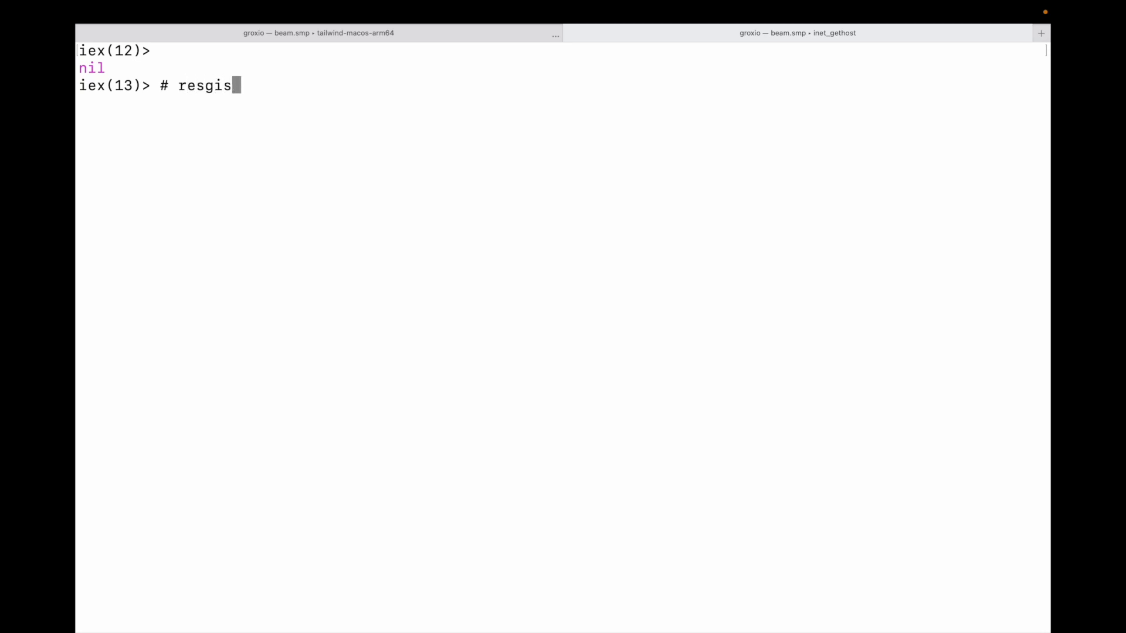
pyautogui.write('ter')
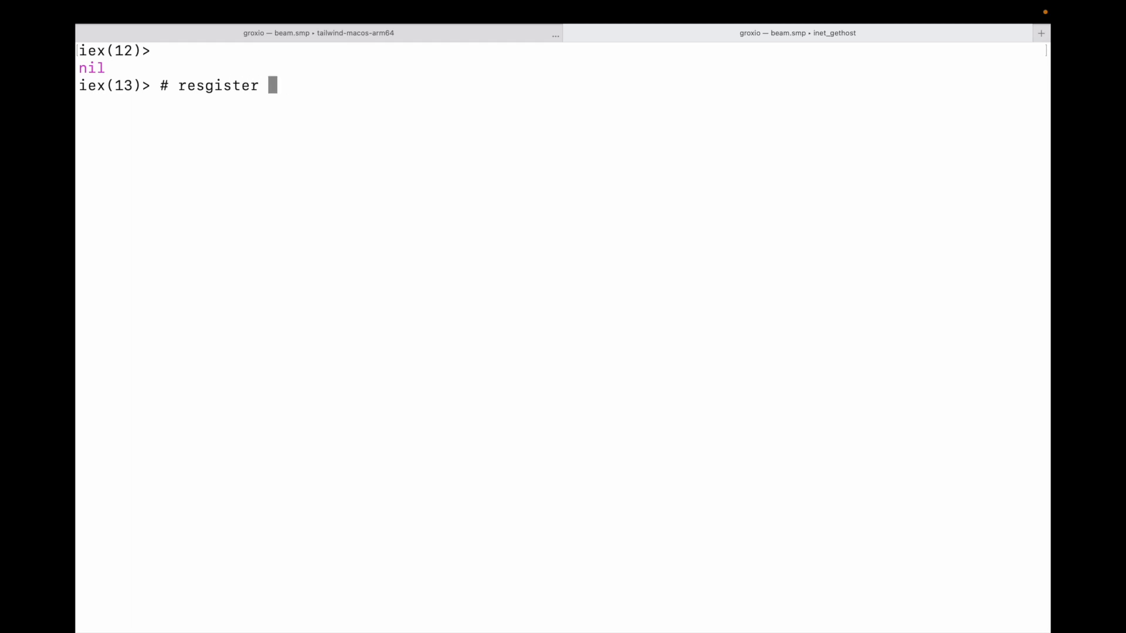
pyautogui.write('for interest')
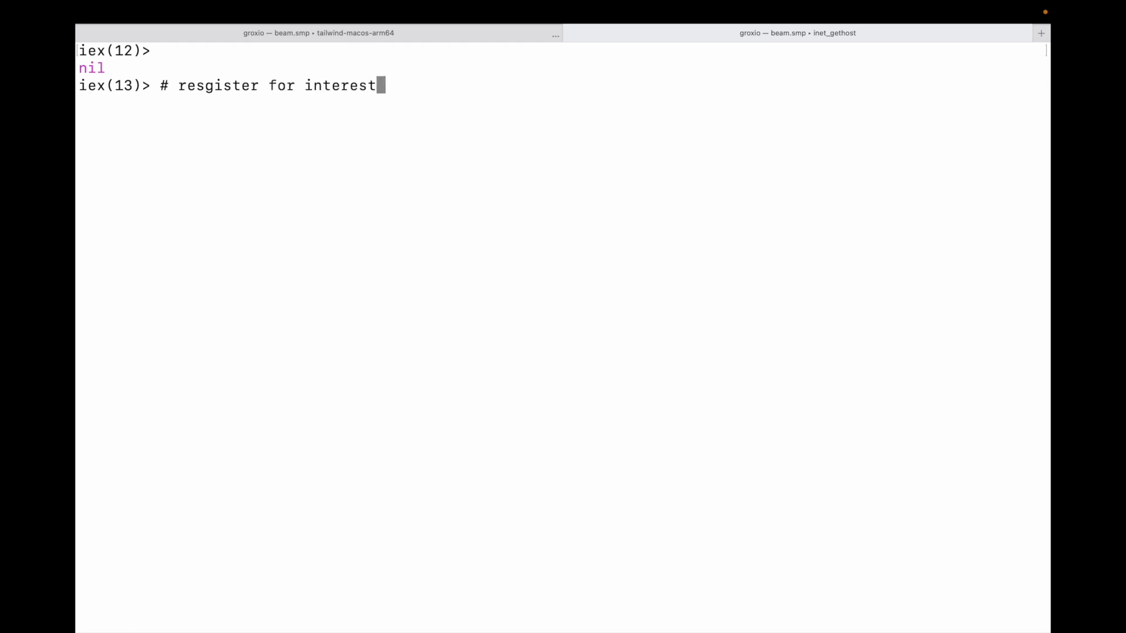
pyautogui.press('Return')
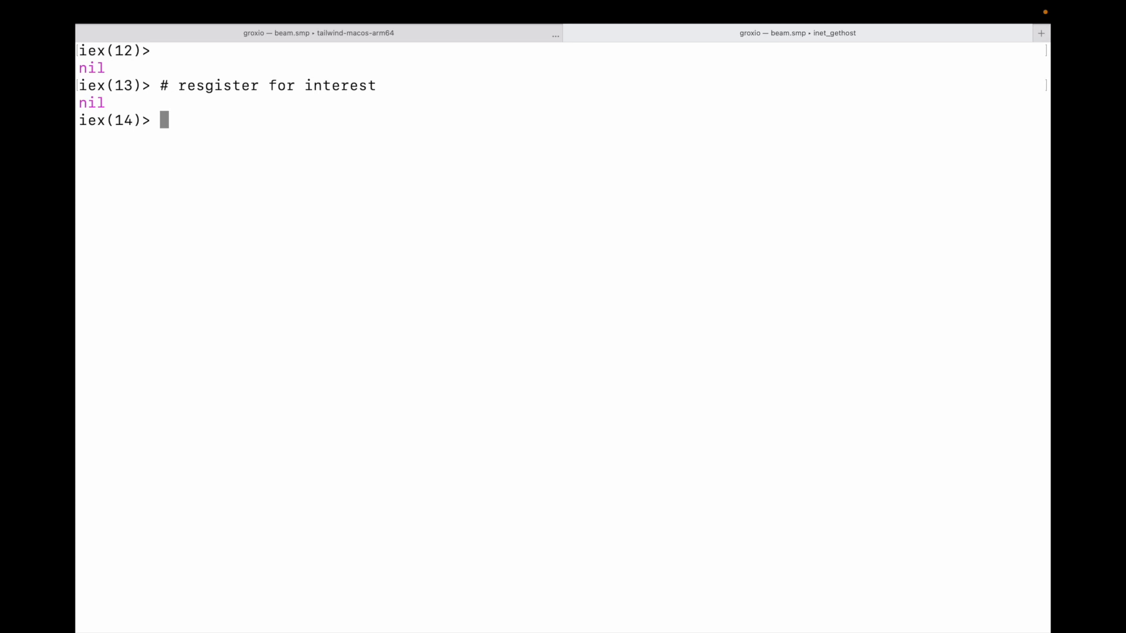
# Add the comments '# broadcast to a topic' and 'receive a message', then begin 'h Ph'
pyautogui.write('#')
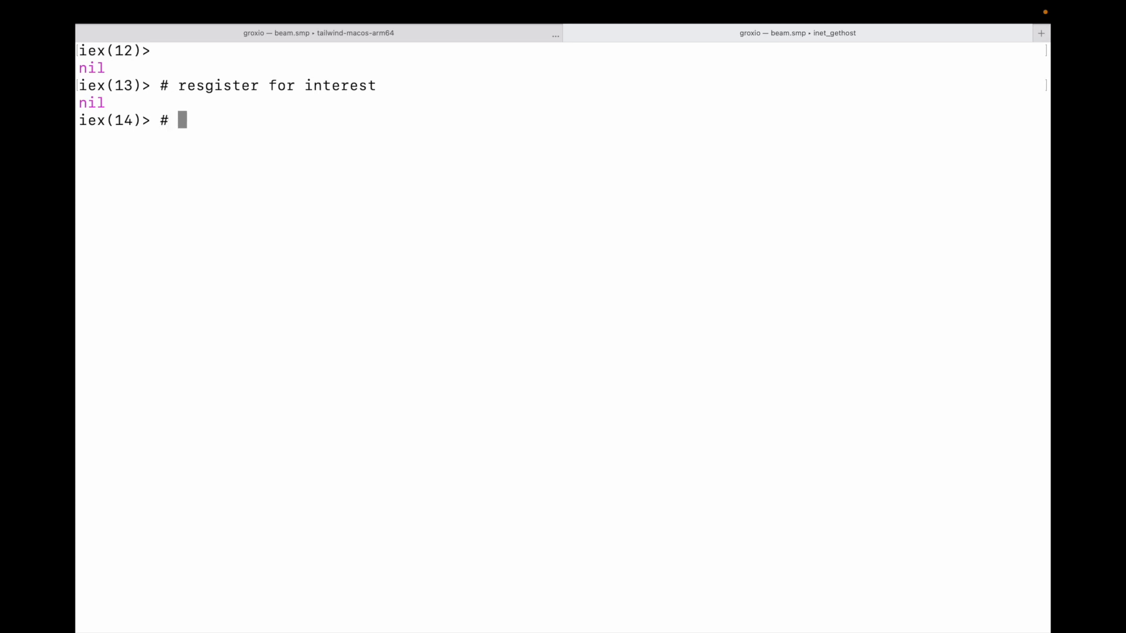
pyautogui.write('broadc')
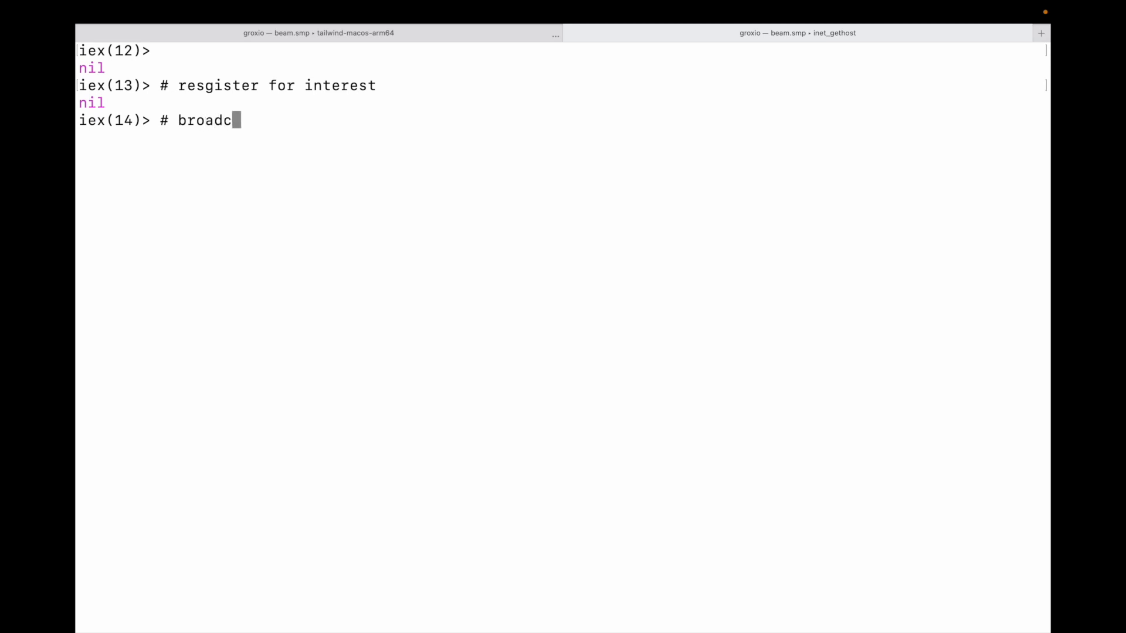
pyautogui.write('ast to a')
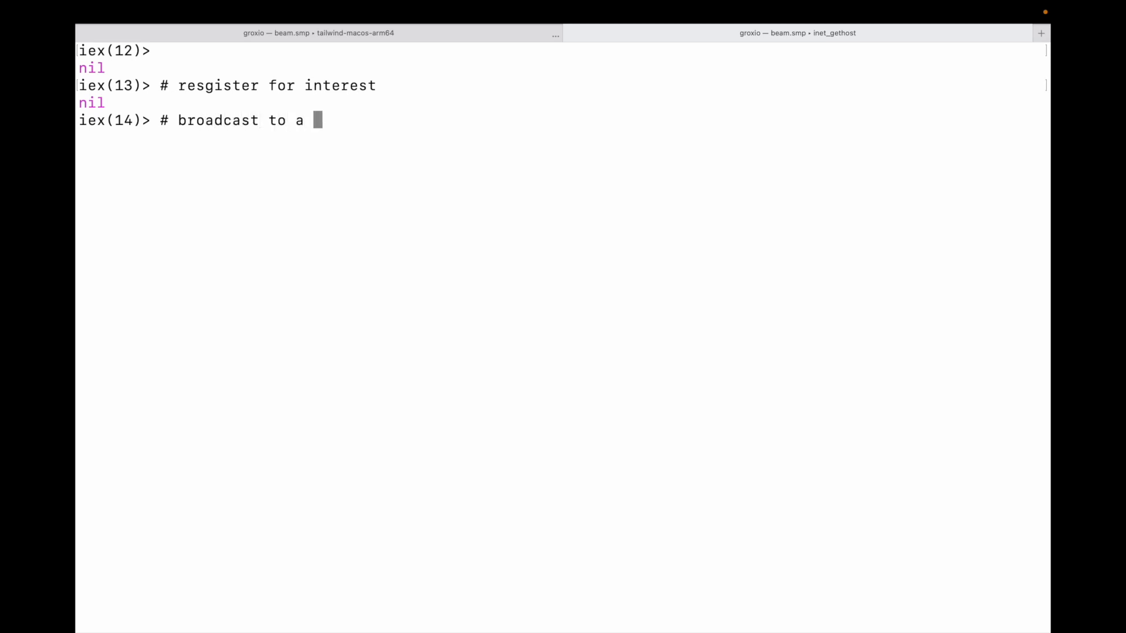
pyautogui.write('topic')
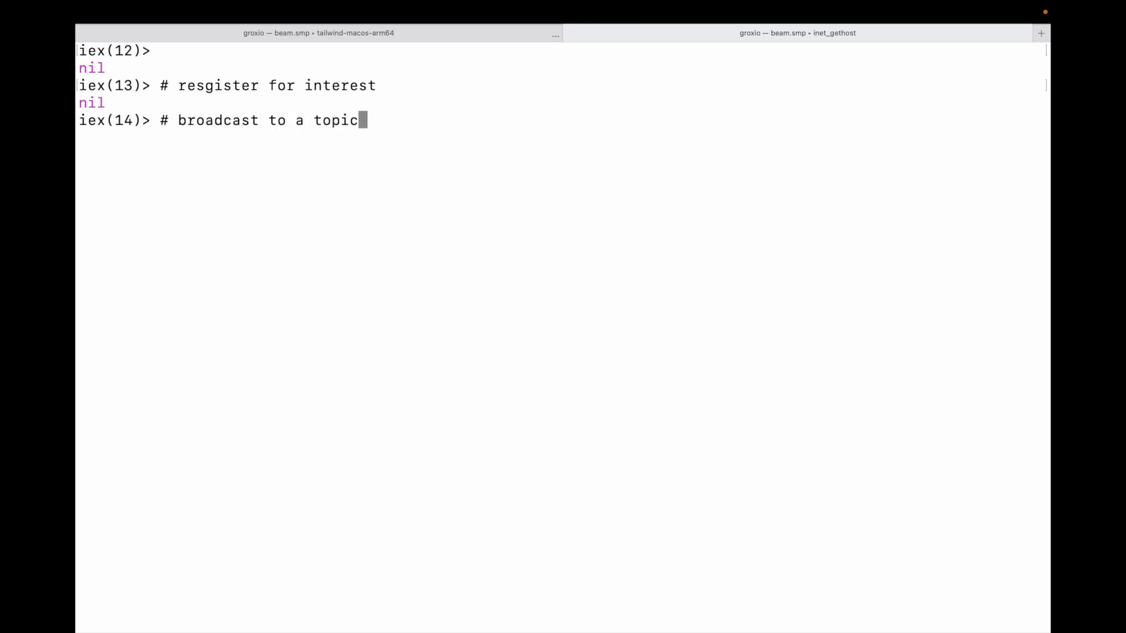
pyautogui.press('Return')
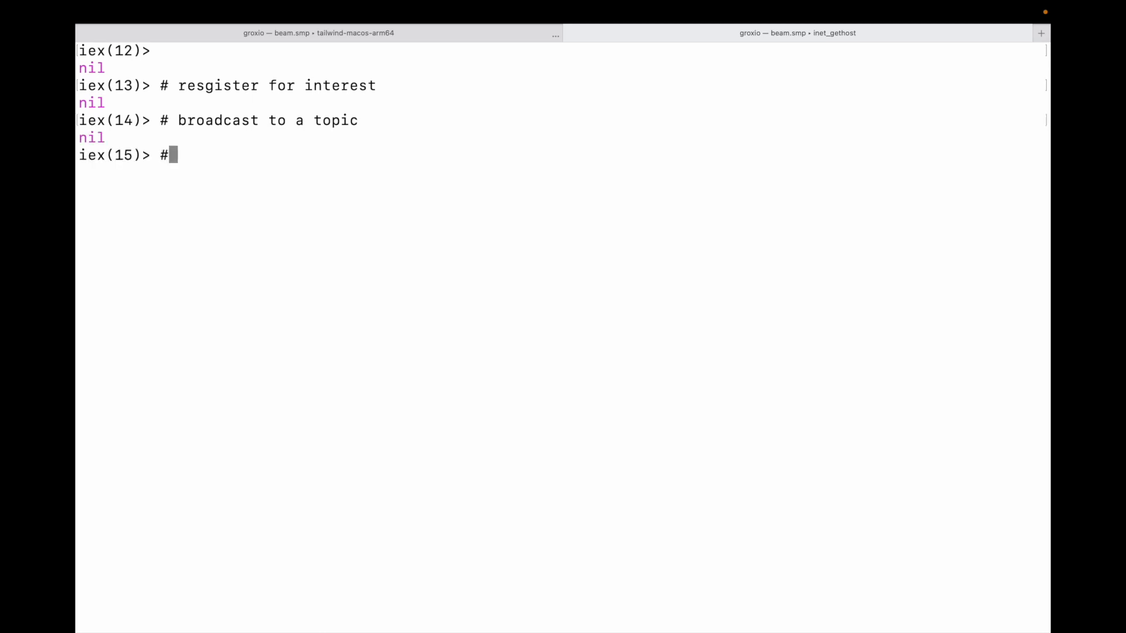
pyautogui.write('recei')
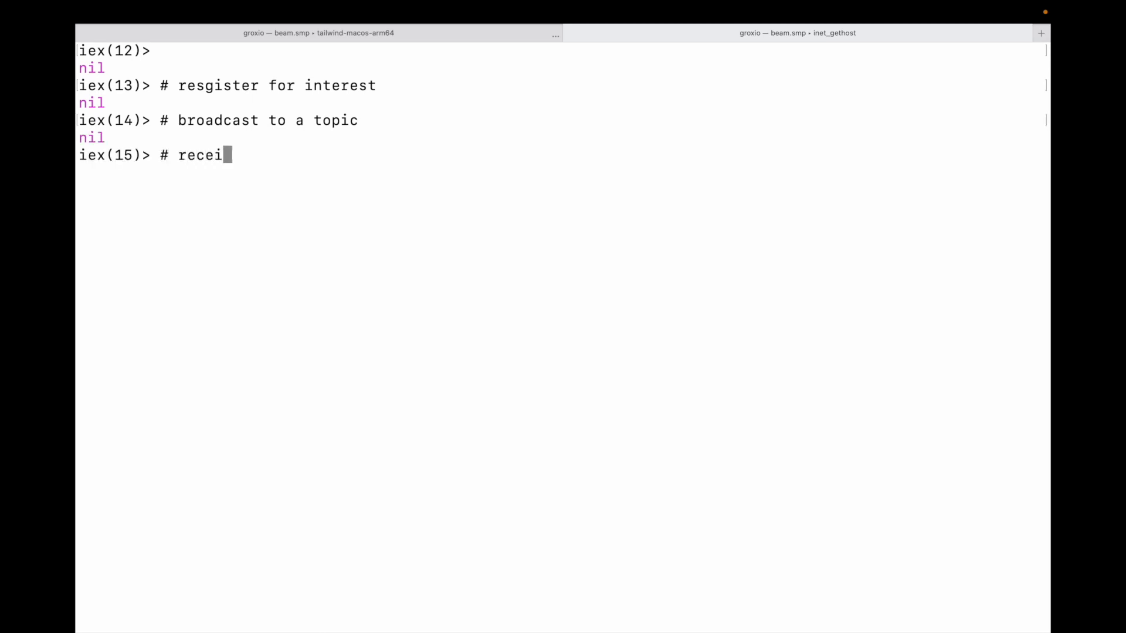
pyautogui.write('ve a message')
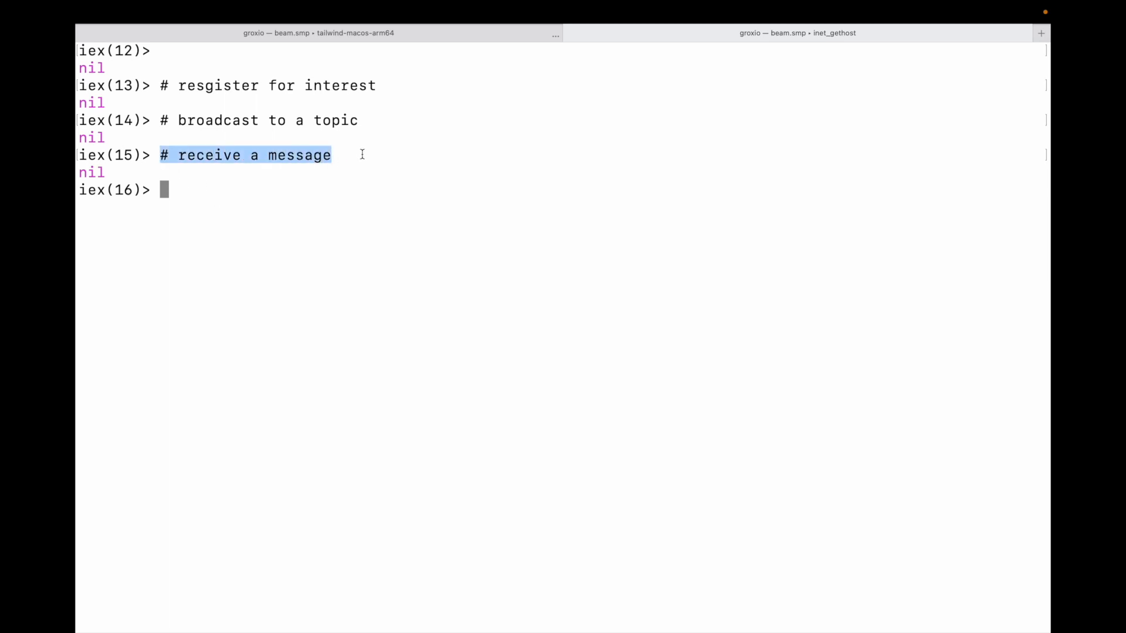
pyautogui.moveTo(346, 143)
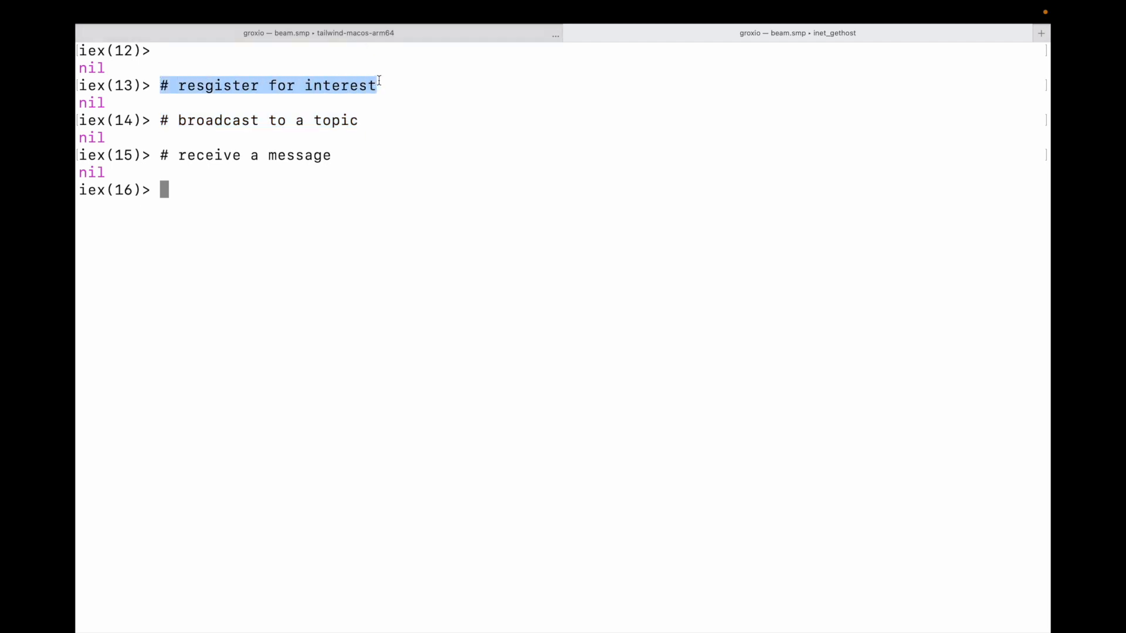
pyautogui.write('h Ph')
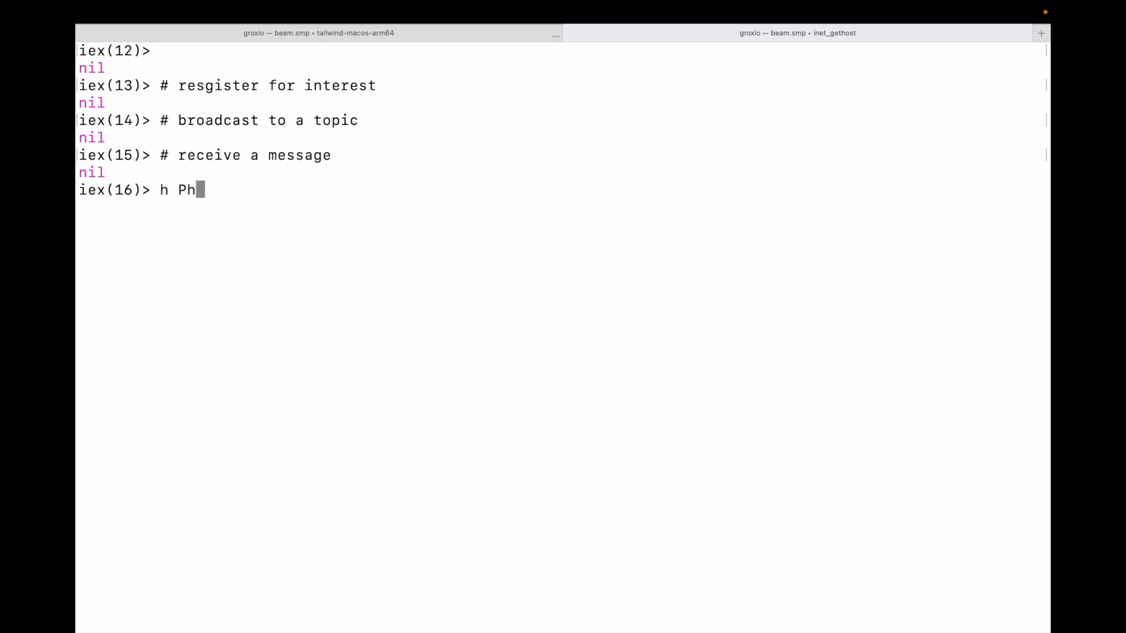
# Show help for Phoenix.PubSub.subscribe and highlight its pubsub argument
pyautogui.write('oenix.P')
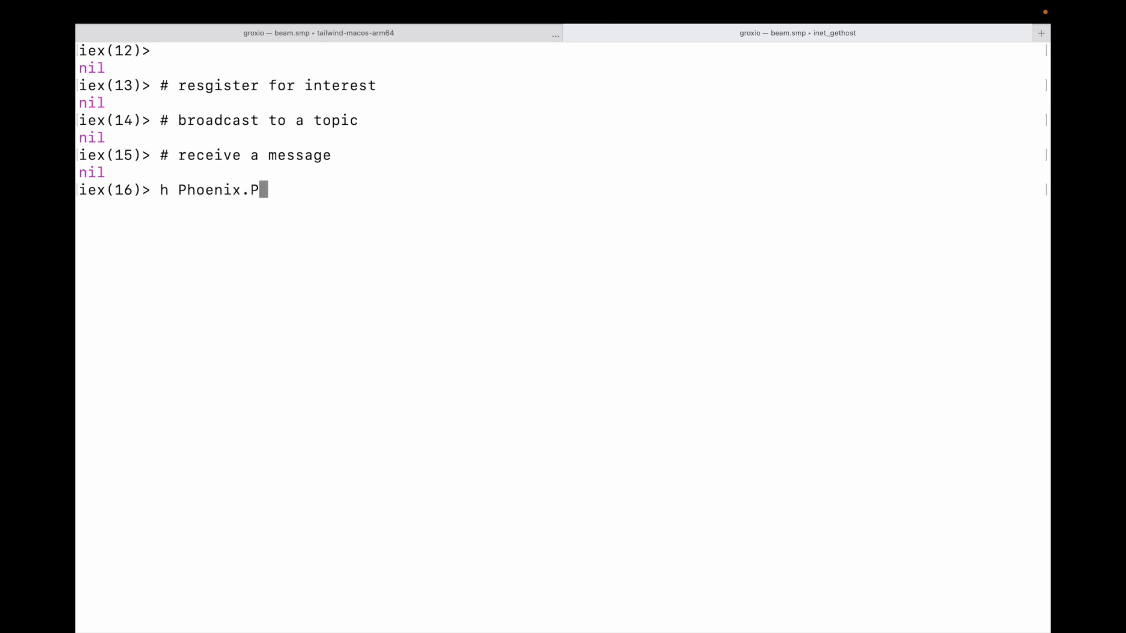
pyautogui.write('ubSub.Sub')
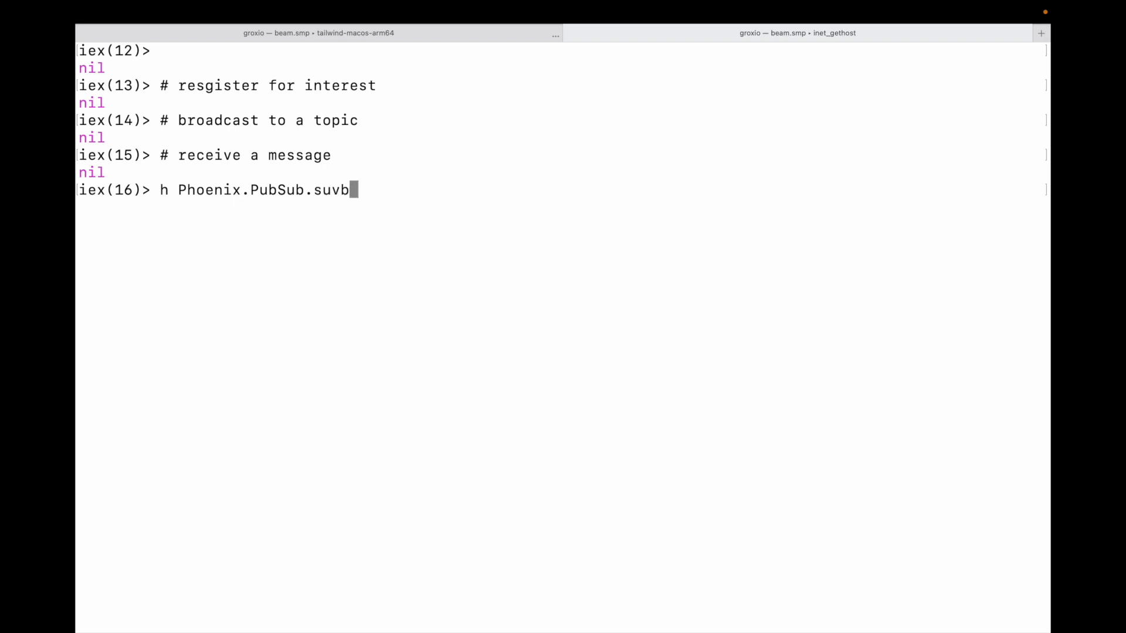
pyautogui.write('scribe')
pyautogui.press('Return')
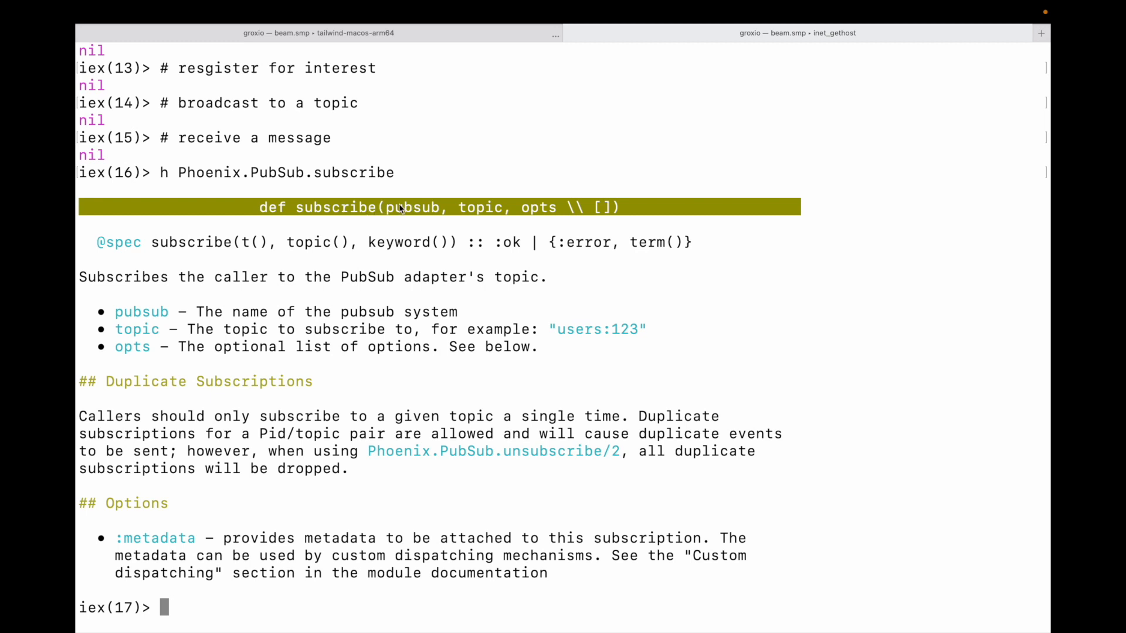
pyautogui.doubleClick(413, 207)
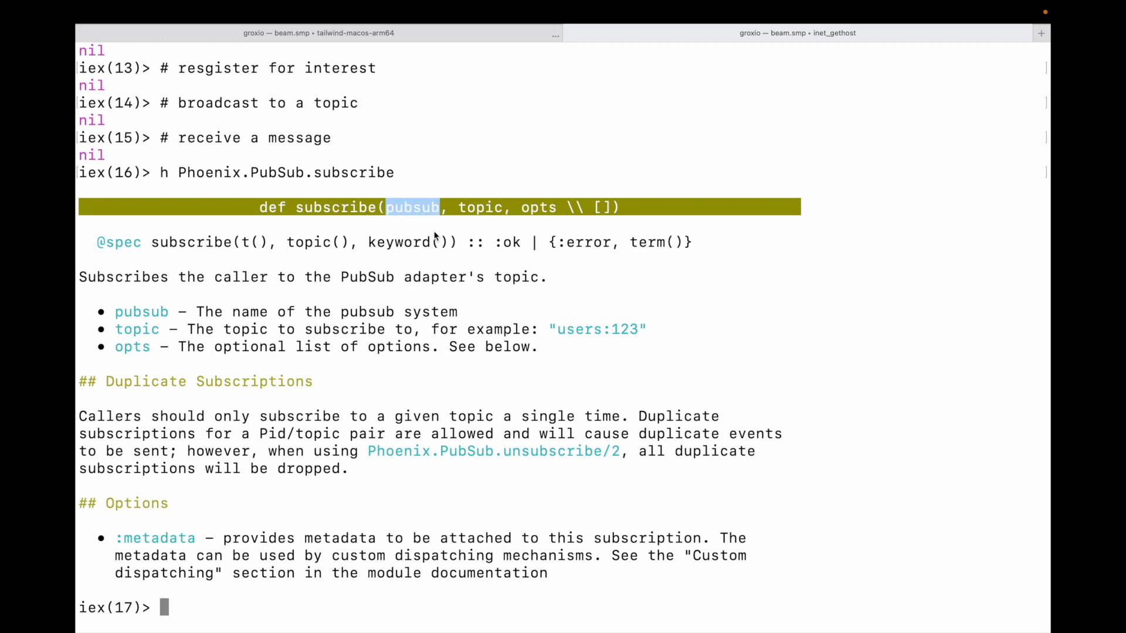
pyautogui.write('Ri')
pyautogui.write('ps')
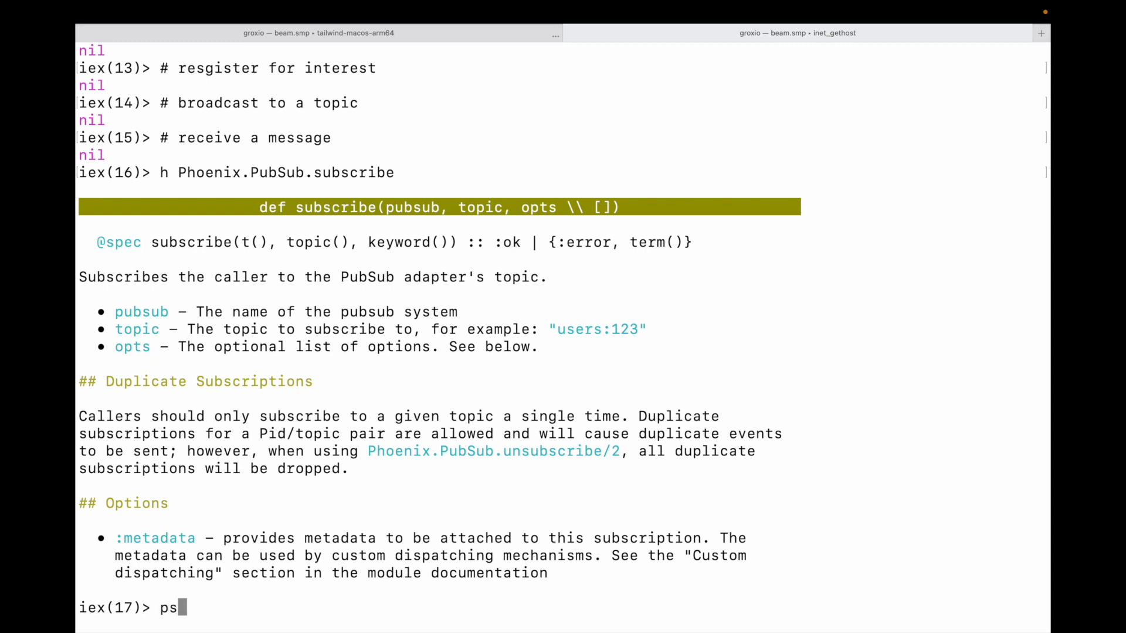
# Bind ps = Riddler.PubSub and confirm with is_atom ps that it returns true
pyautogui.write('= R')
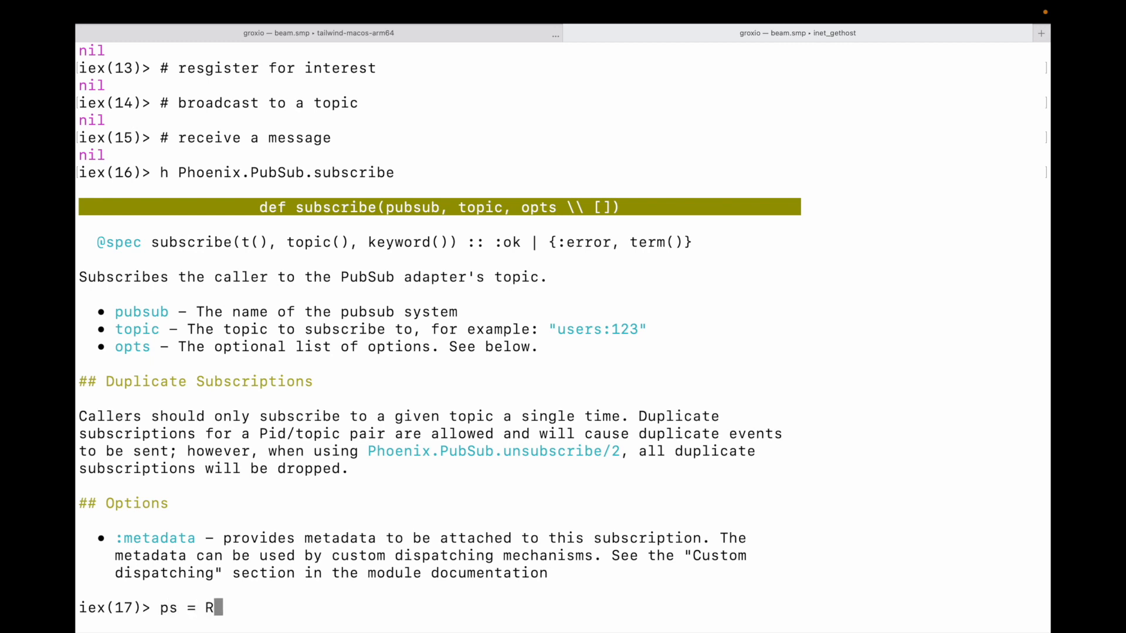
pyautogui.write('iddler.')
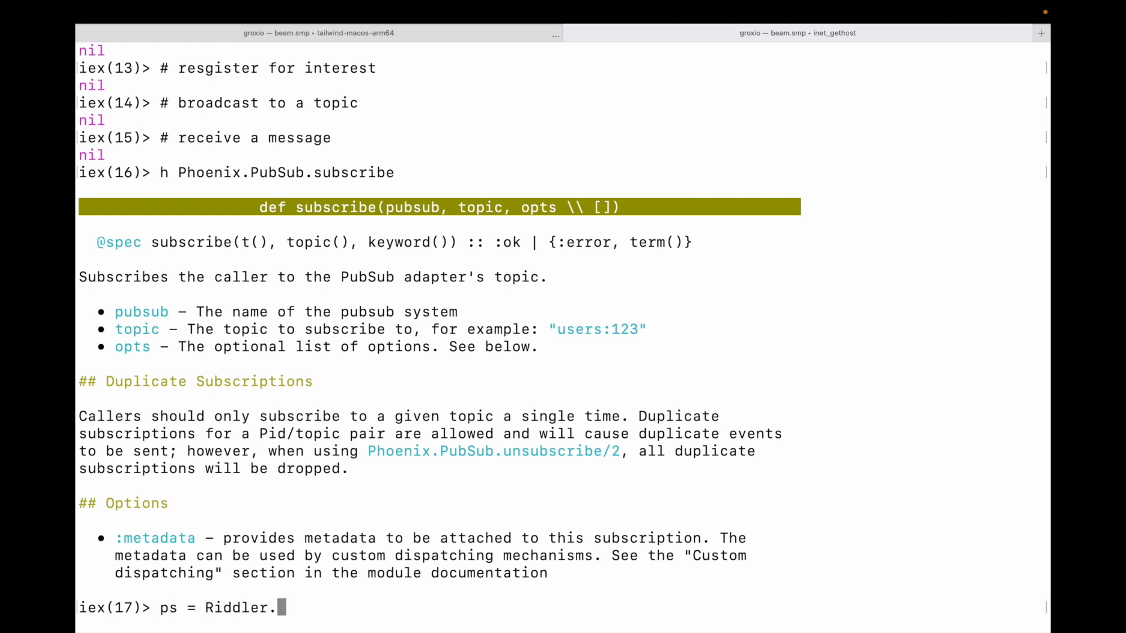
pyautogui.write('Pub')
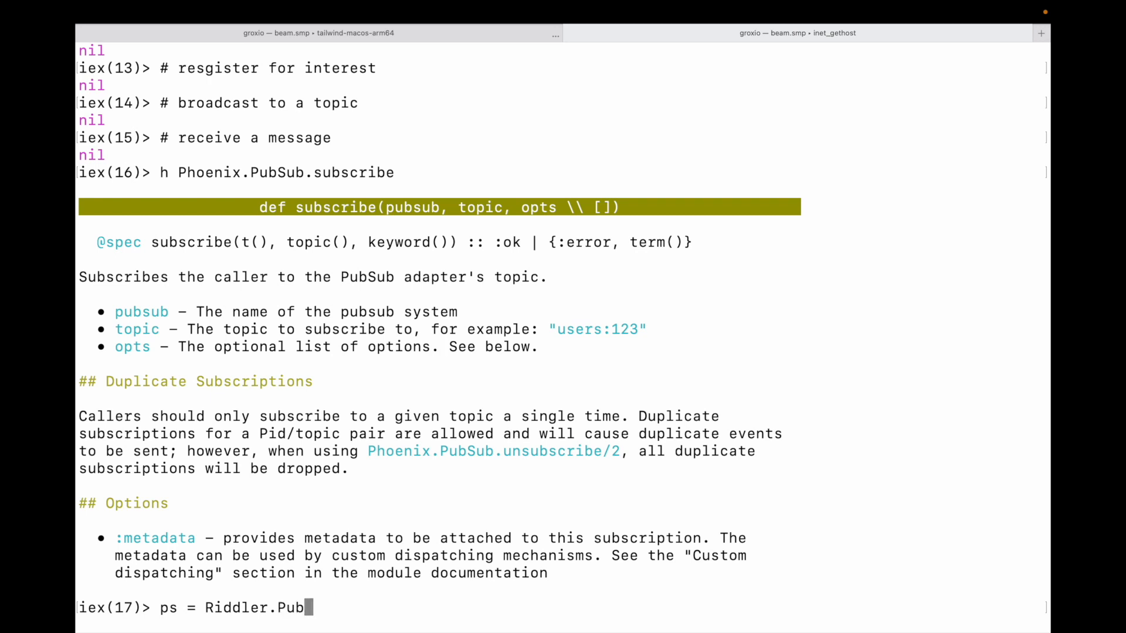
pyautogui.press('Return')
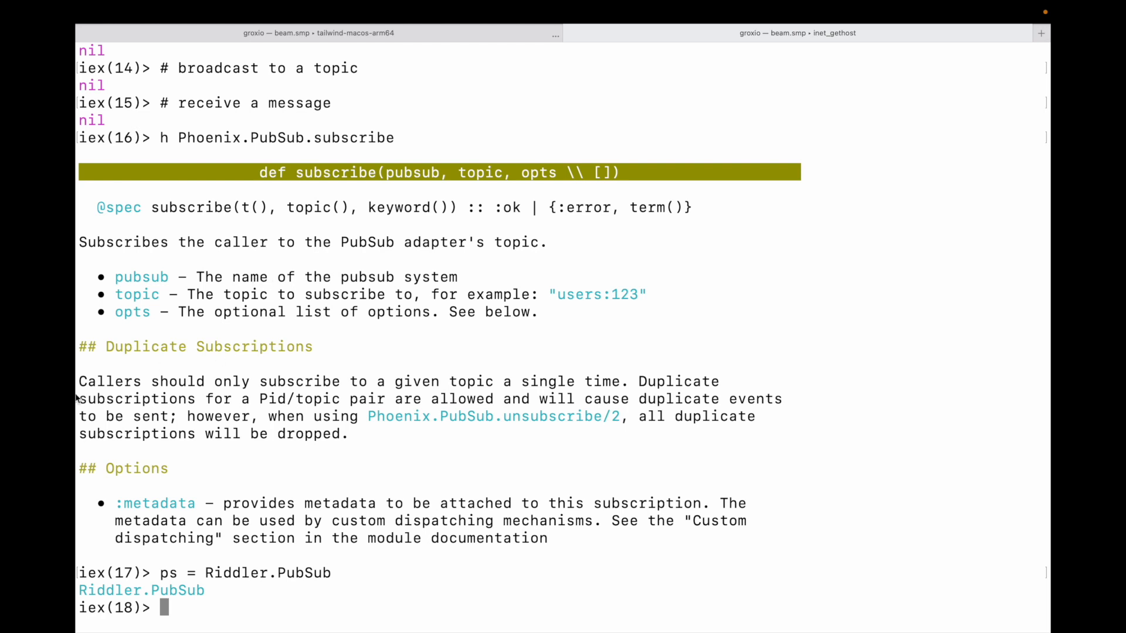
pyautogui.moveTo(83, 597)
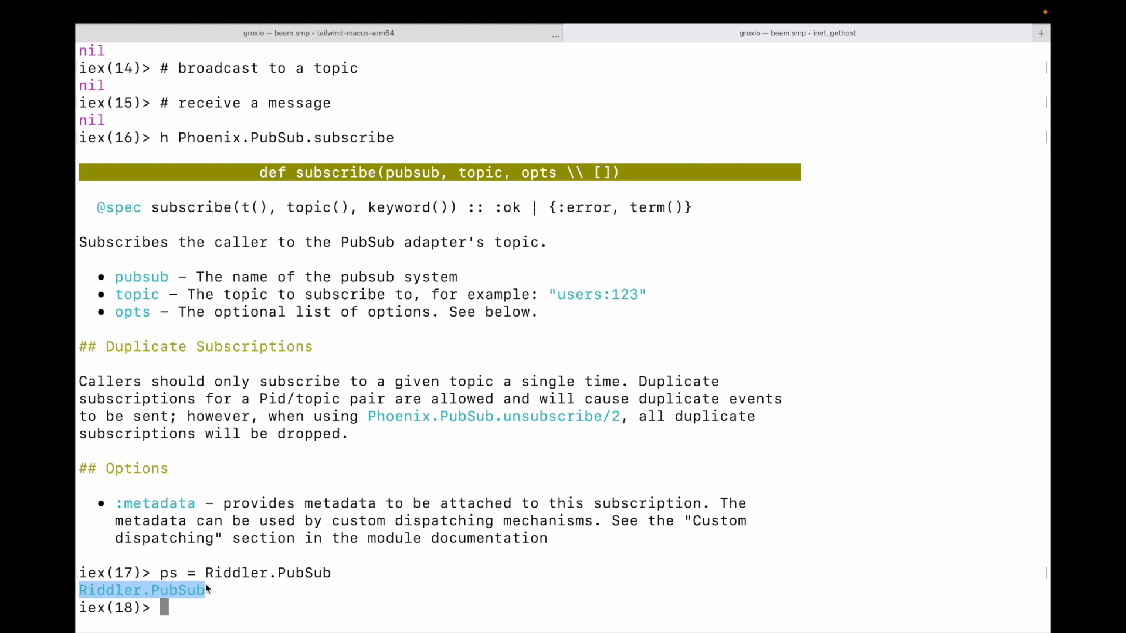
pyautogui.write('i')
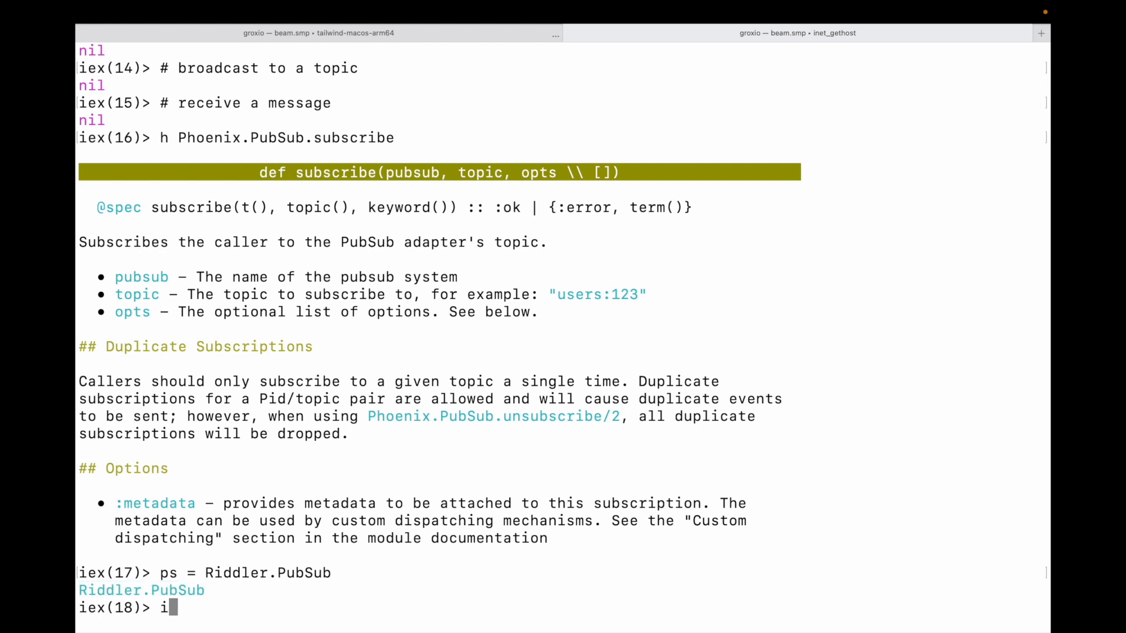
pyautogui.write('s_atom ps')
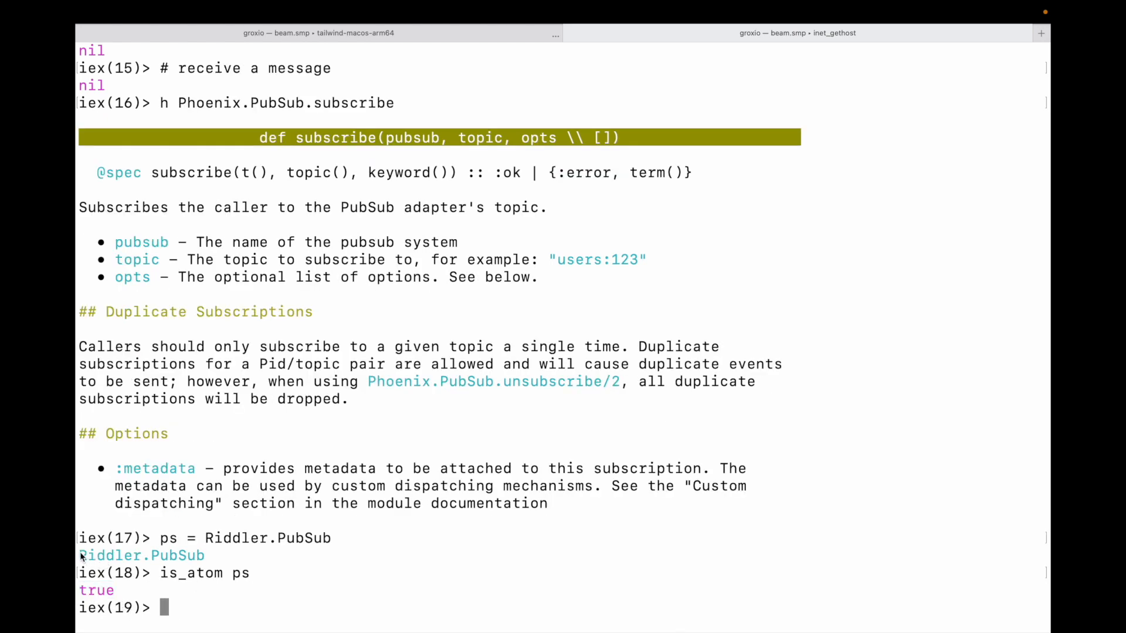
pyautogui.doubleClick(141, 556)
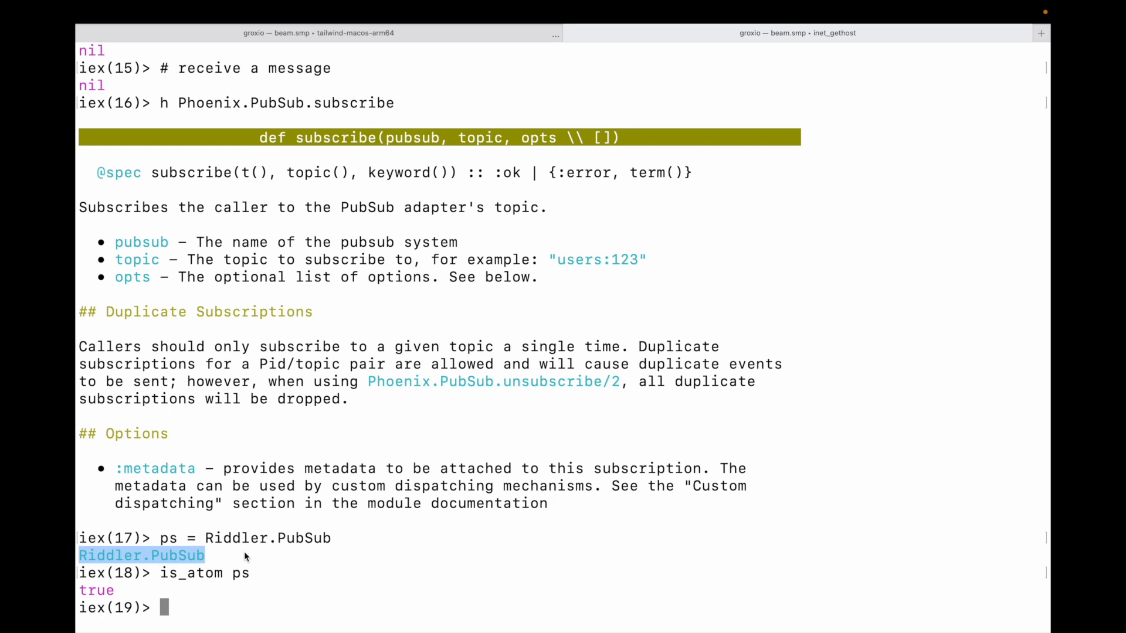
pyautogui.moveTo(119, 559)
pyautogui.write('self')
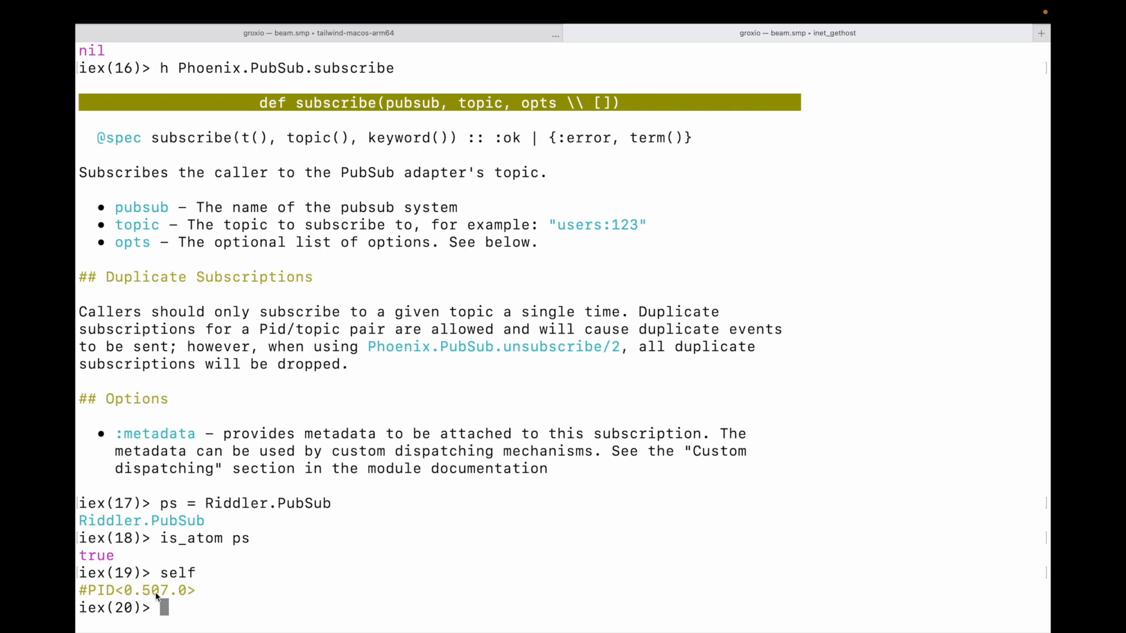
pyautogui.moveTo(180, 594)
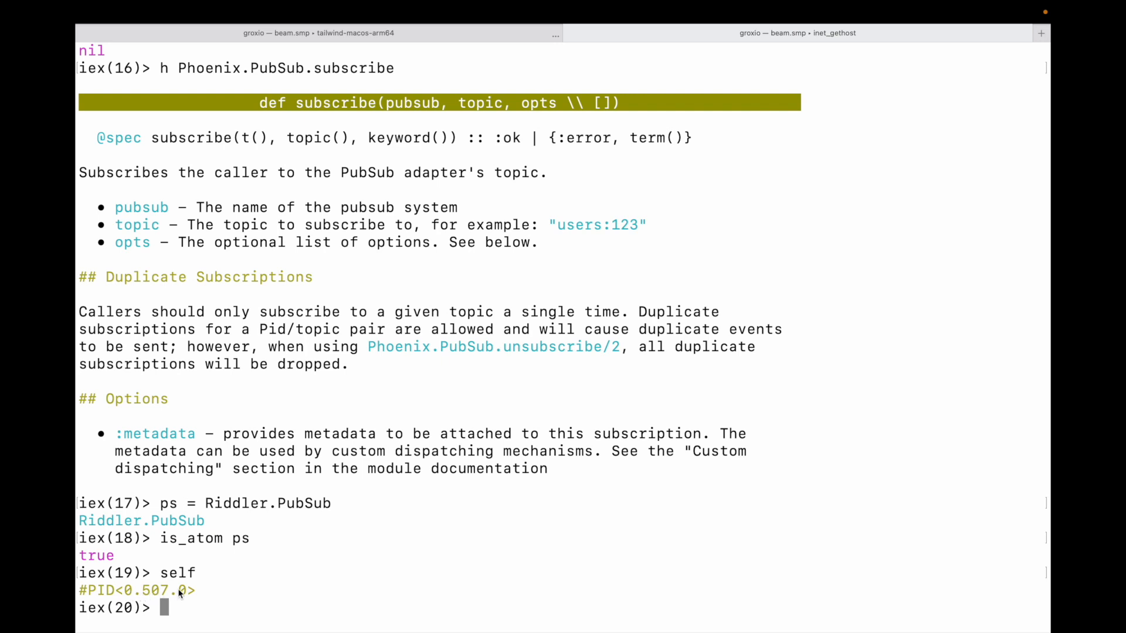
# Bind topic = "puzzle-42" in IEx
pyautogui.write('t')
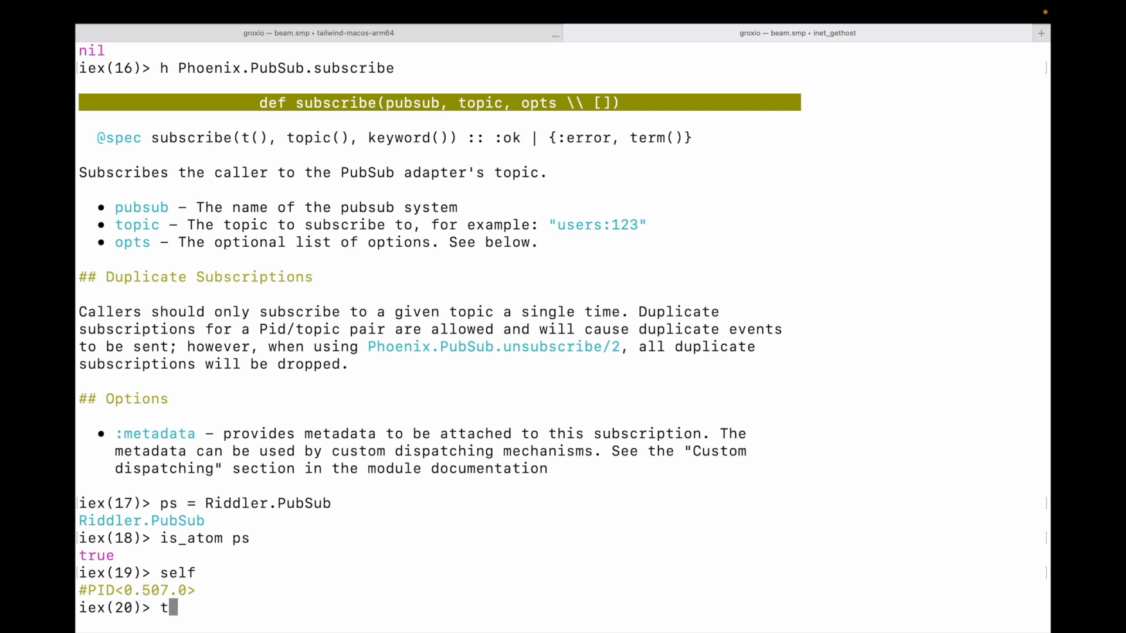
pyautogui.write('opic =')
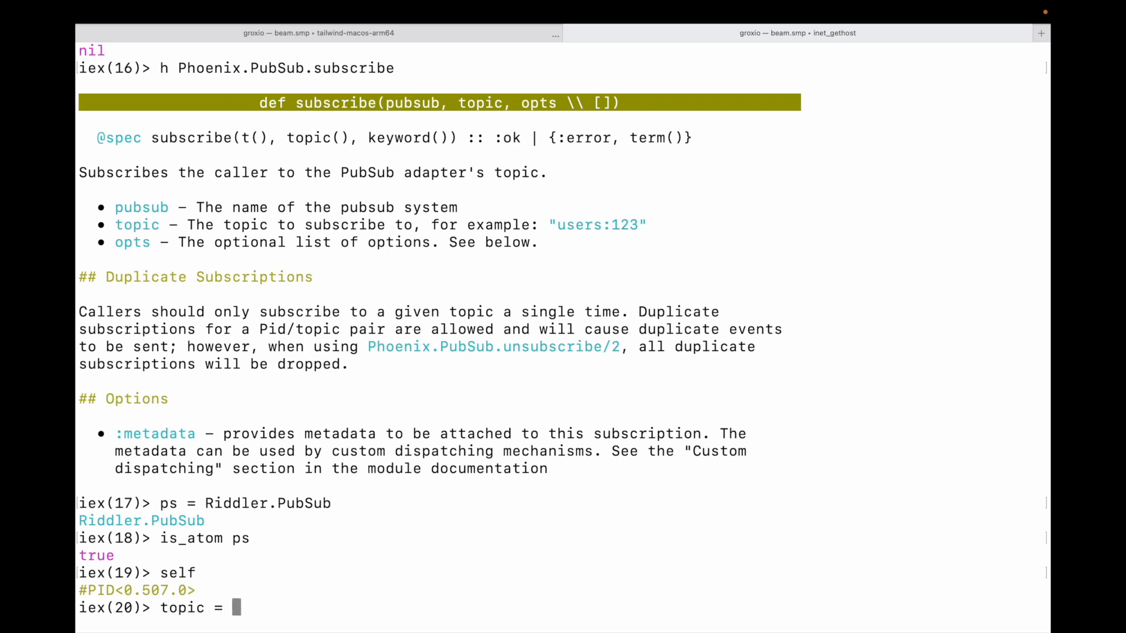
pyautogui.write('"pi')
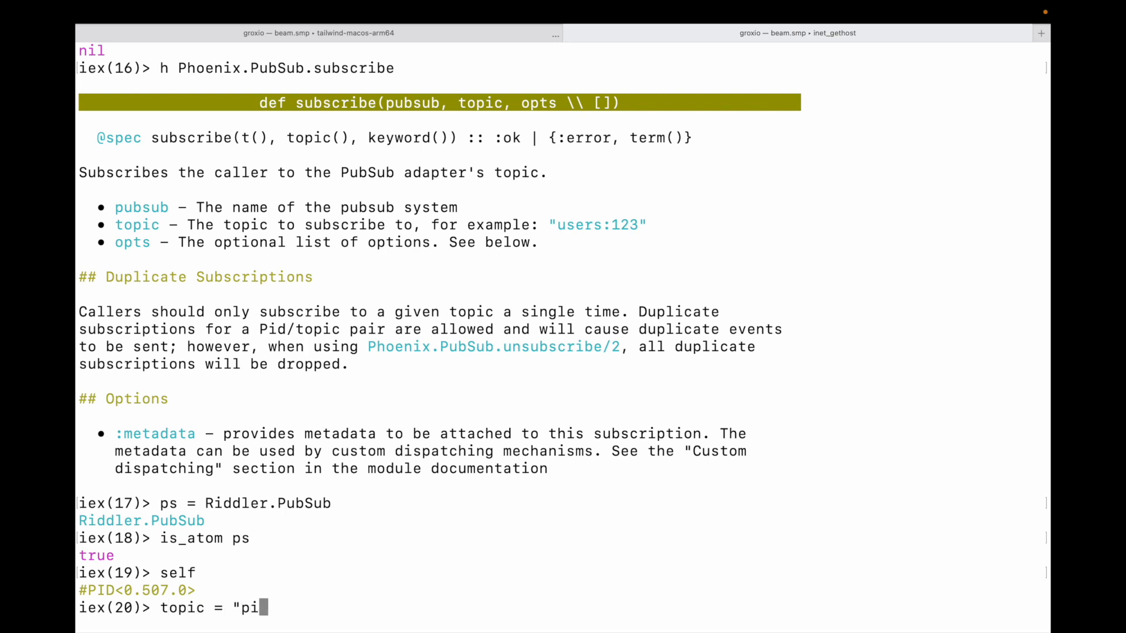
pyautogui.write('zzle')
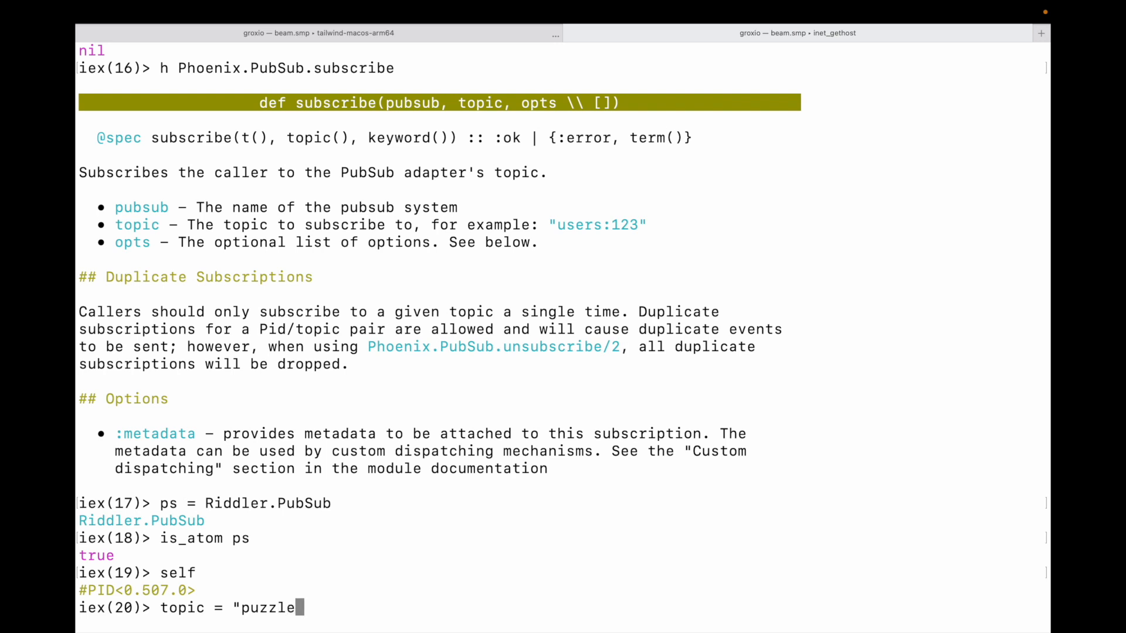
pyautogui.write('-')
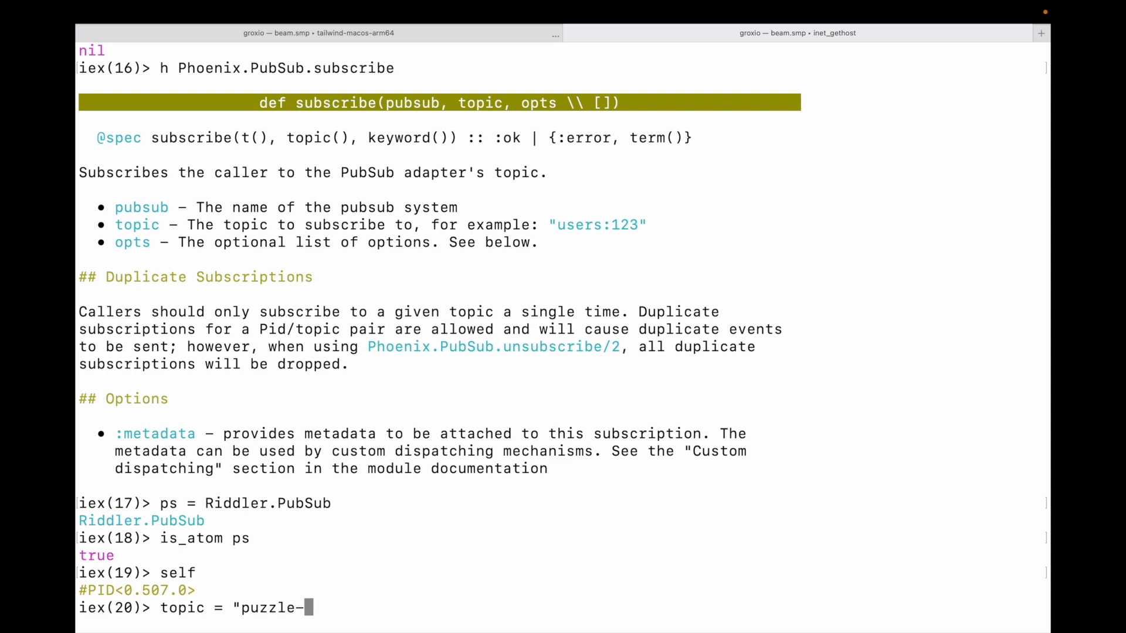
pyautogui.write('4"')
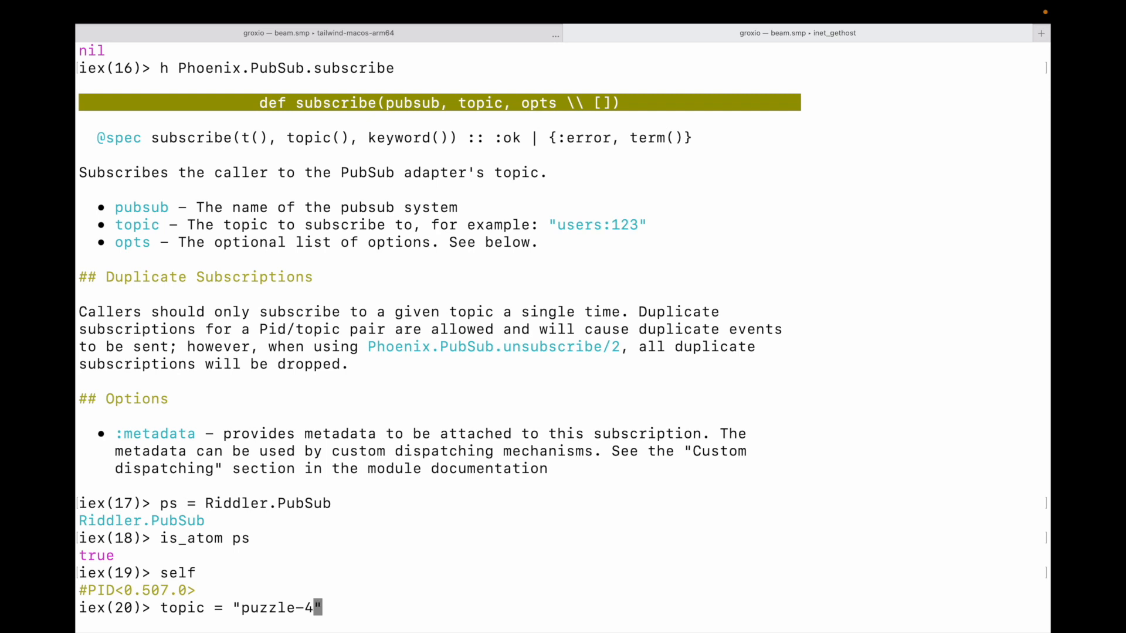
pyautogui.write('2')
pyautogui.press('Return')
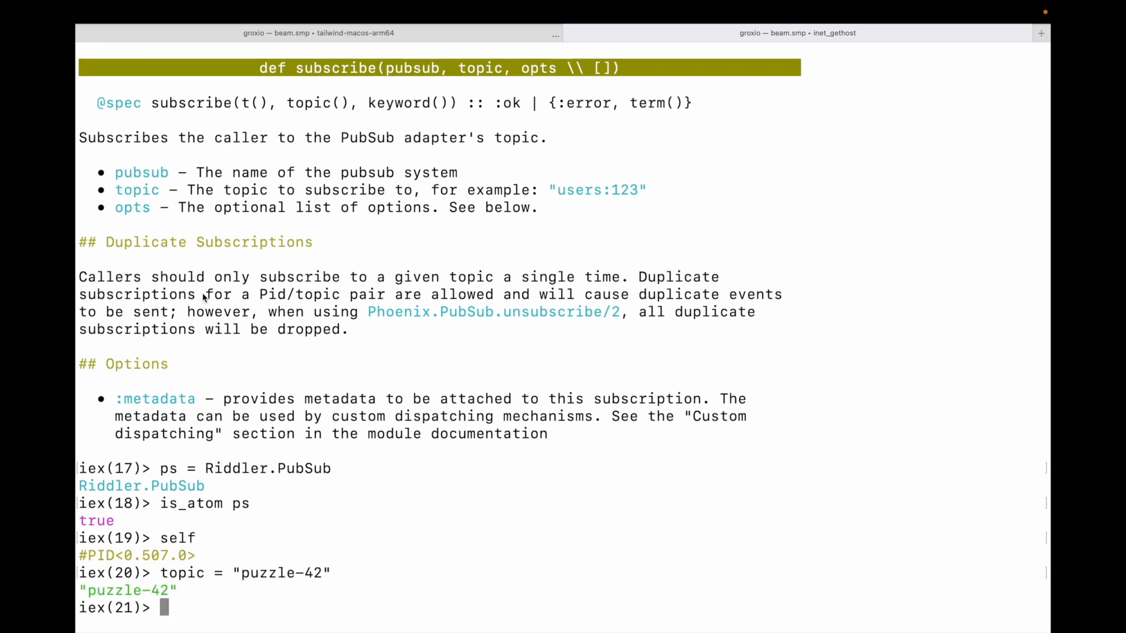
# Subscribe IEx to puzzle-42 with Phoenix.PubSub.subscribe ps, topic
pyautogui.doubleClick(335, 67)
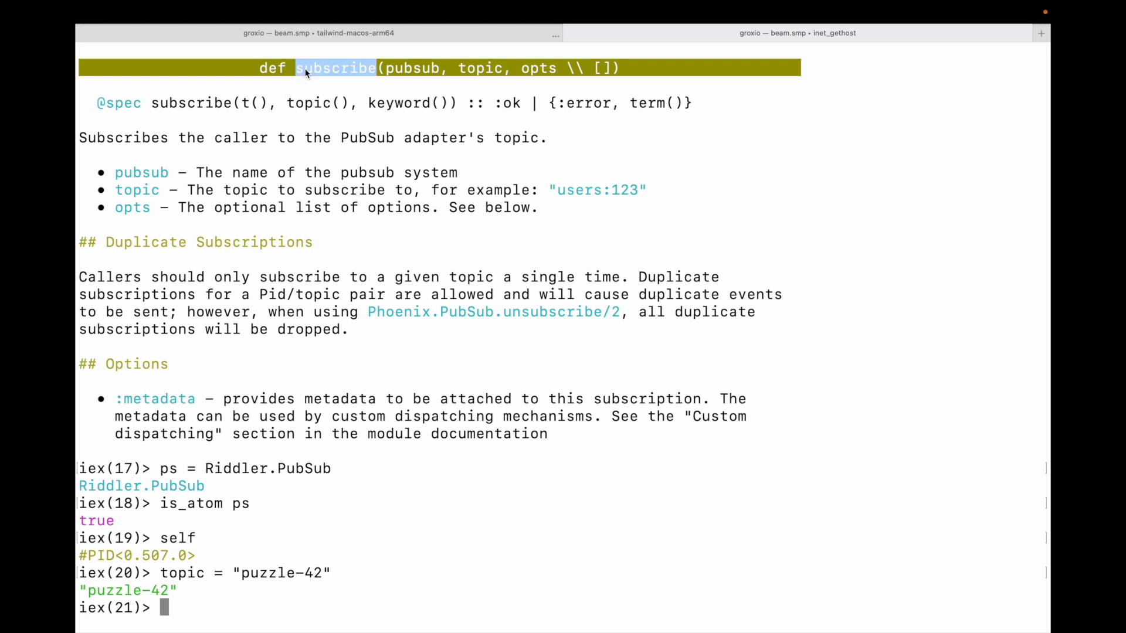
pyautogui.write('Phoen')
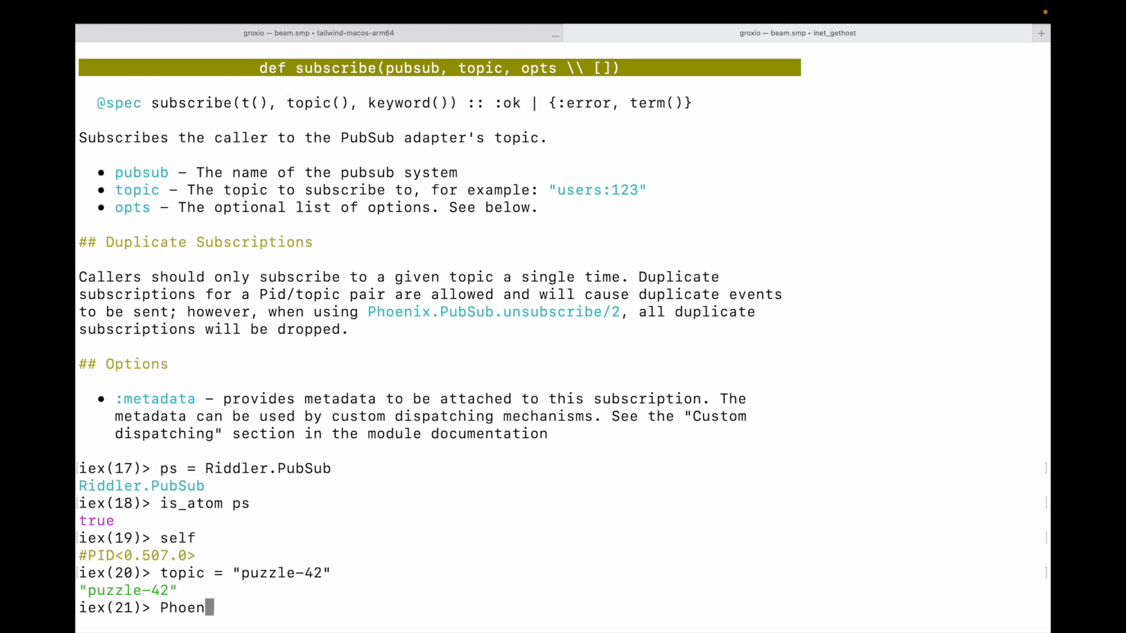
pyautogui.write('ix.PubSub')
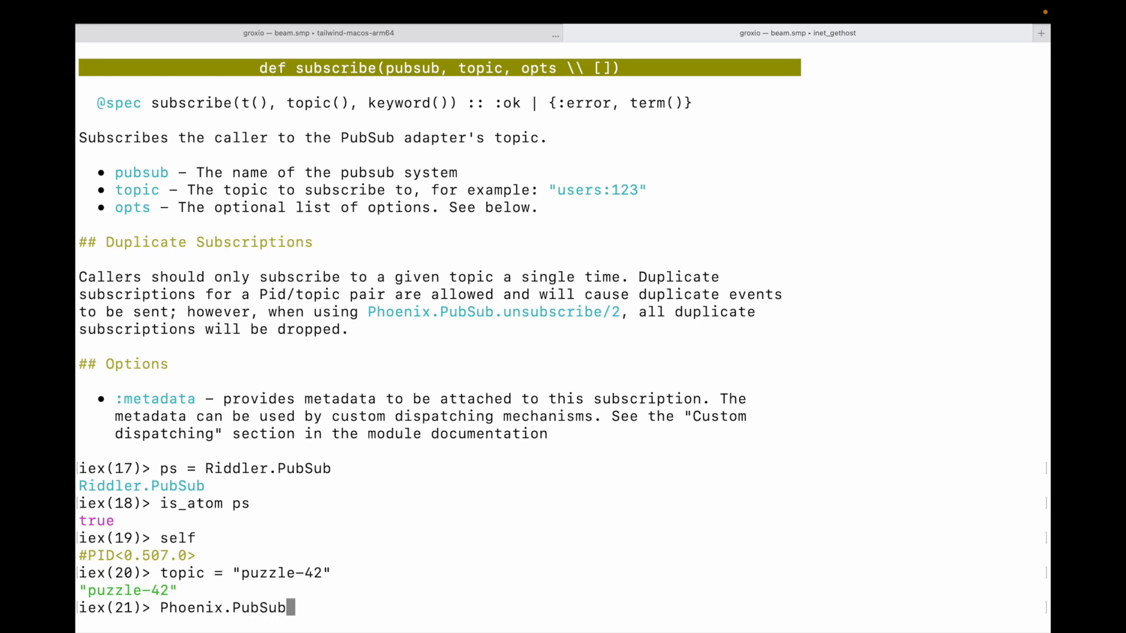
pyautogui.write('.subscribe')
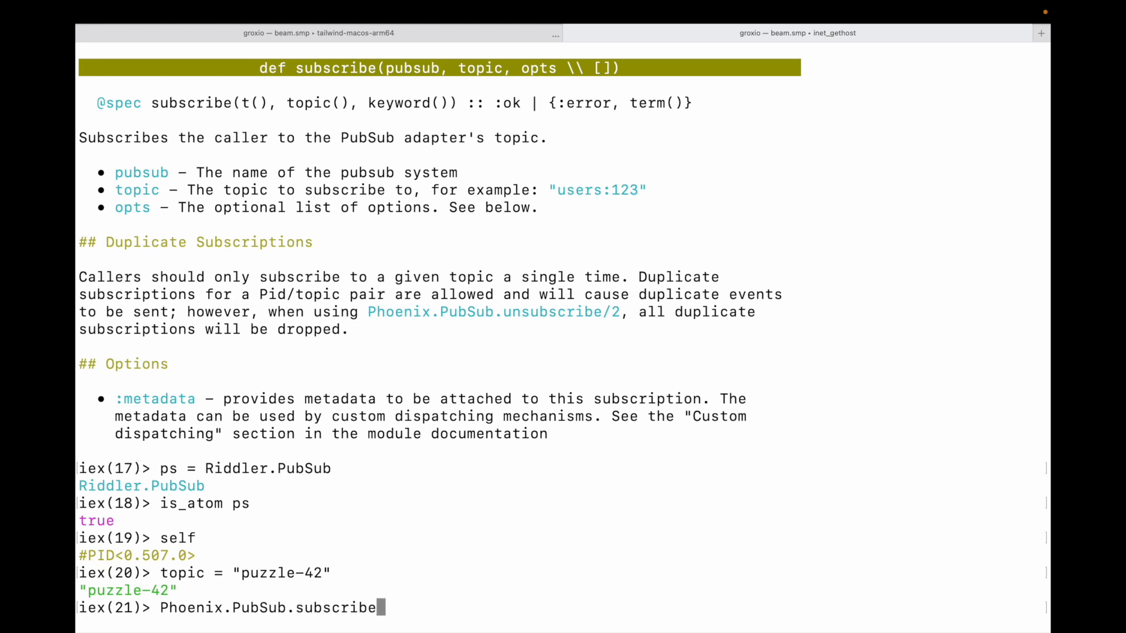
pyautogui.write('topic')
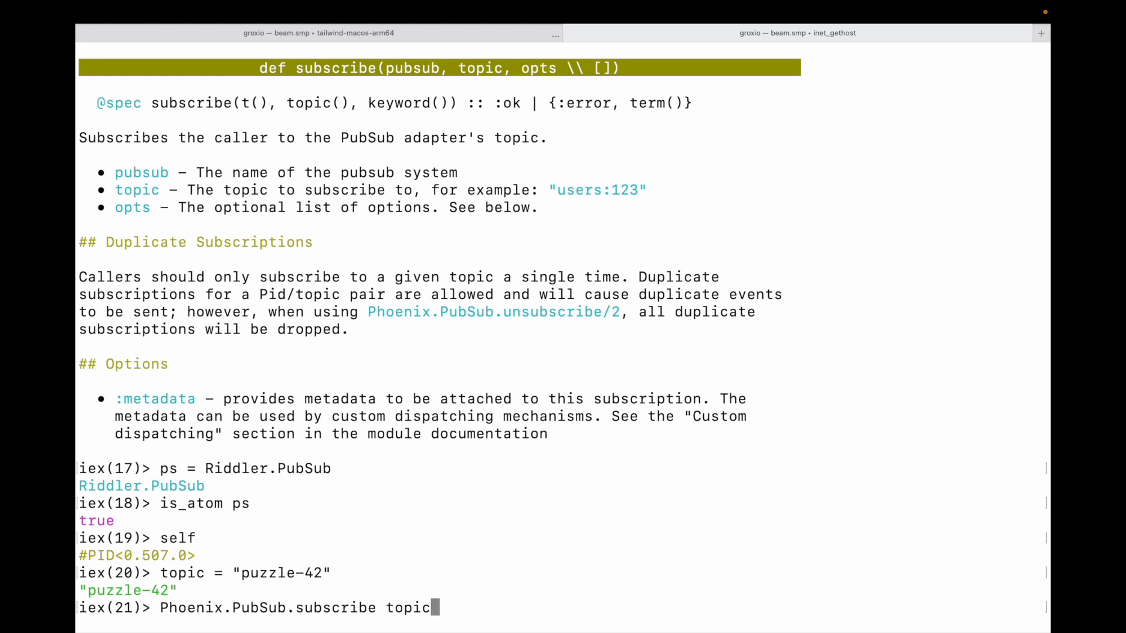
pyautogui.write(',')
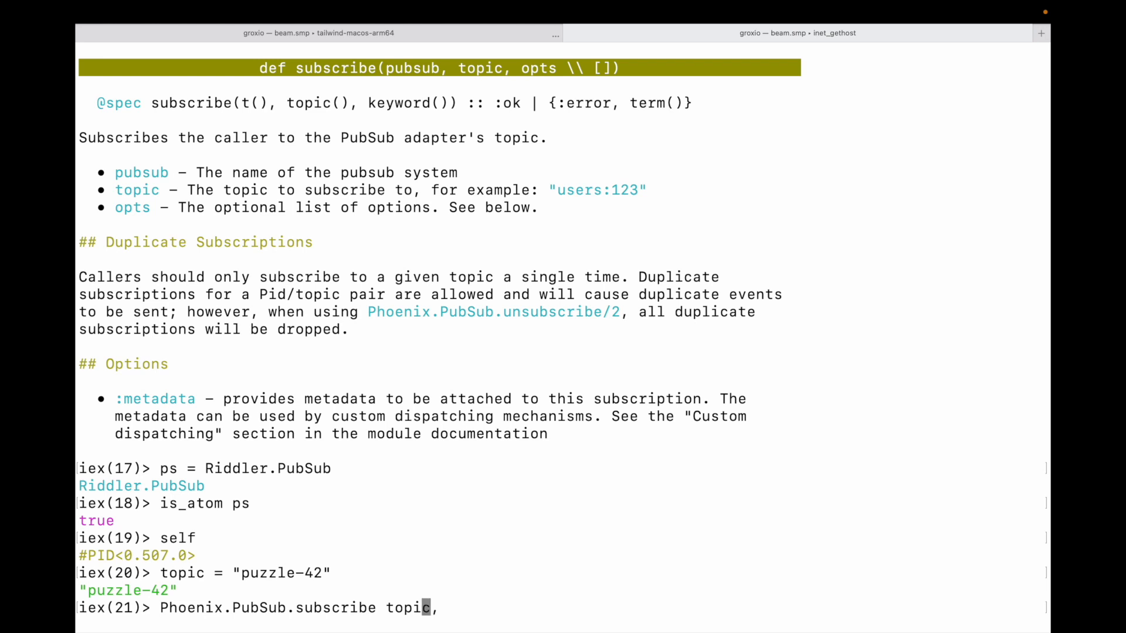
pyautogui.write('ps')
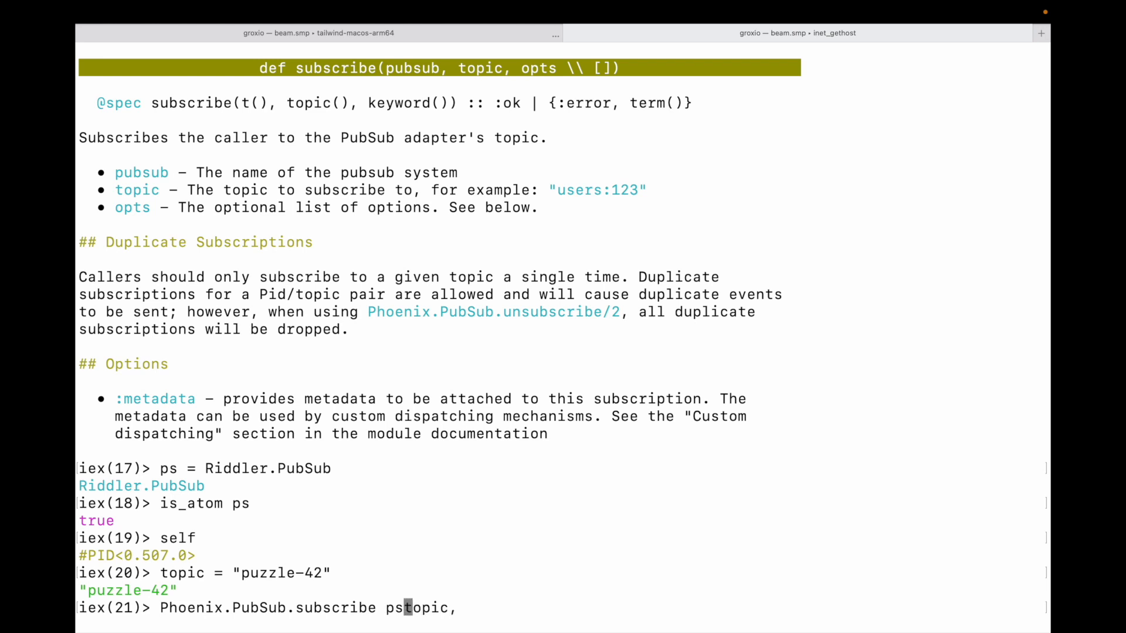
pyautogui.write(', topic,')
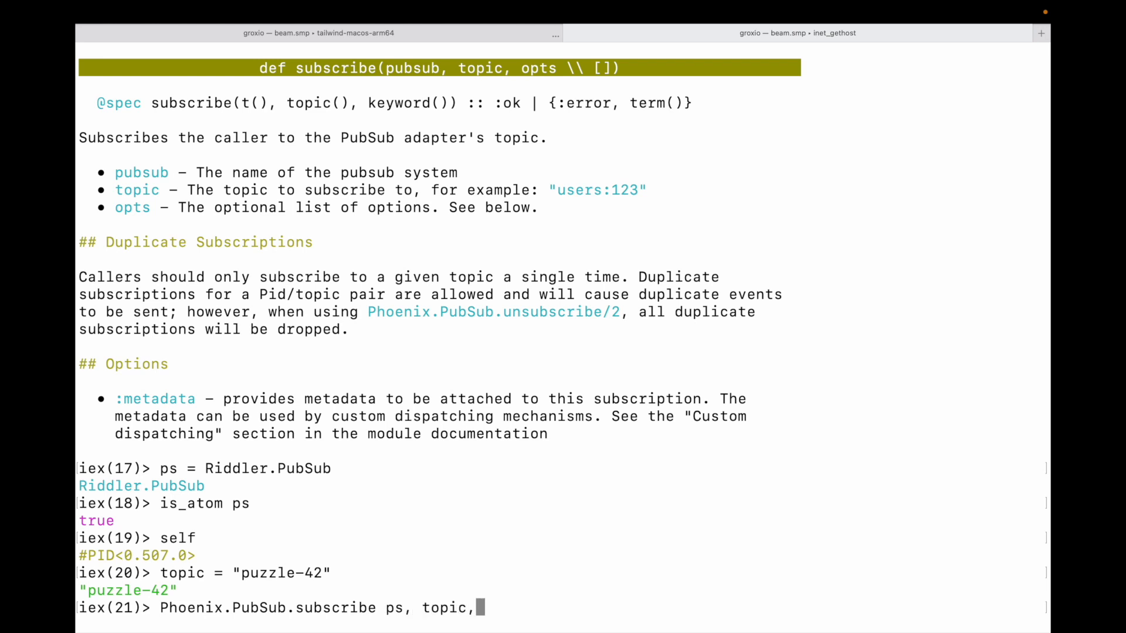
pyautogui.write('[]')
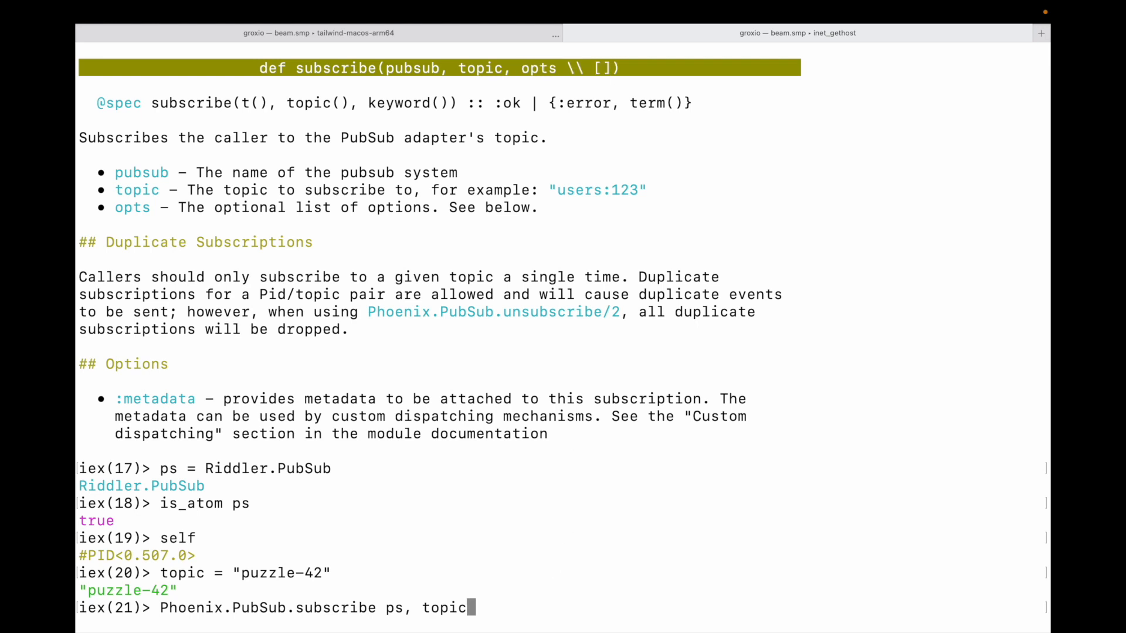
pyautogui.doubleClick(393, 607)
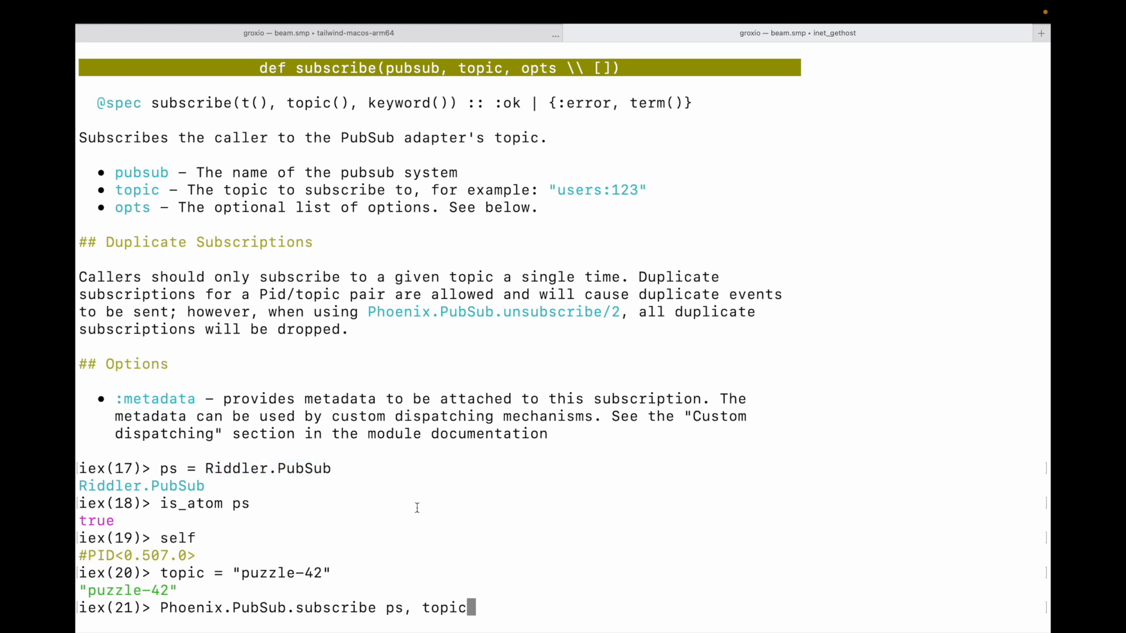
pyautogui.press('Return')
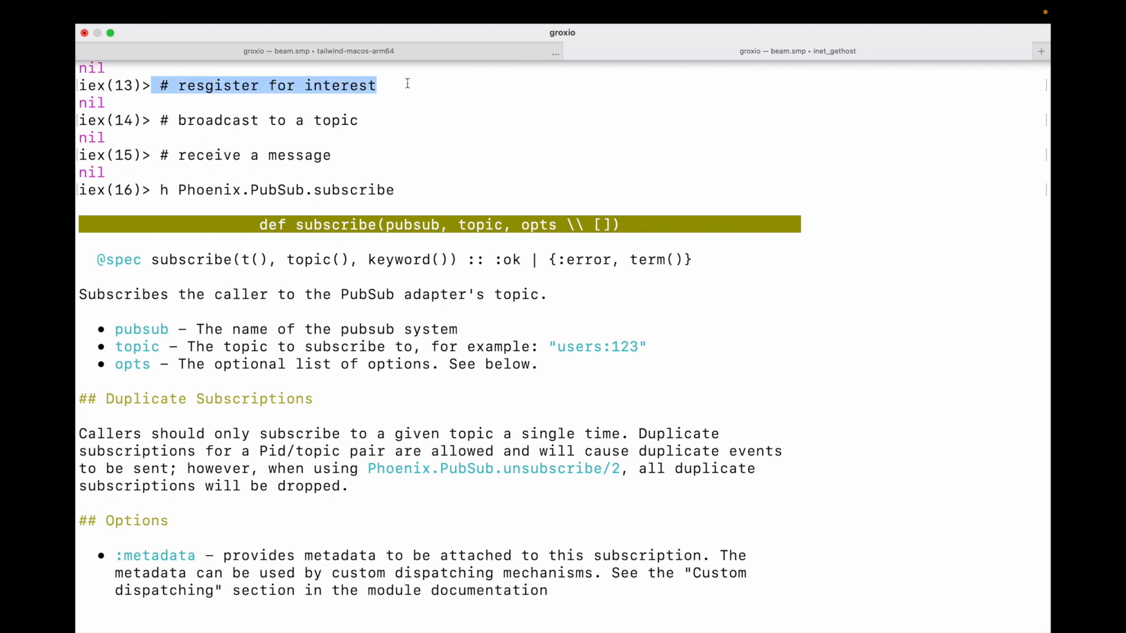
pyautogui.moveTo(150, 120)
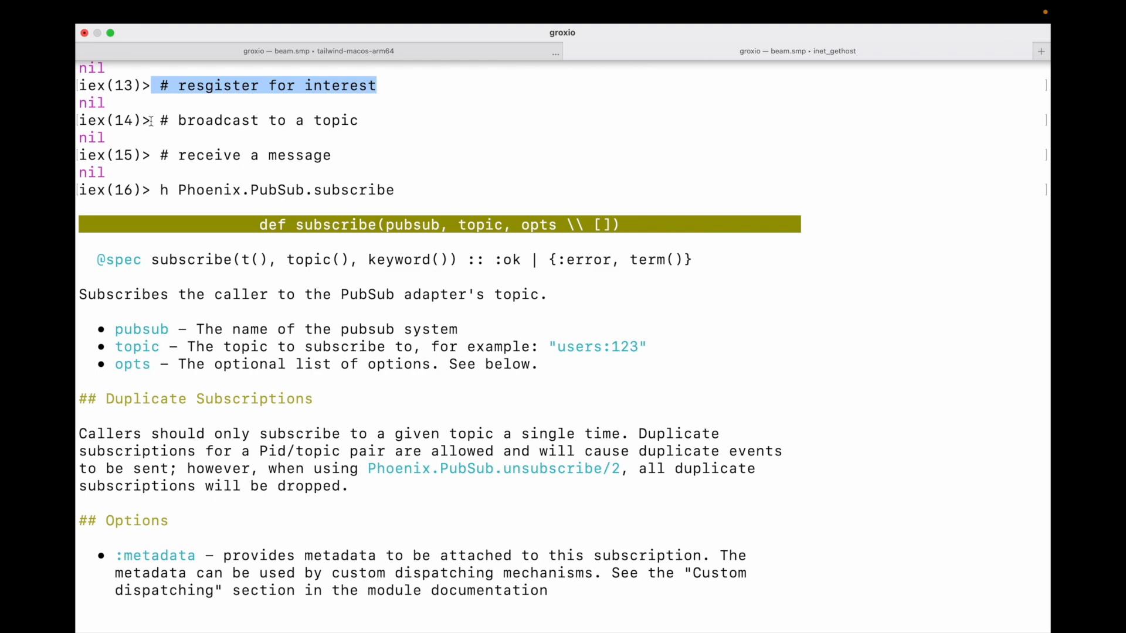
pyautogui.scroll(-3)
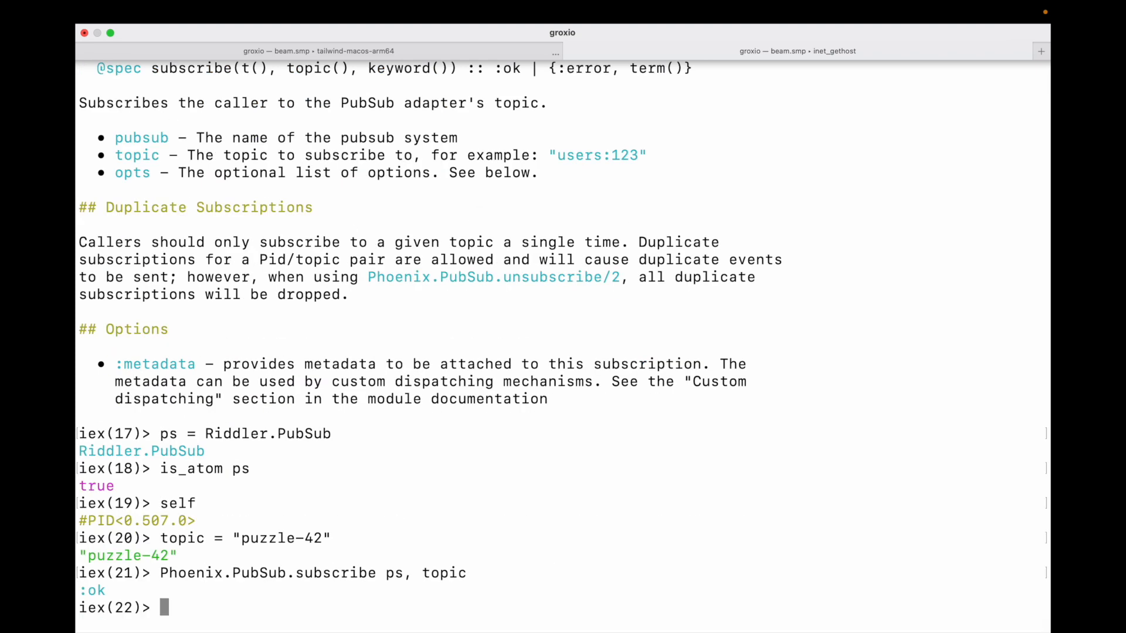
# List Phoenix.PubSub functions, then show broadcast/3 docs and its pubsub and message arguments
pyautogui.write('h Phoenix')
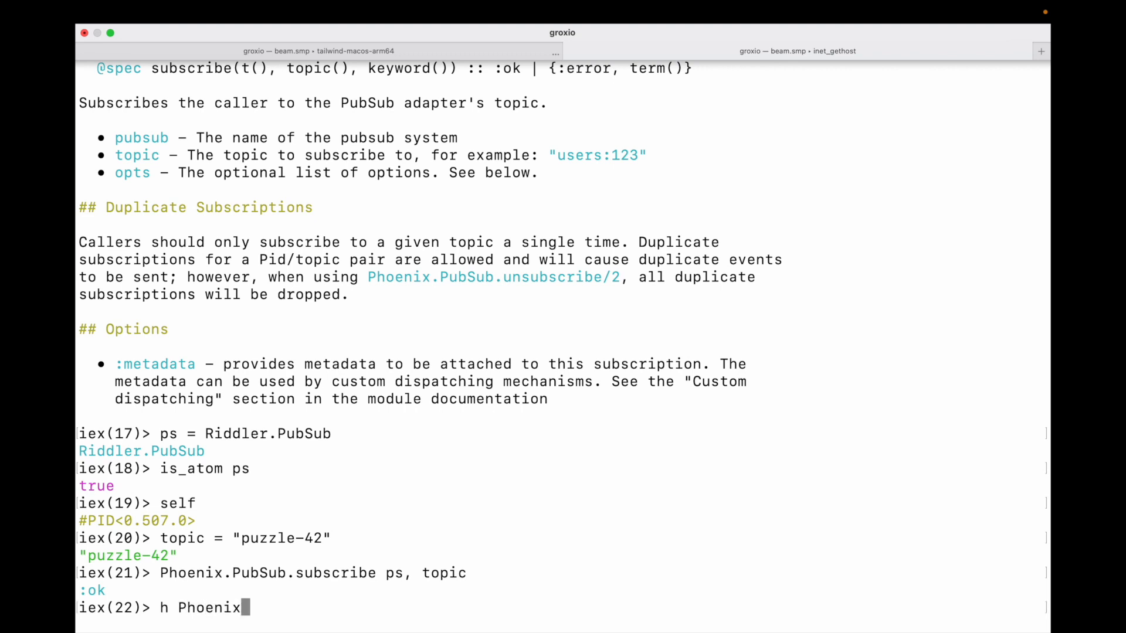
pyautogui.write('.PubSub')
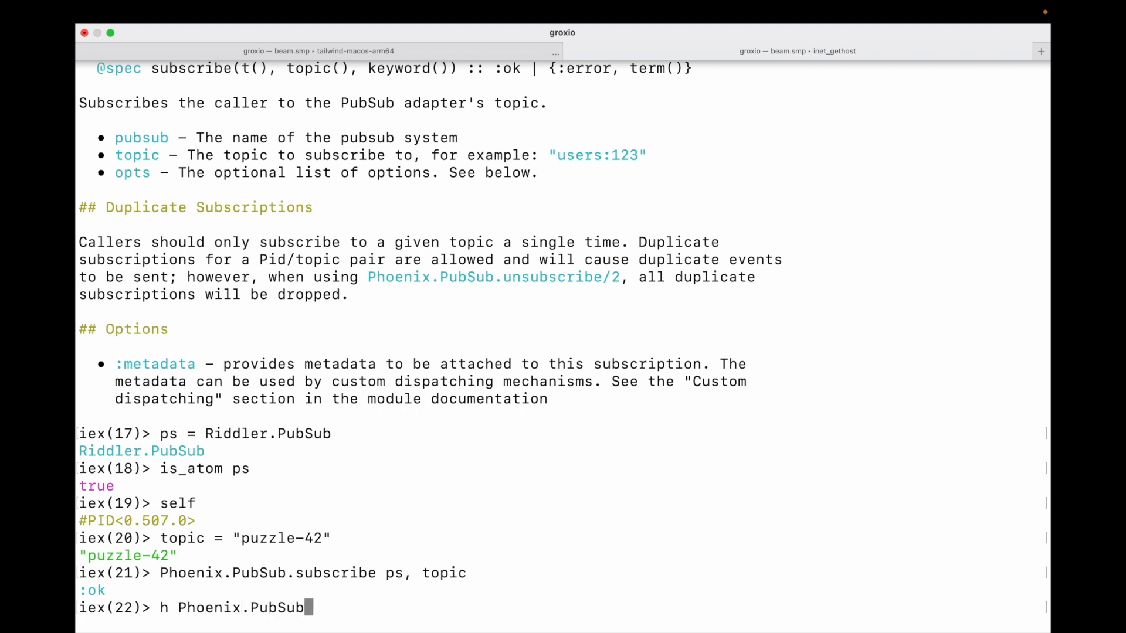
pyautogui.write('.')
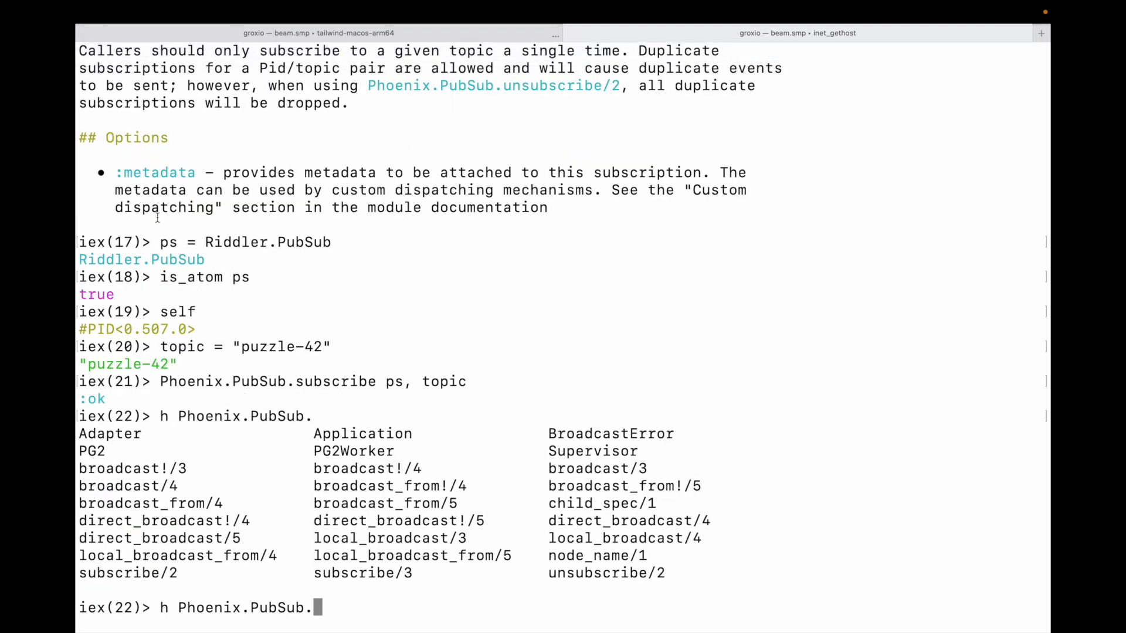
pyautogui.moveTo(418, 349)
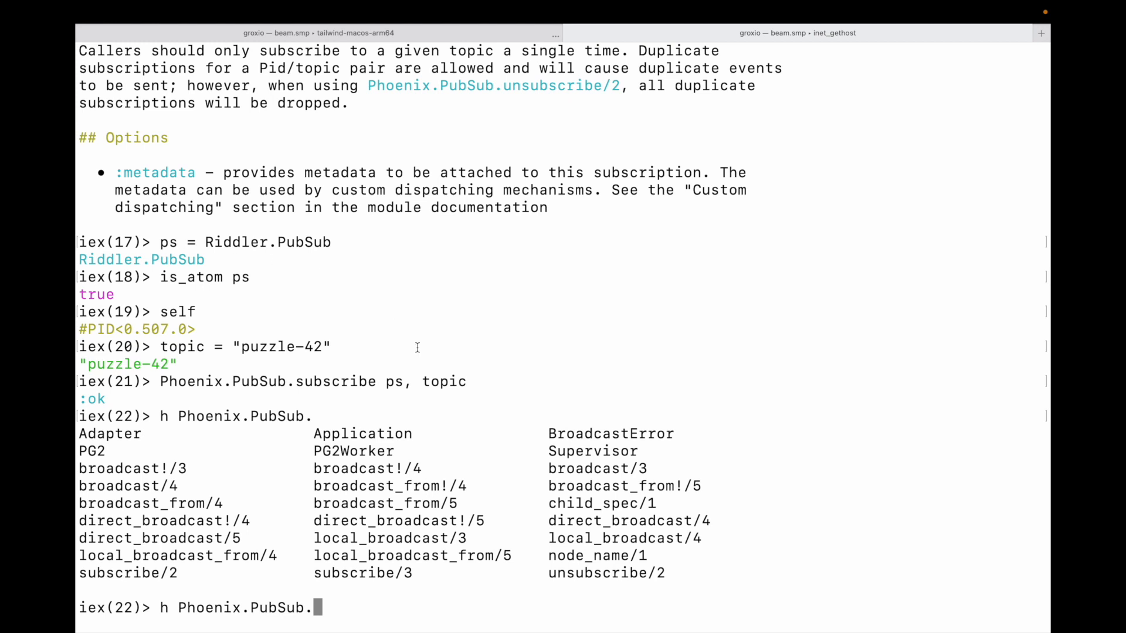
pyautogui.doubleClick(589, 468)
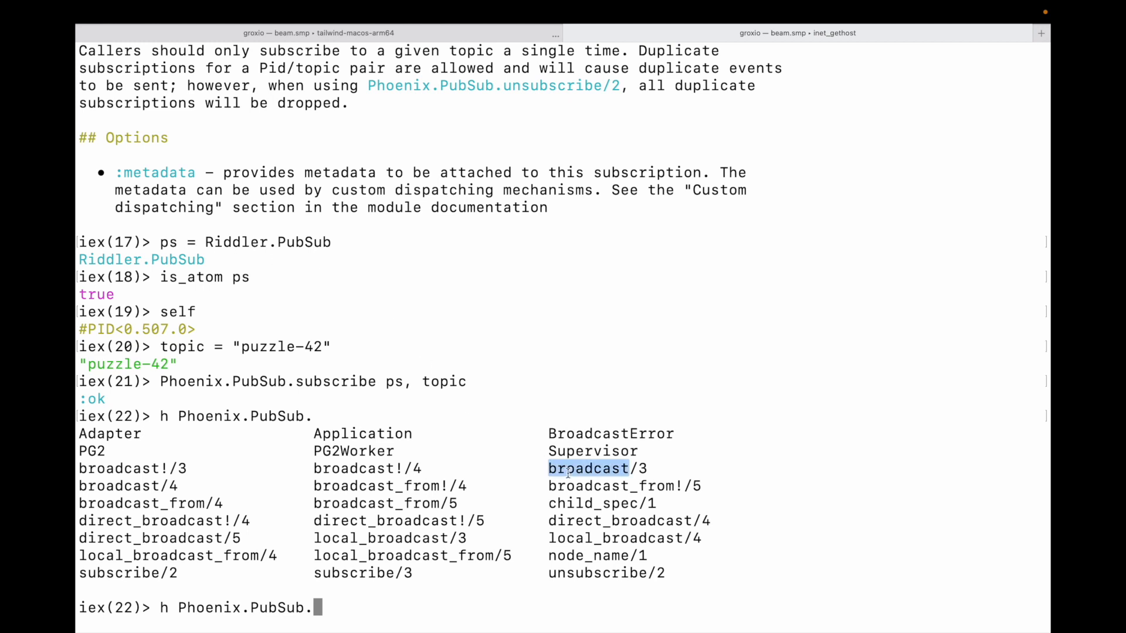
pyautogui.write('broadcast')
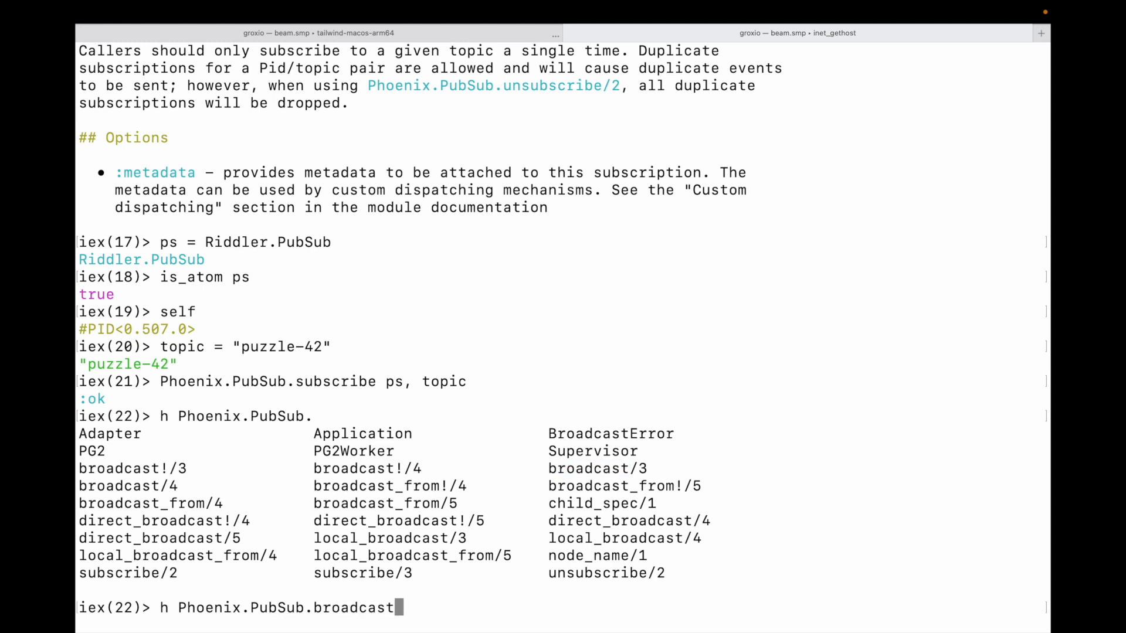
pyautogui.press('Return')
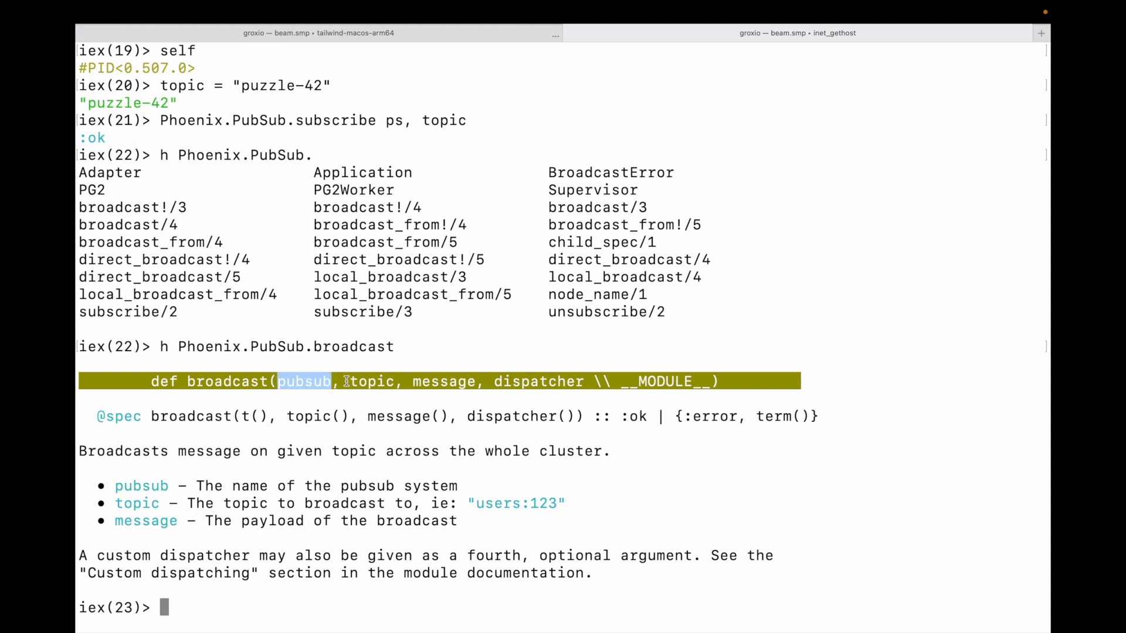
pyautogui.doubleClick(371, 382)
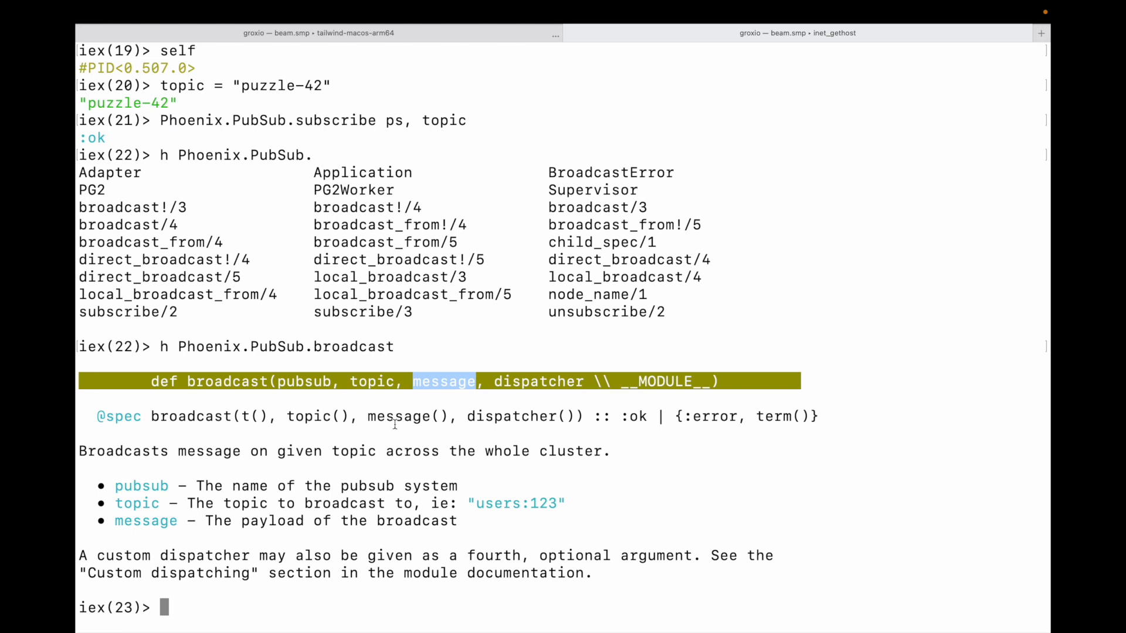
pyautogui.doubleClick(396, 416)
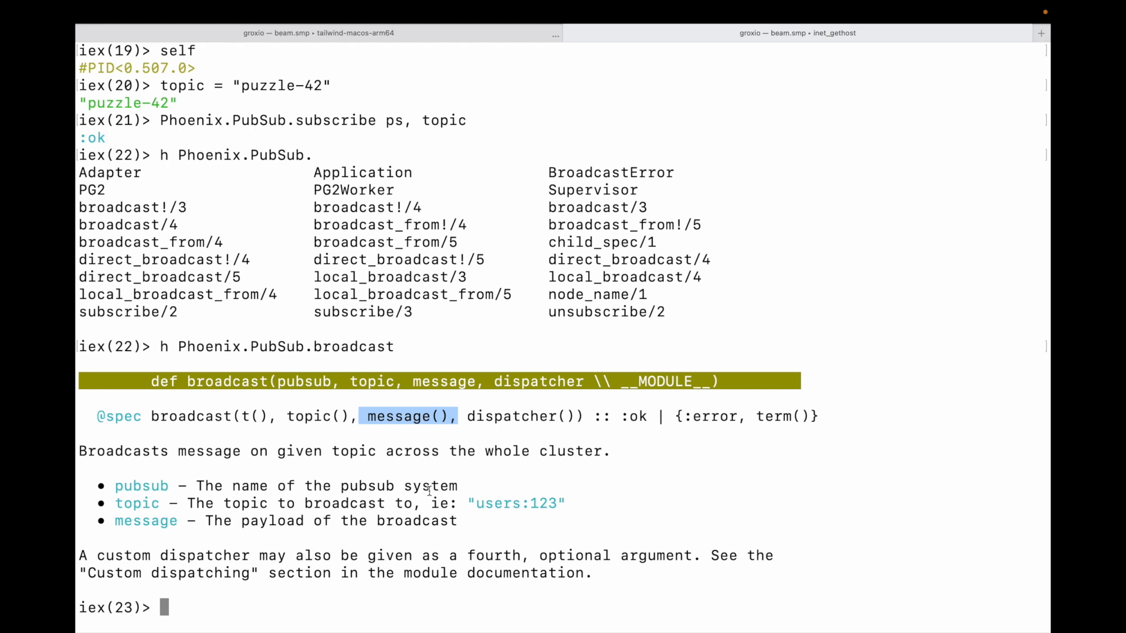
pyautogui.moveTo(255, 386)
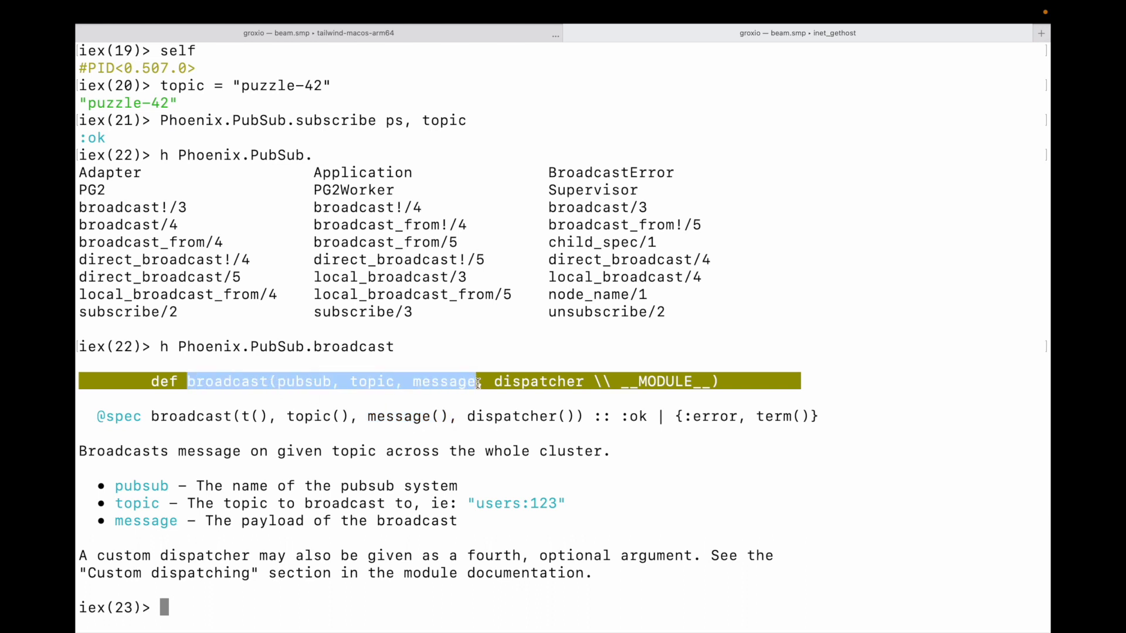
# Draft the Phoenix.PubSub.broadcast call with the ps and topic arguments
pyautogui.write('Psh')
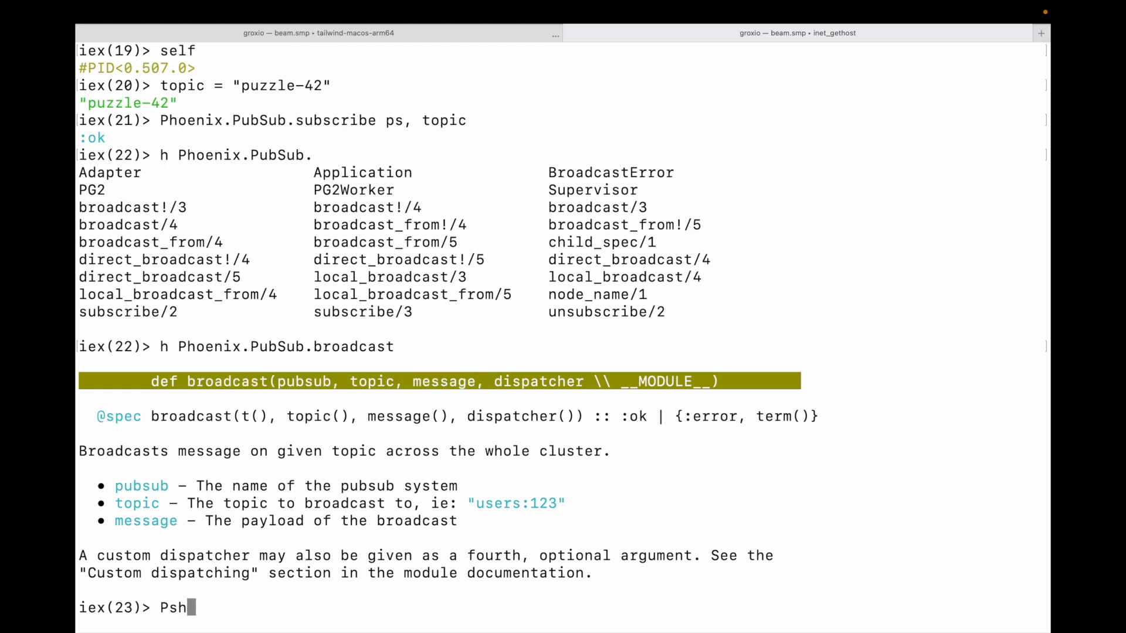
pyautogui.press('BackSpace')
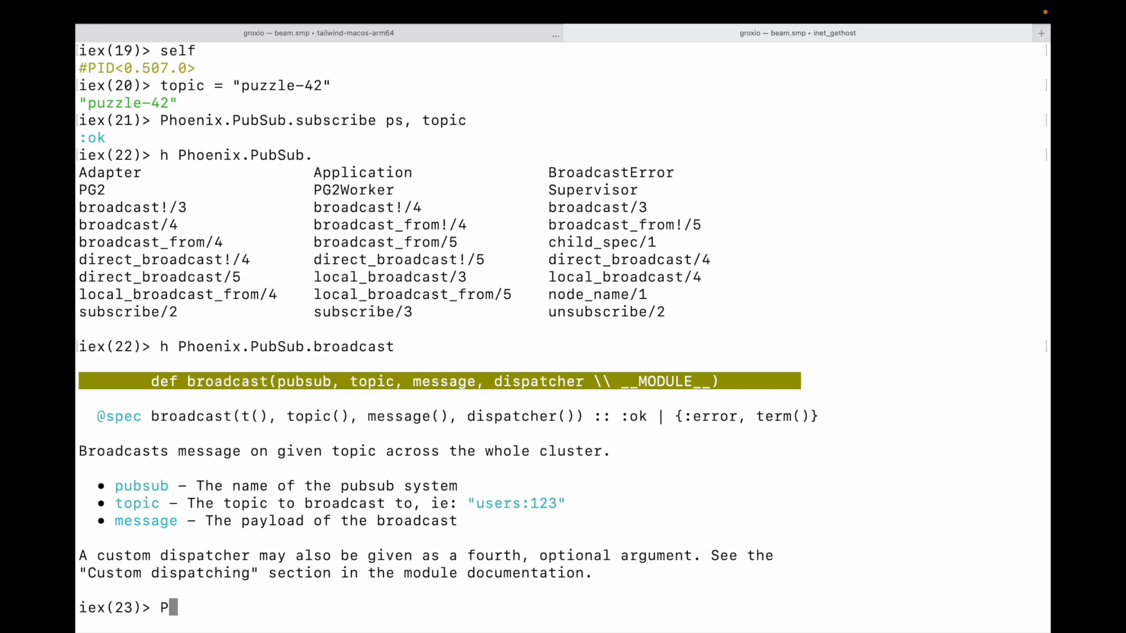
pyautogui.write('hoenix')
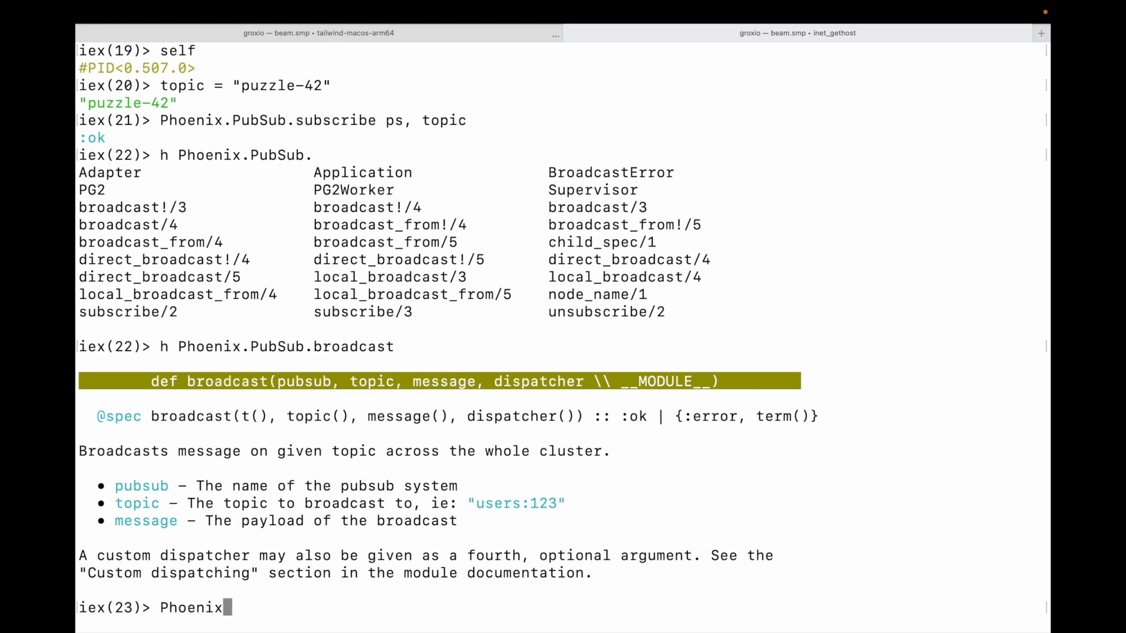
pyautogui.write('.PubSub.')
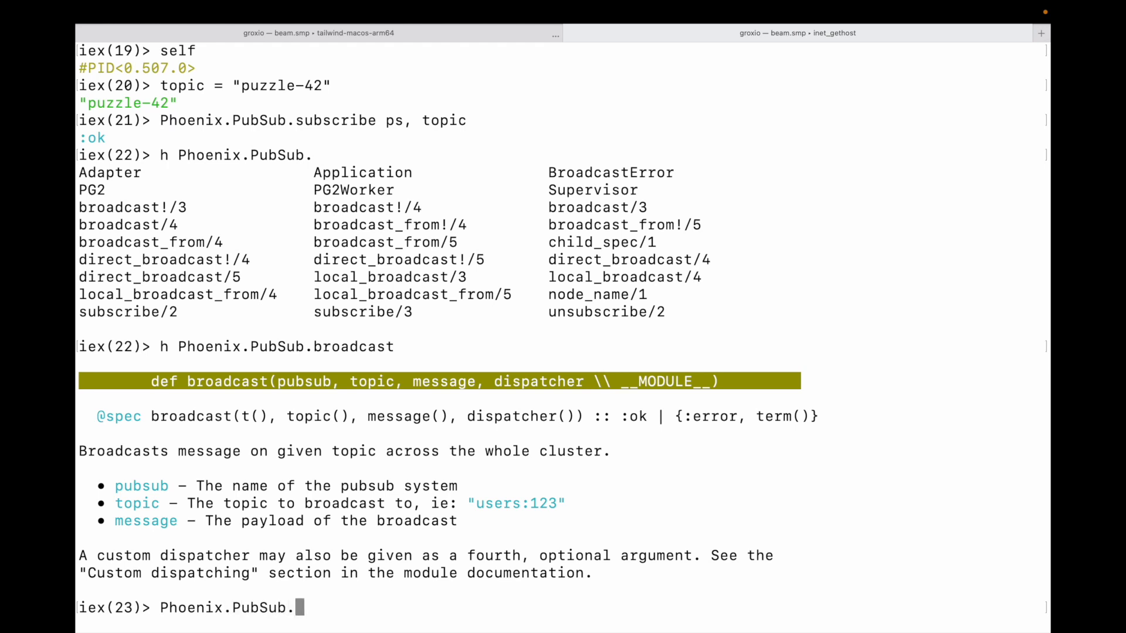
pyautogui.write('broadcast(pubsub, topic, message')
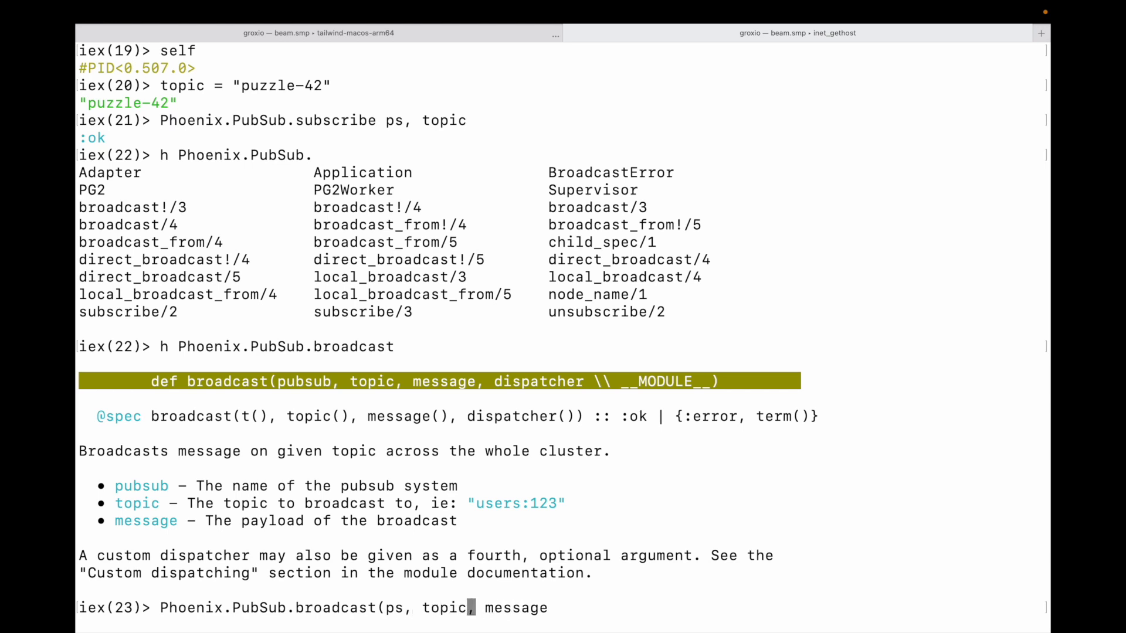
pyautogui.press('Backspace')
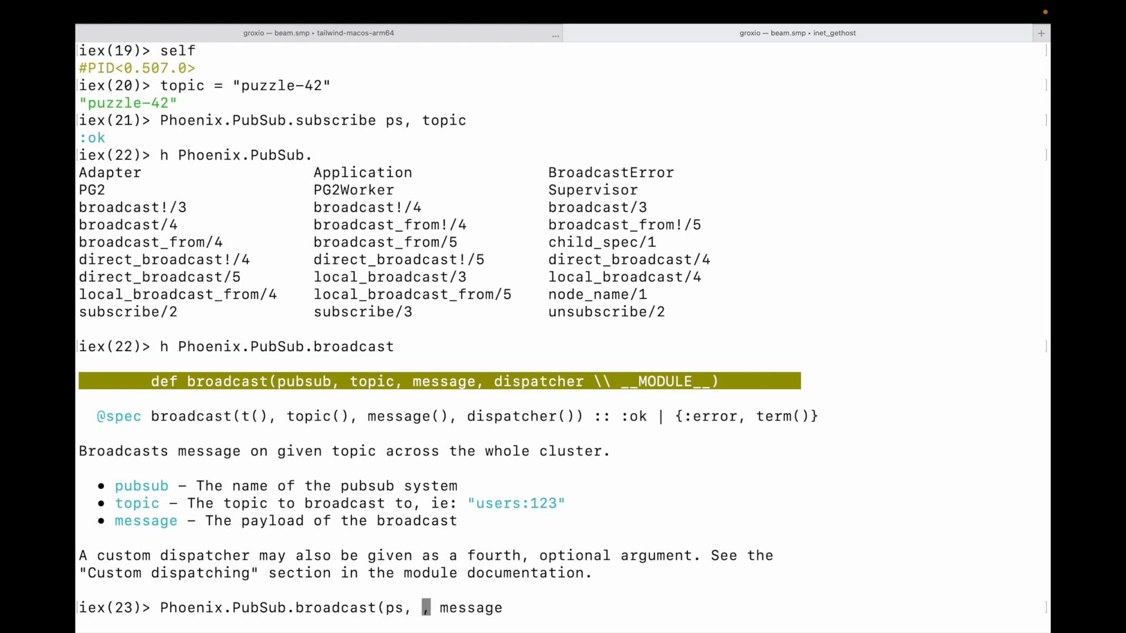
pyautogui.write('topic')
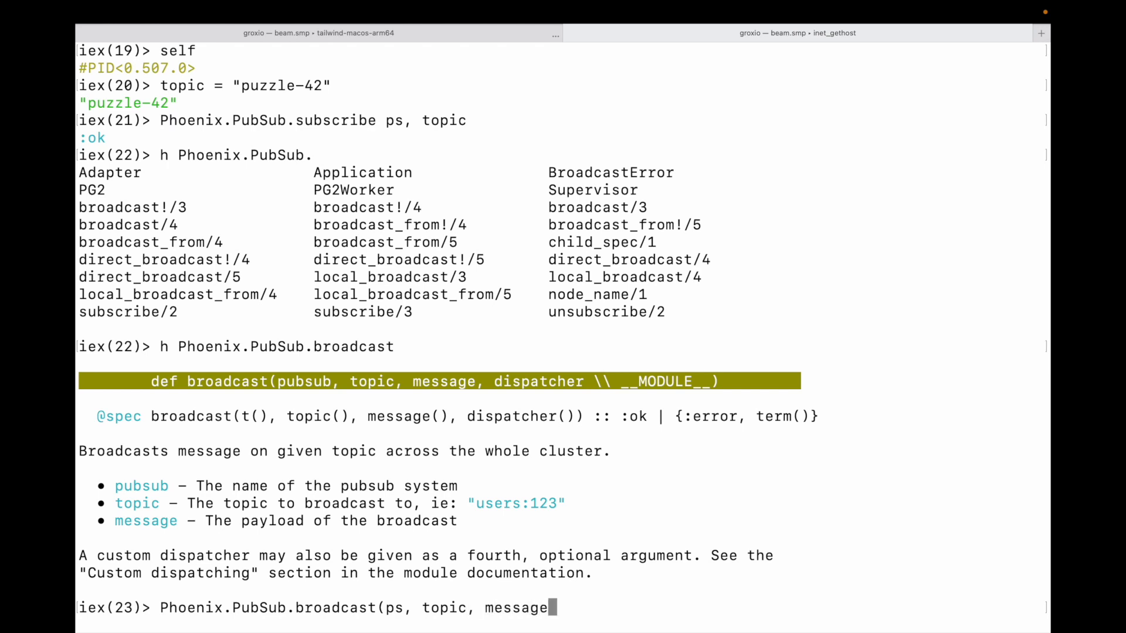
# Set the message to [{0, 1}, {0, 2}, {0, 3}] and run the broadcast
pyautogui.press('BackSpace')
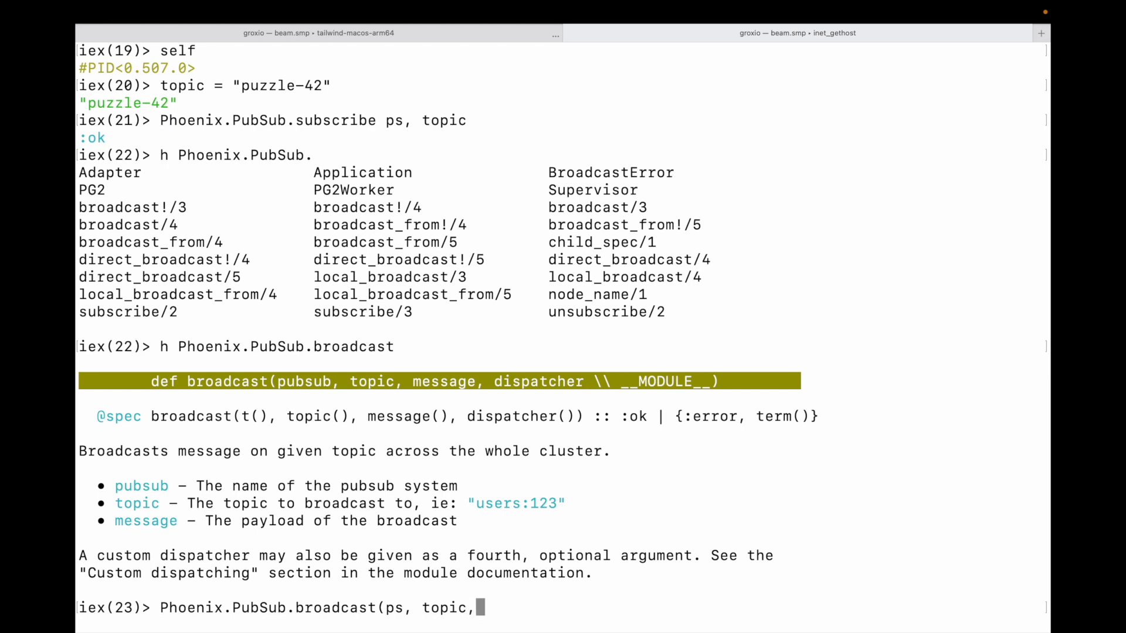
pyautogui.write('[]')
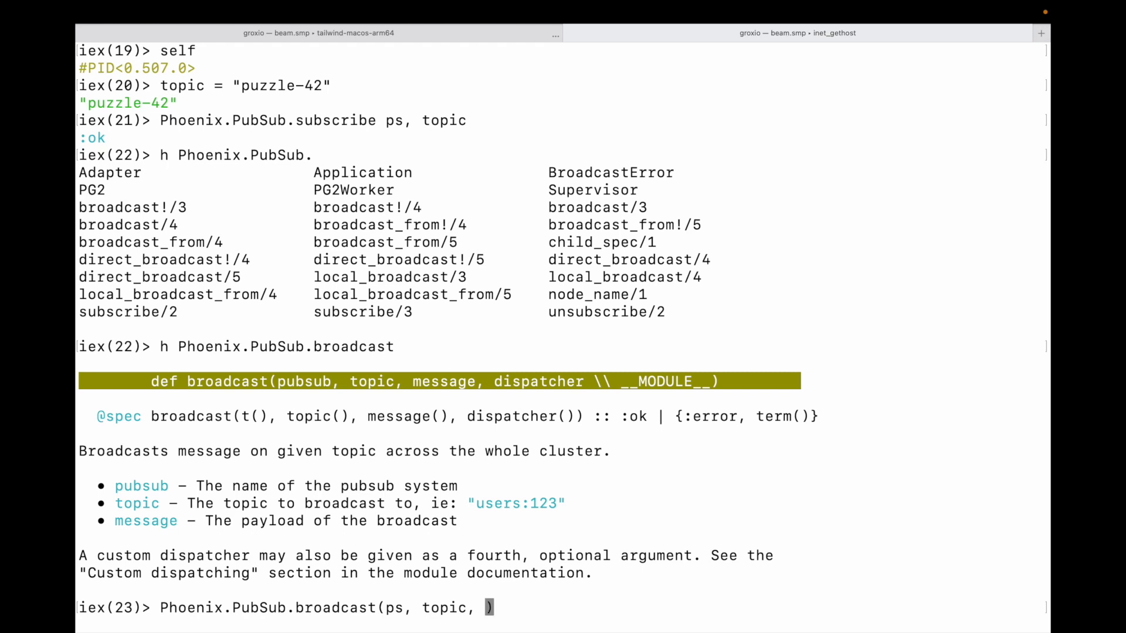
pyautogui.write('%{}{')
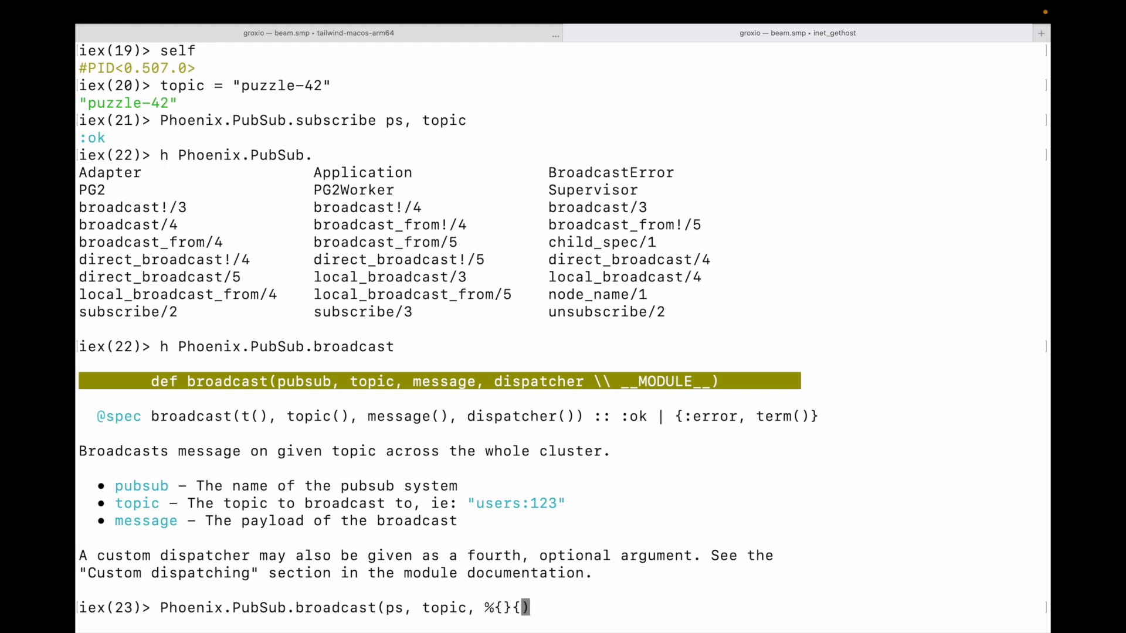
pyautogui.press('Backspace')
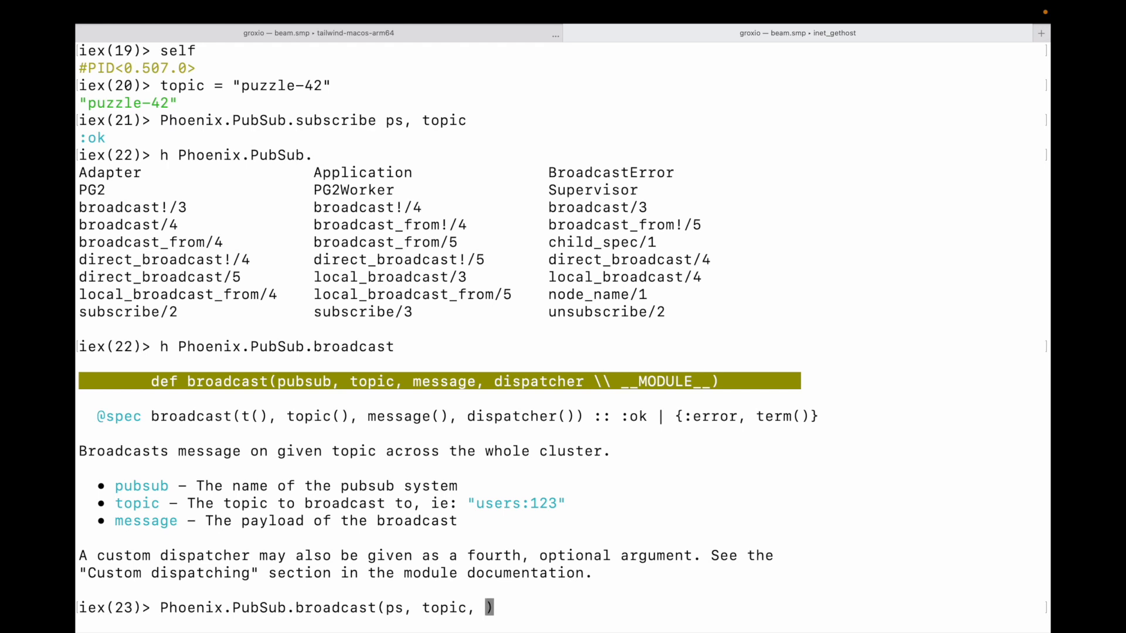
pyautogui.write('[')
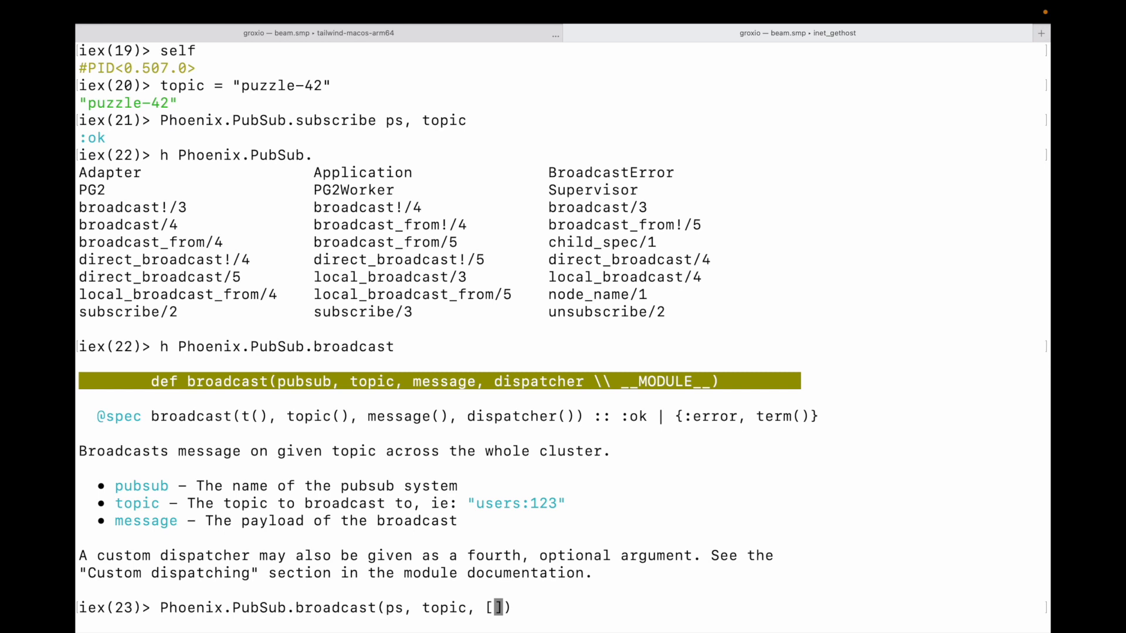
pyautogui.write('{0, 1')
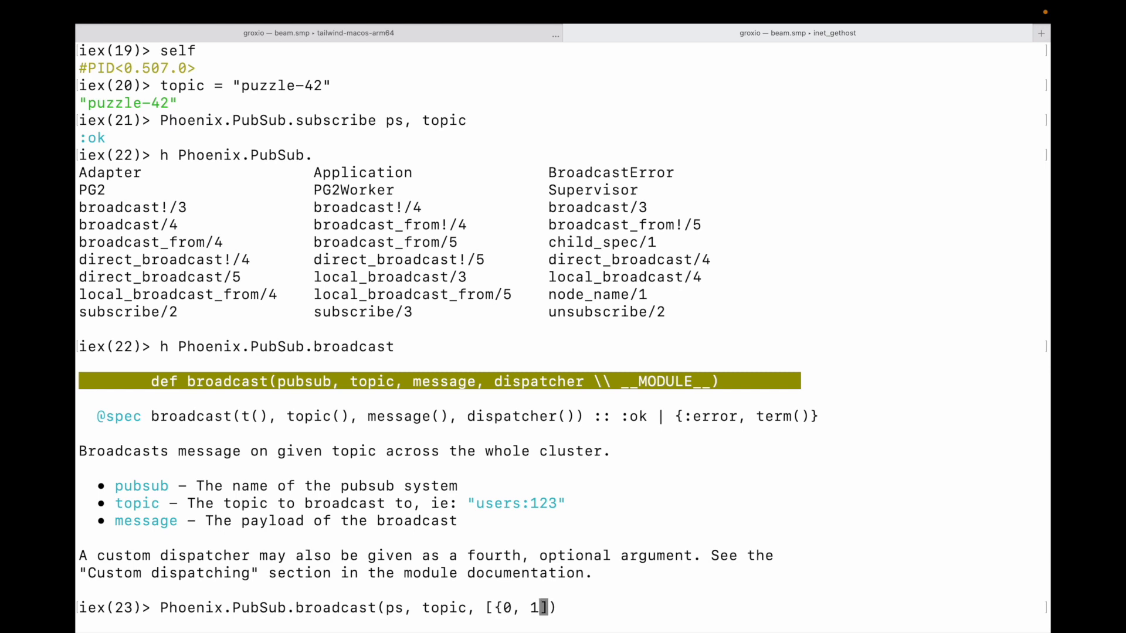
pyautogui.write('}, {0, 2')
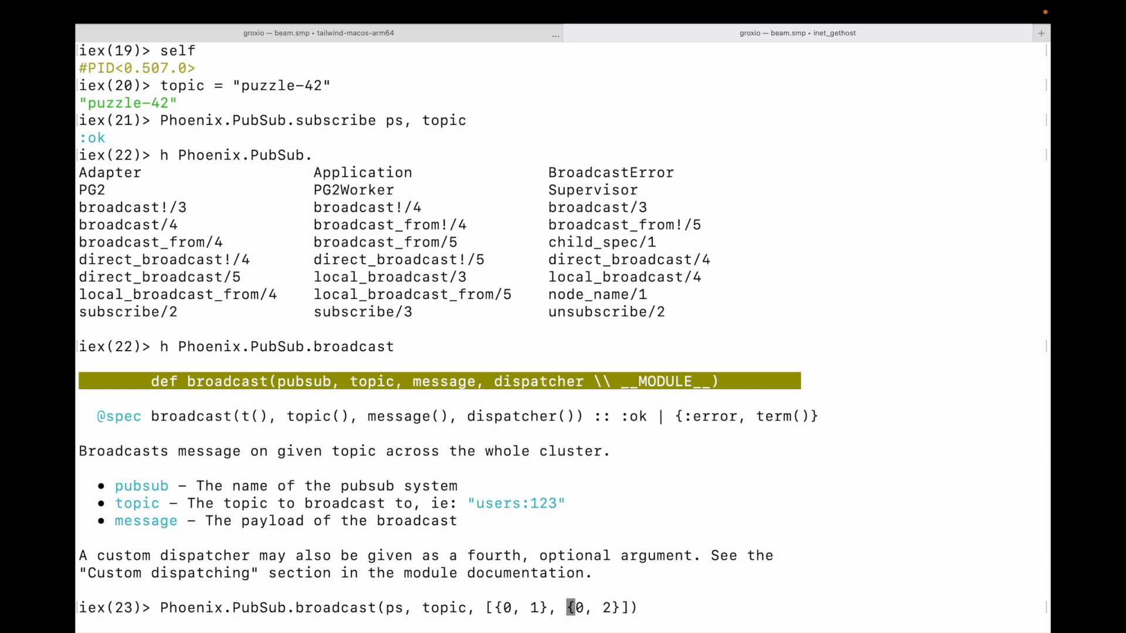
pyautogui.write(',')
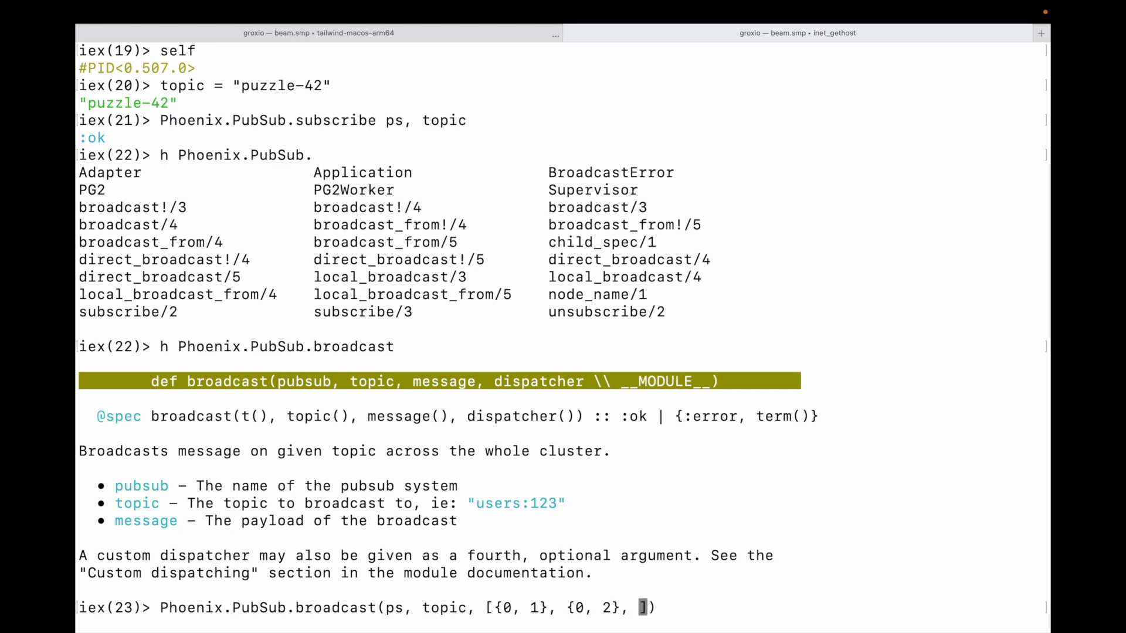
pyautogui.write('{0, 3')
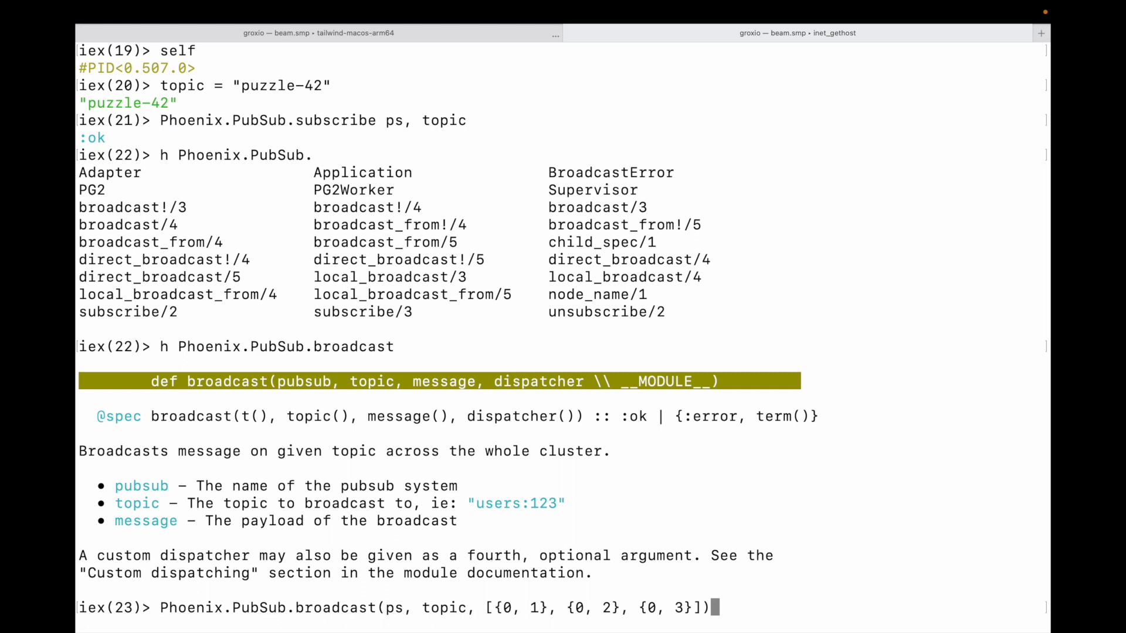
pyautogui.press('Return')
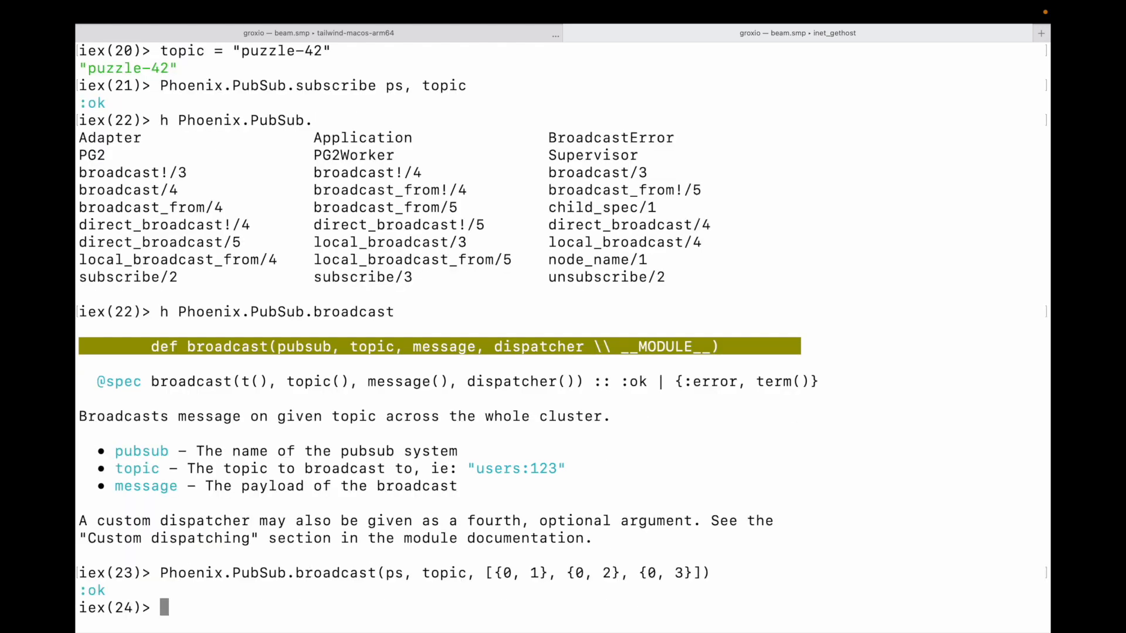
# Rerun the recalled broadcast with :changed replacing the point list
pyautogui.write('Phoenix.PubSub.broadcast(ps, topic, [{0, 1}, {0, 2}, {0, 3})')
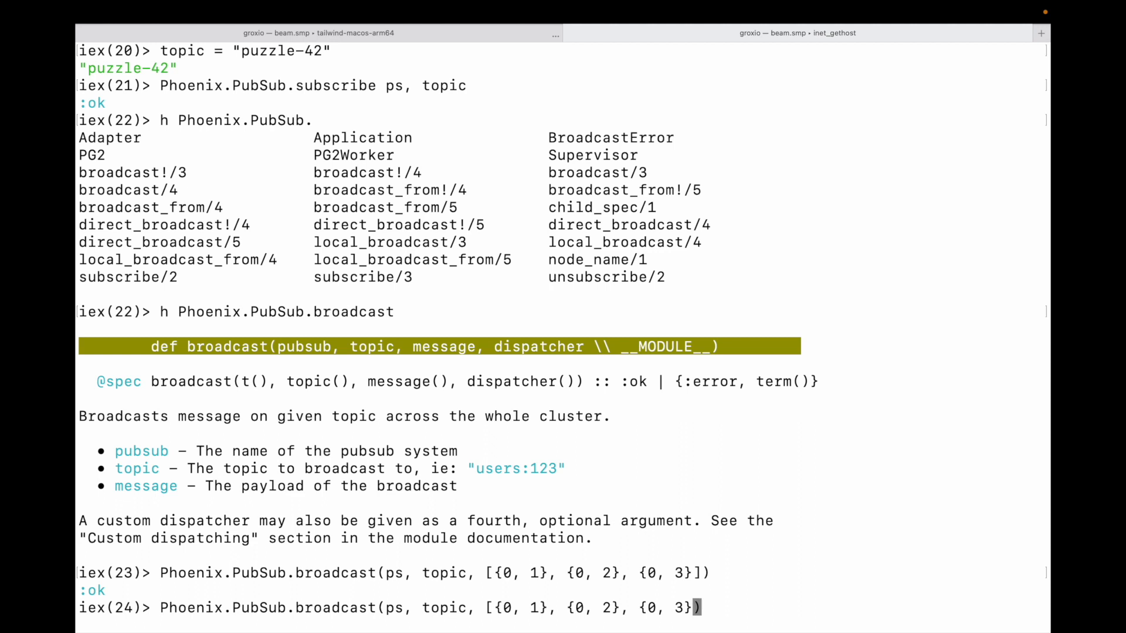
pyautogui.press('BackSpace')
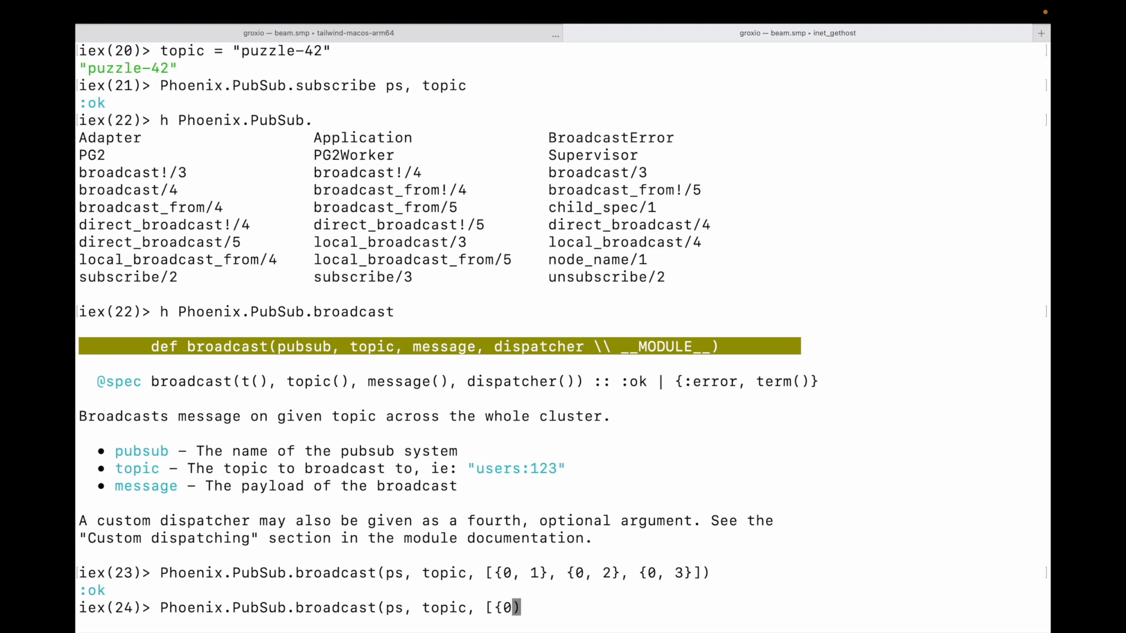
pyautogui.press('Backspace')
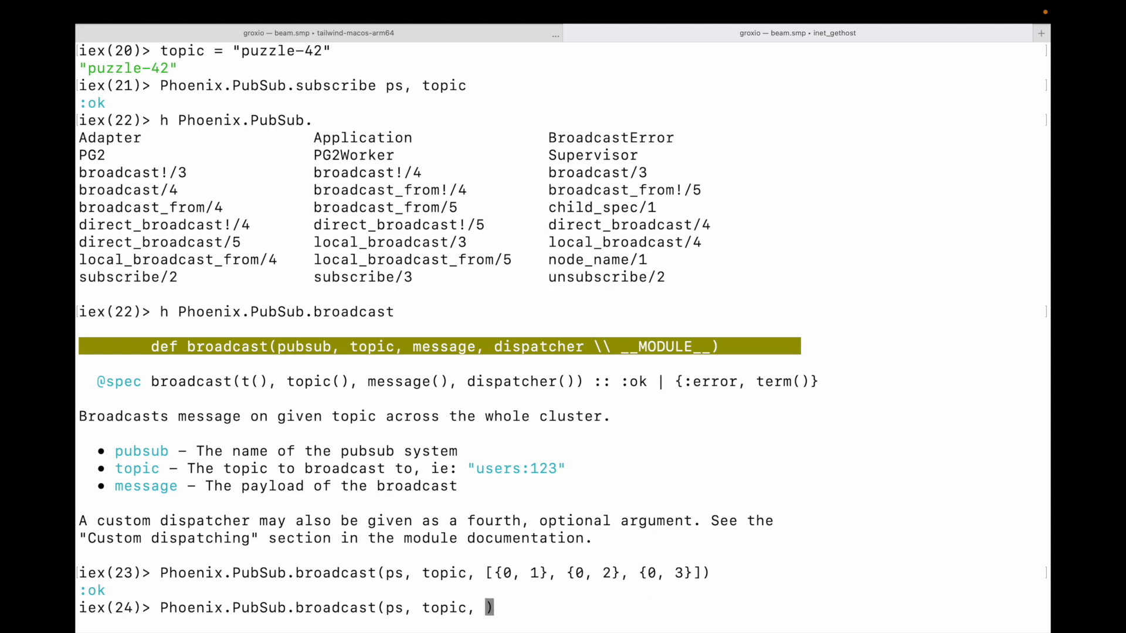
pyautogui.write(':chang')
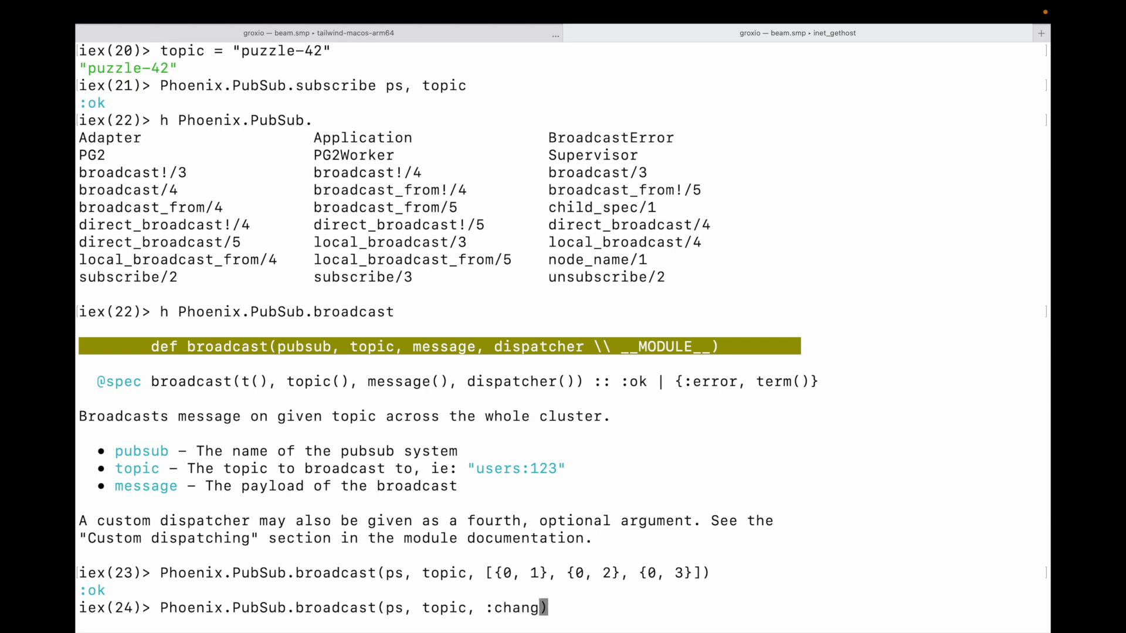
pyautogui.write('ed')
pyautogui.press('Return')
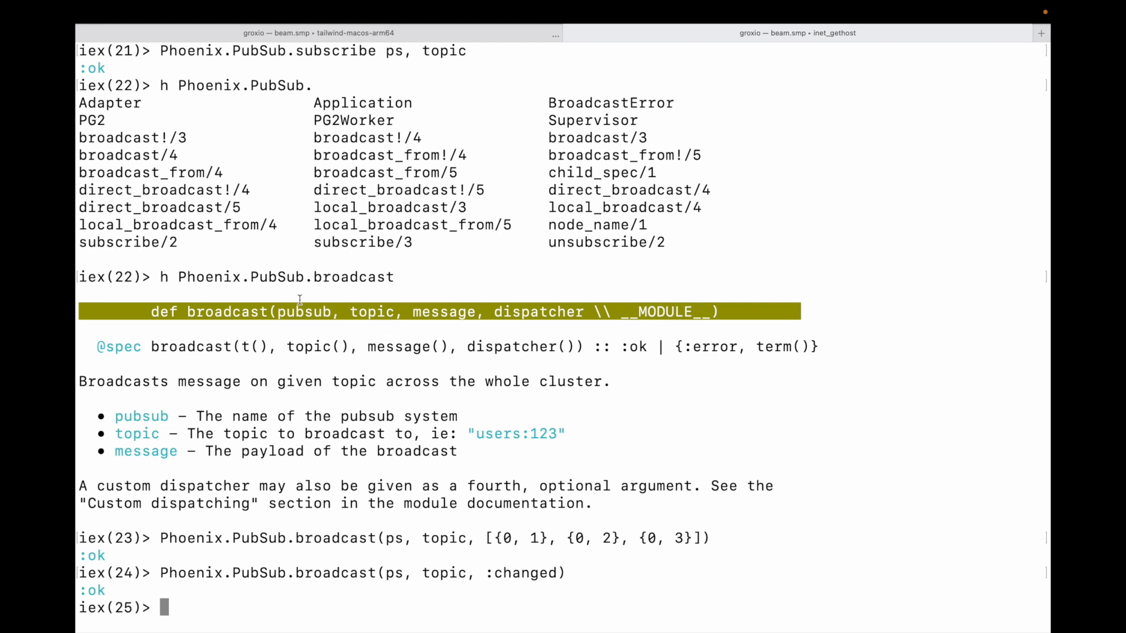
pyautogui.moveTo(346, 299)
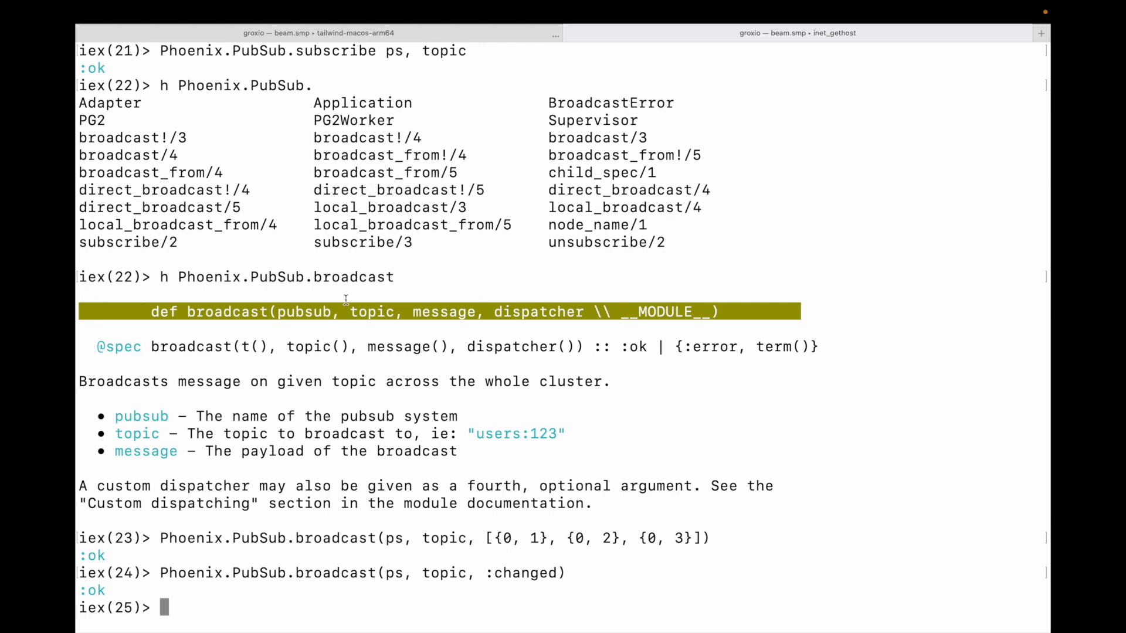
# Review the earlier subscribe docs, then start typing 'rece' at the iex(25) prompt
pyautogui.scroll(3)
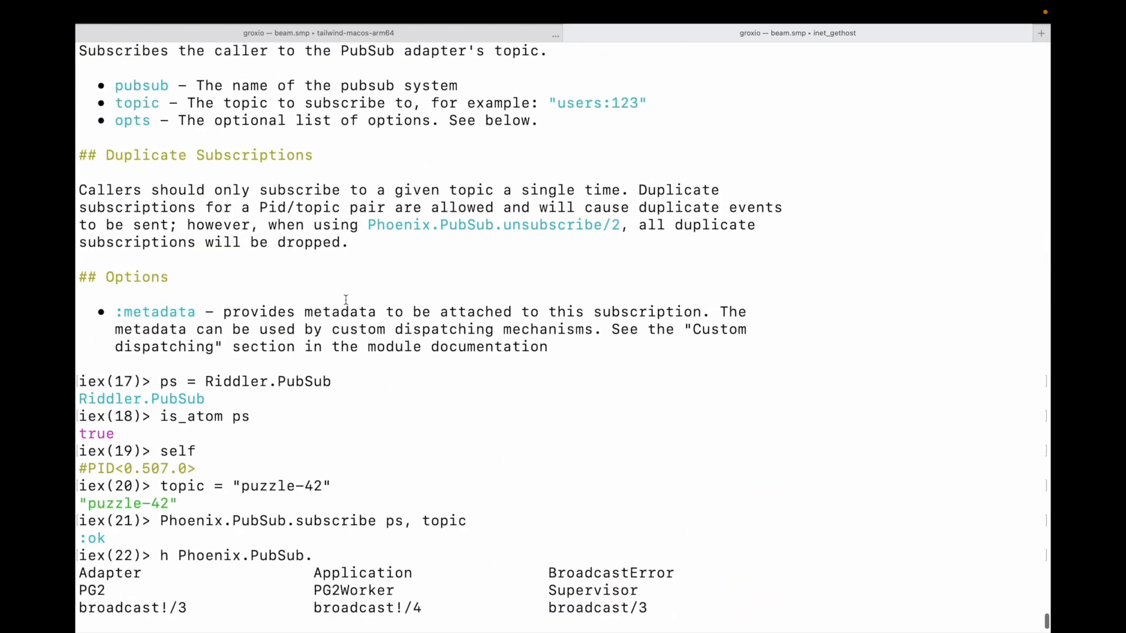
pyautogui.scroll(3)
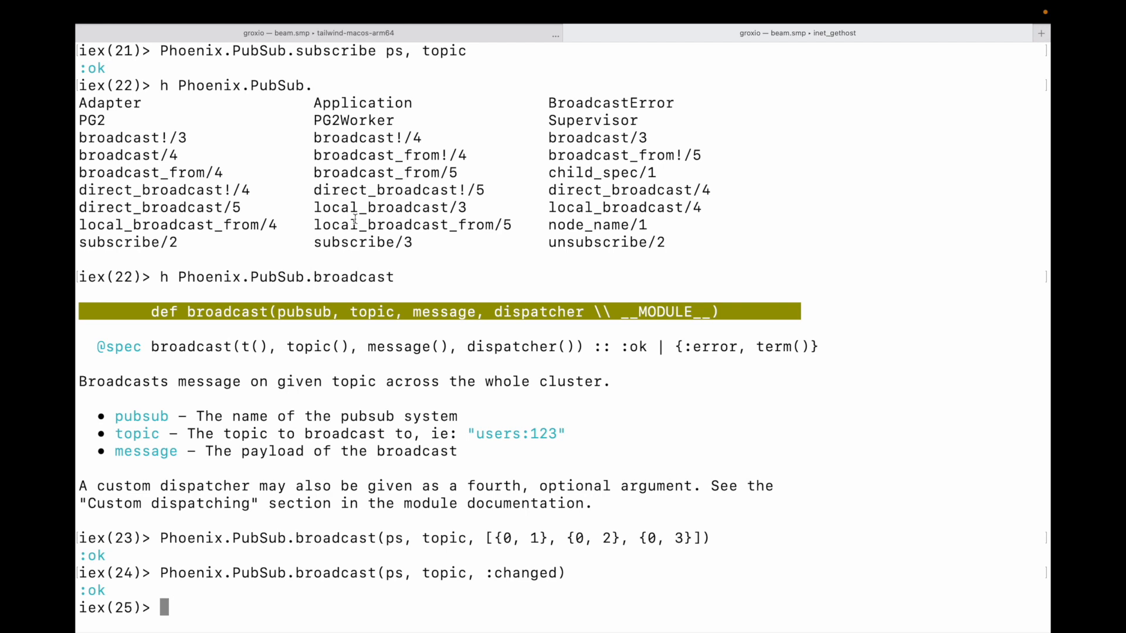
pyautogui.write('rece')
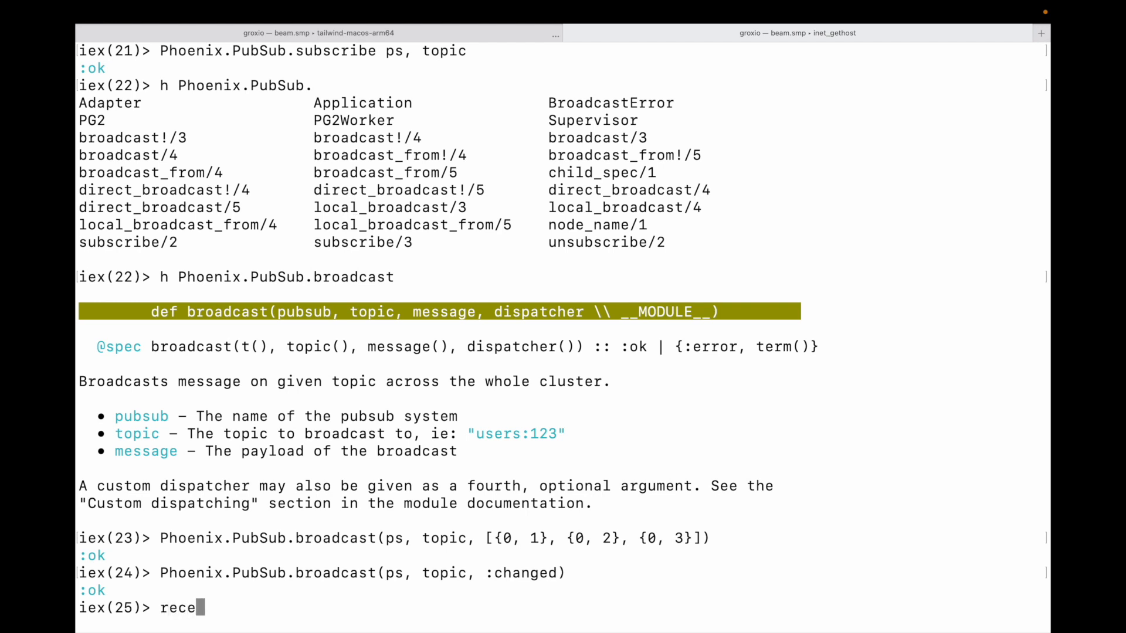
# Run flush instead of receive, printing the point list, :changed and :ok, then highlight :changed
pyautogui.write('ive do')
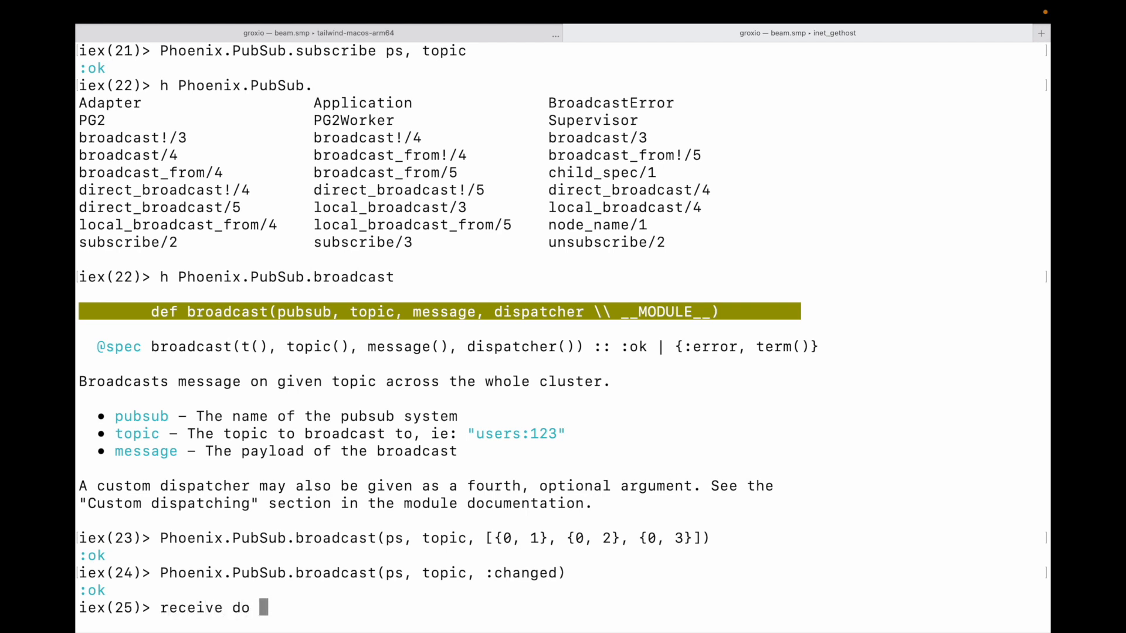
pyautogui.write('m ->')
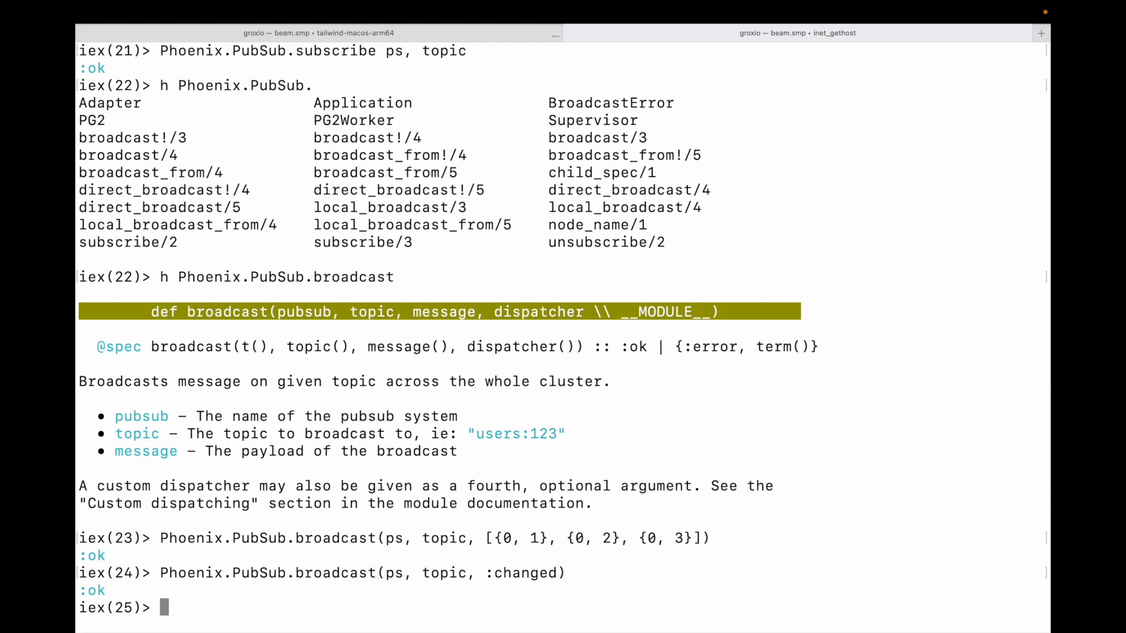
pyautogui.write('flush')
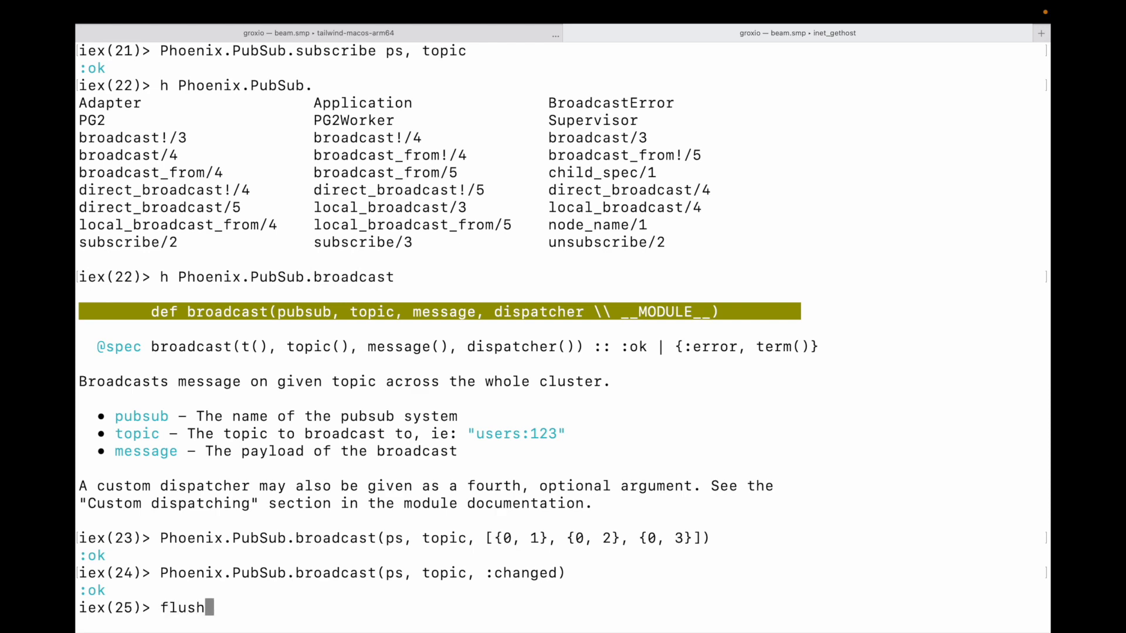
pyautogui.press('Return')
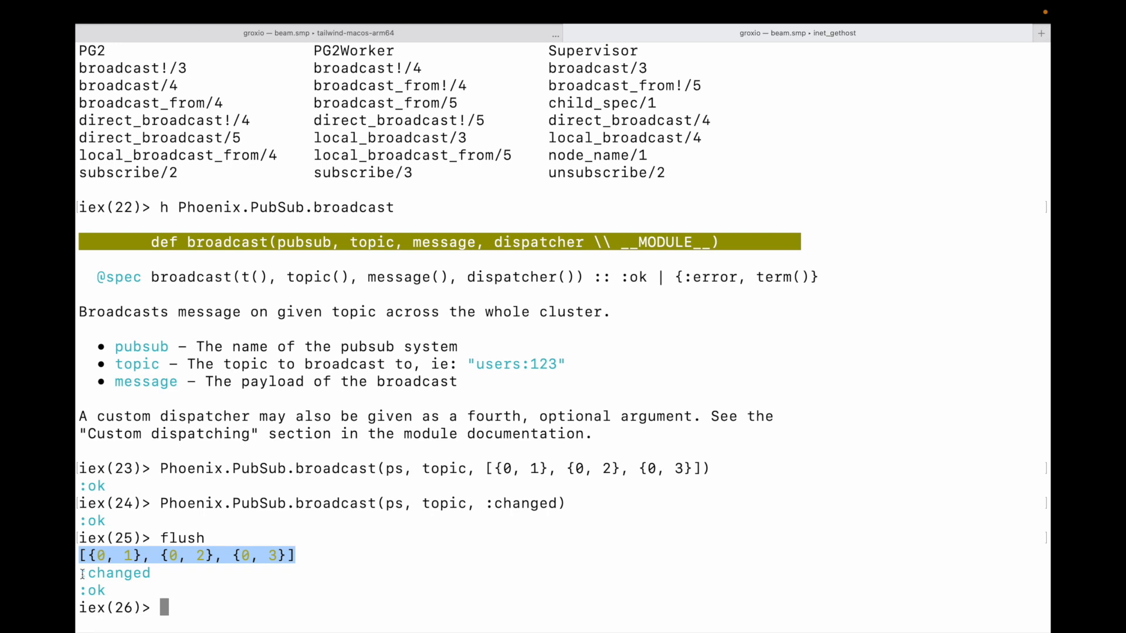
pyautogui.doubleClick(115, 572)
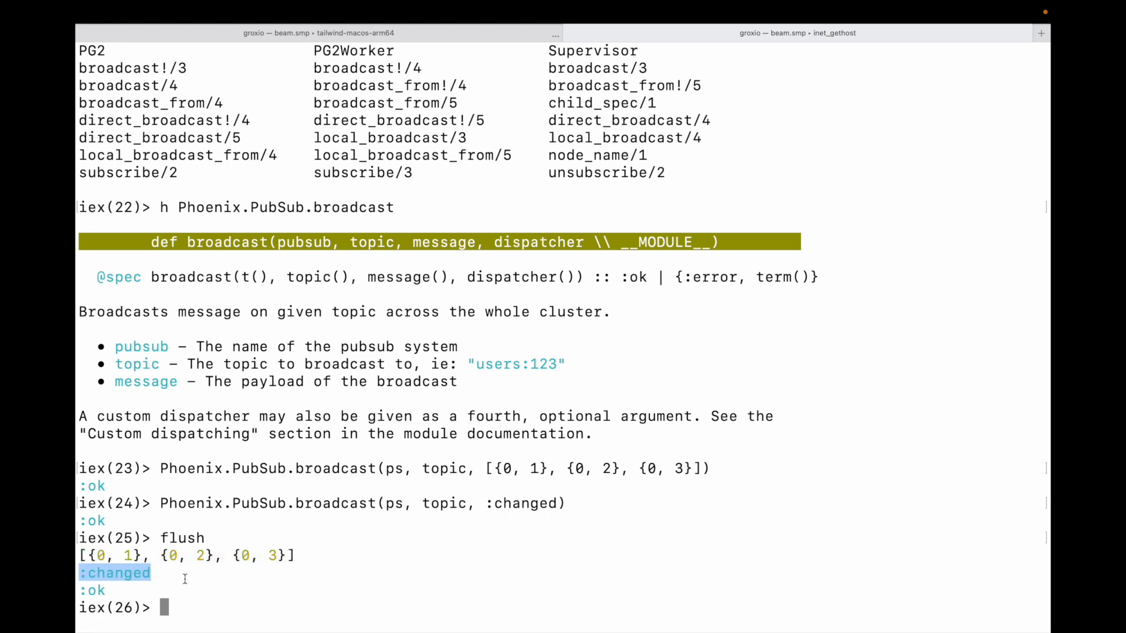